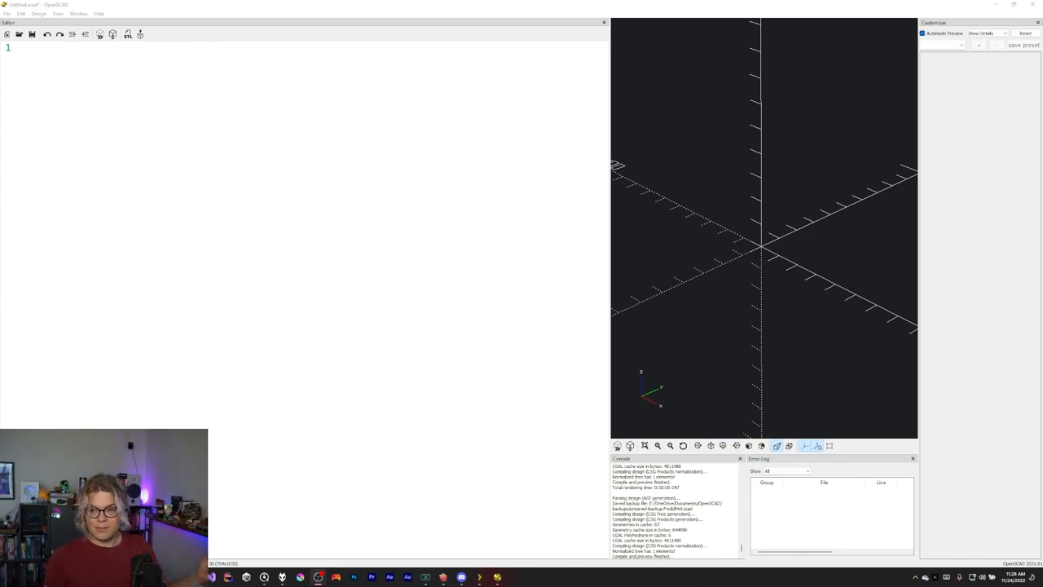
mouse_move(897, 356)
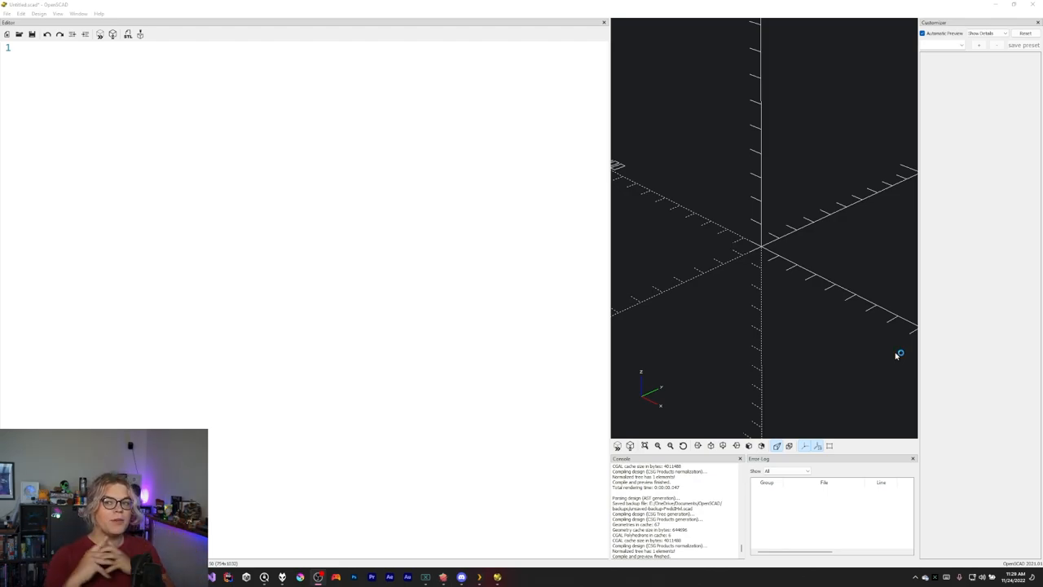
mouse_move(725, 270)
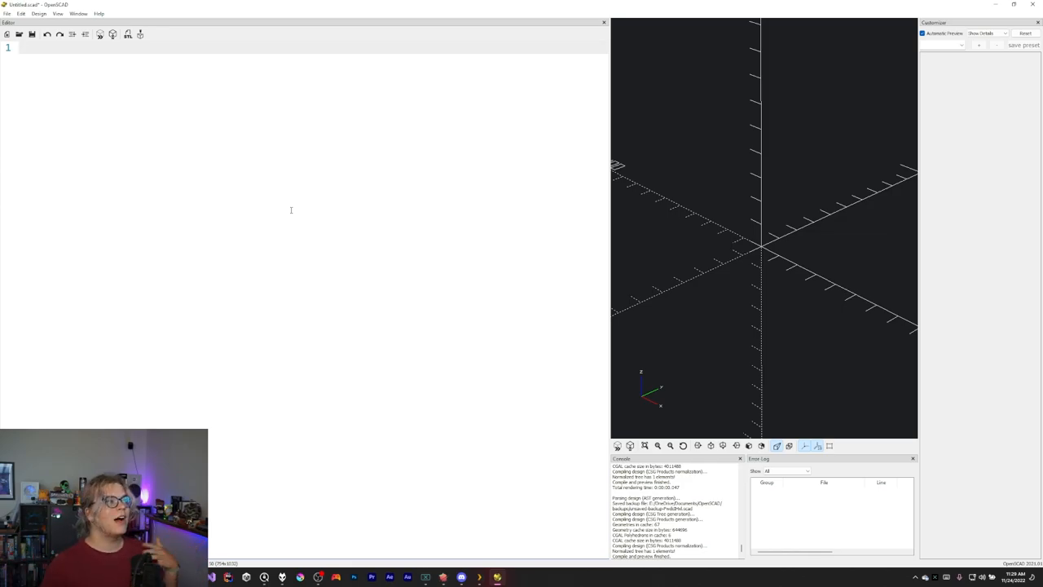
mouse_move(299, 184)
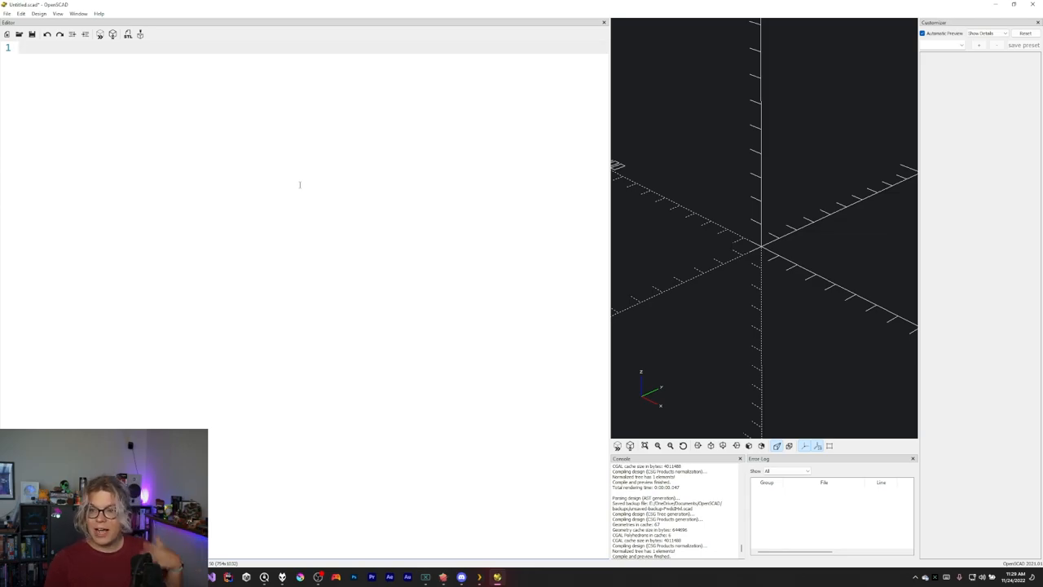
left_click(25, 51)
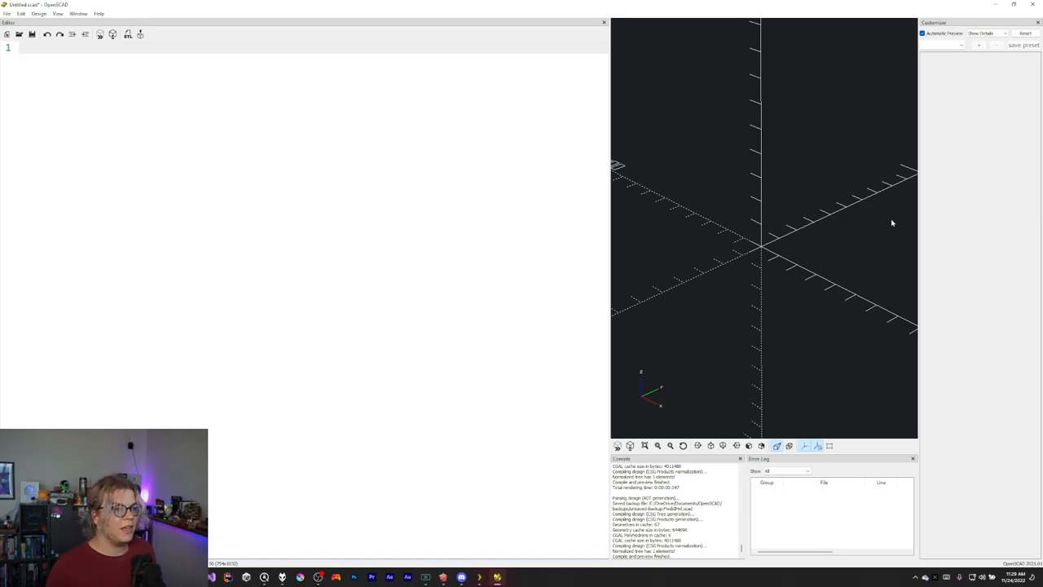
mouse_move(752, 187)
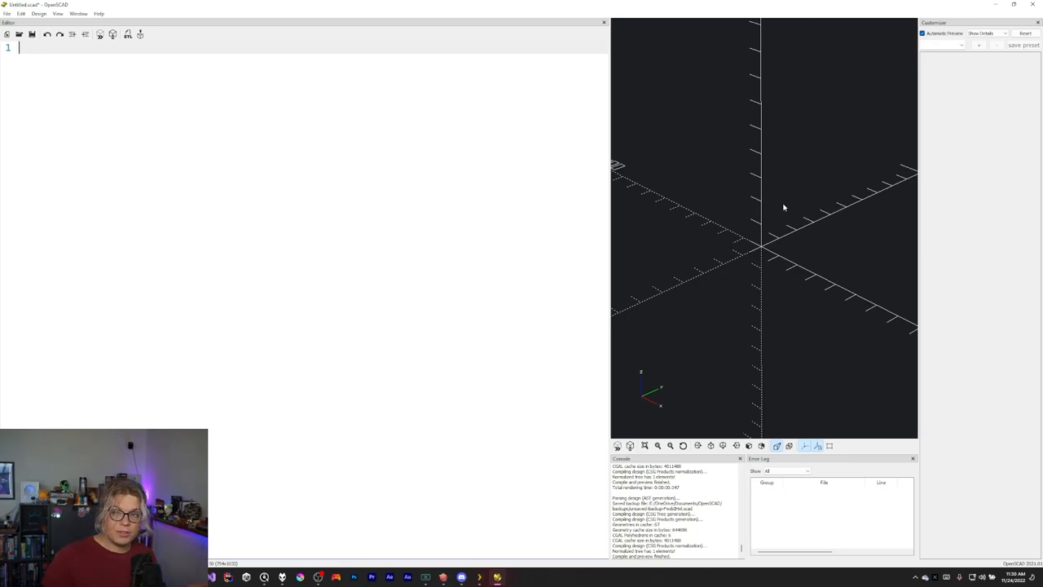
mouse_move(747, 233)
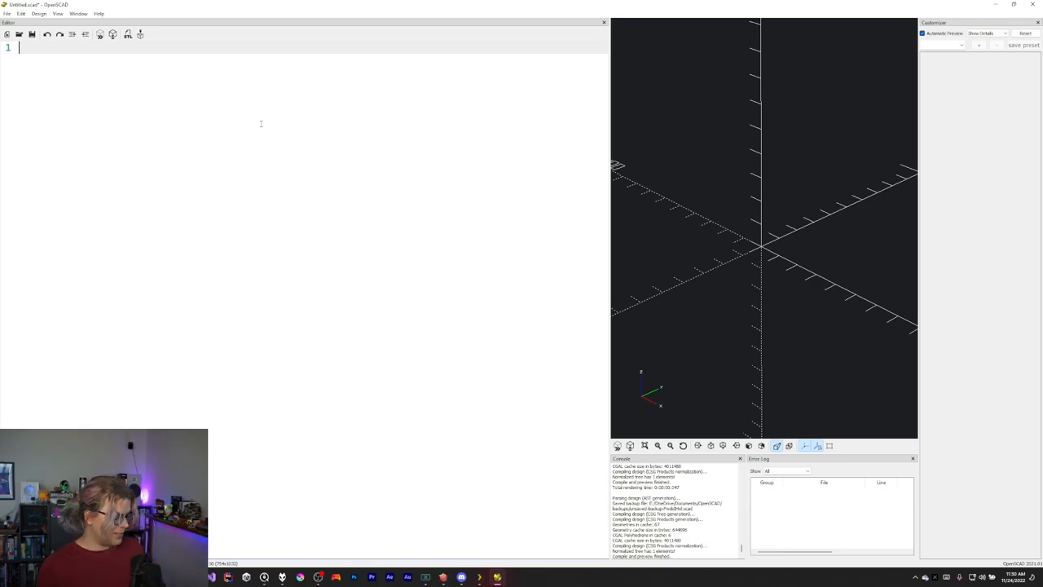
type("cube(10)")
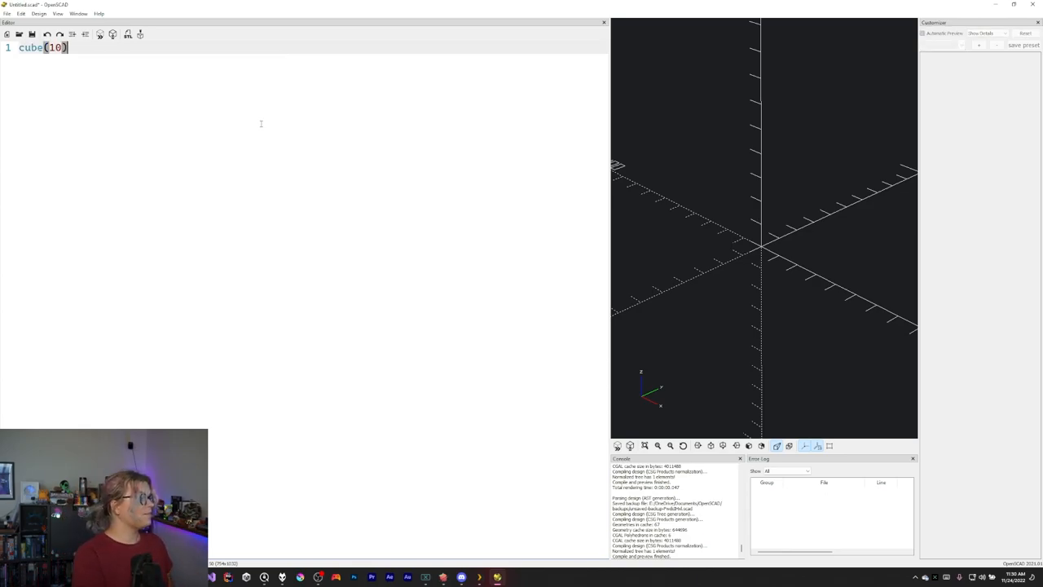
type(";")
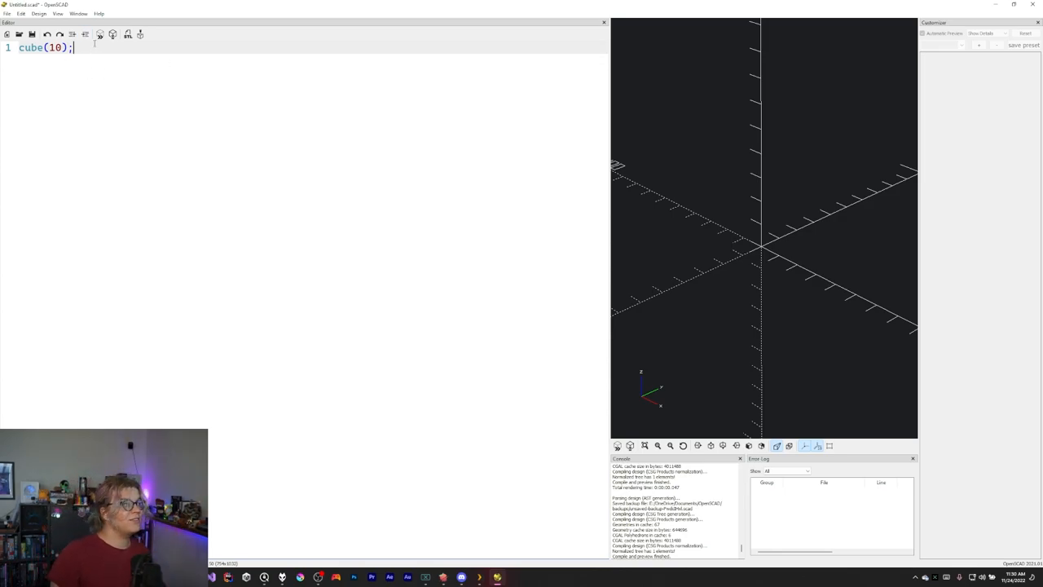
left_click(101, 35)
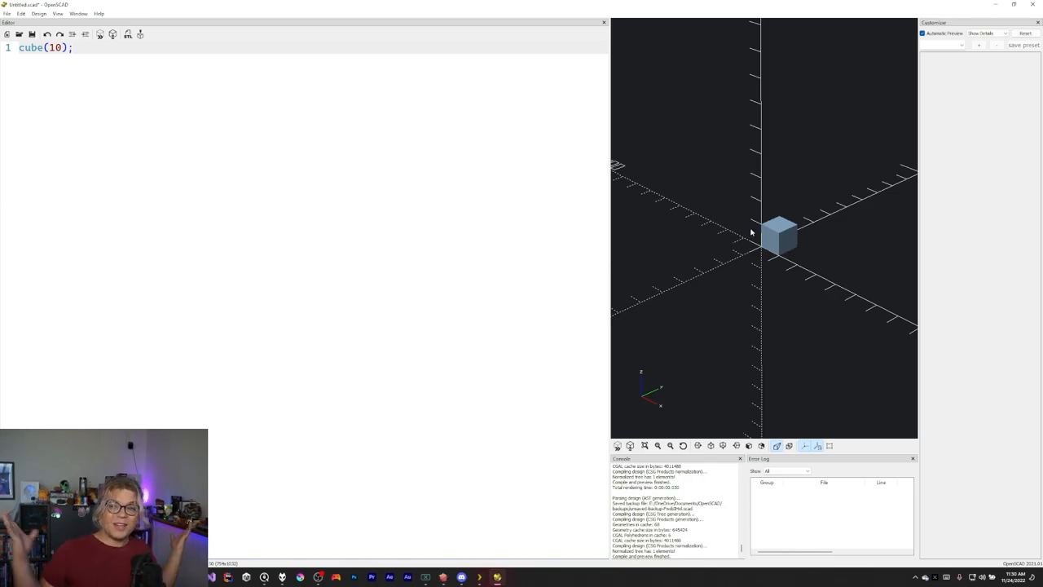
mouse_move(796, 146)
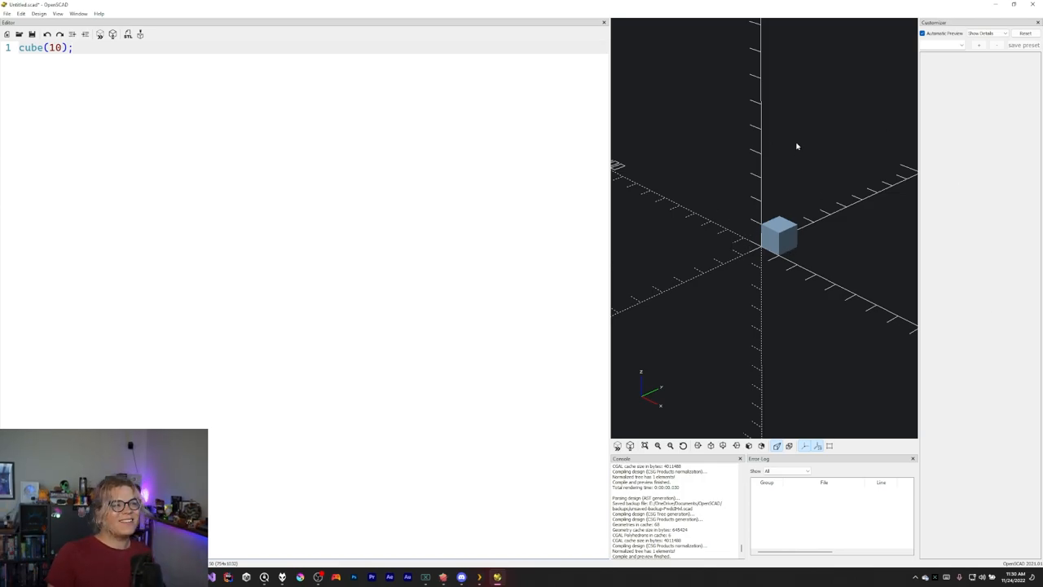
mouse_move(739, 221)
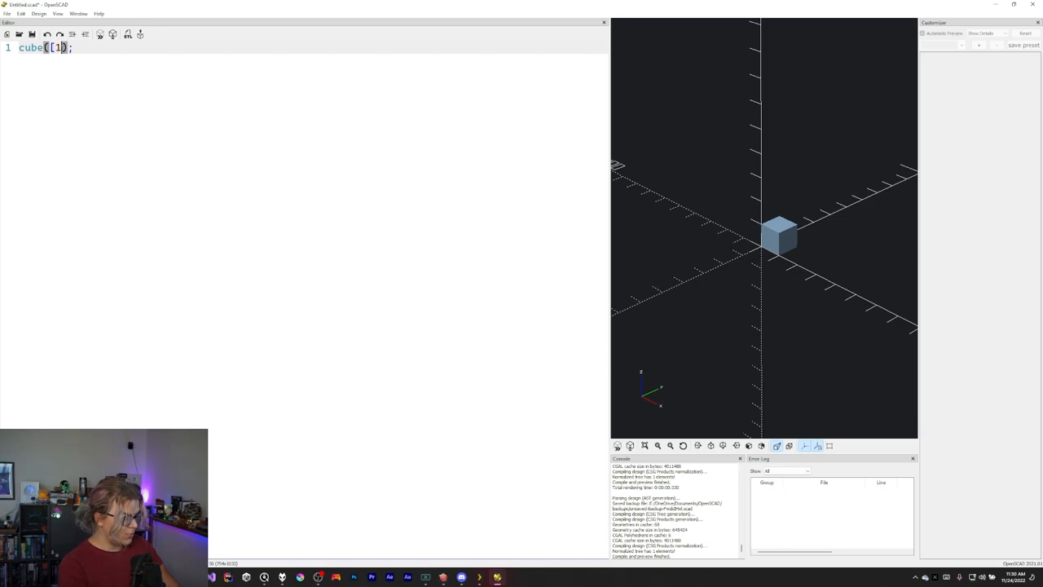
type("[16,16,16")
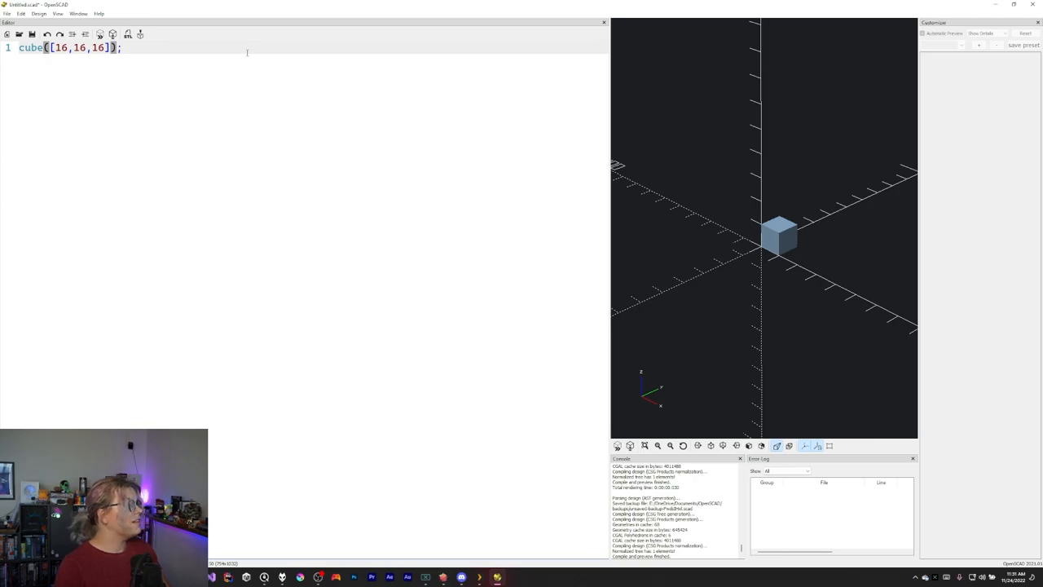
type(", center")
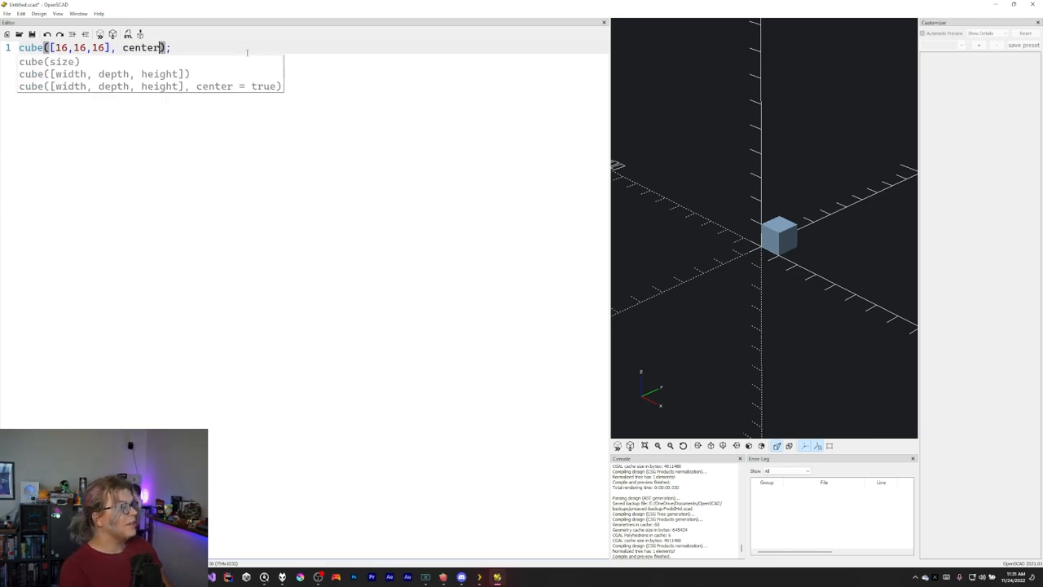
type("= true")
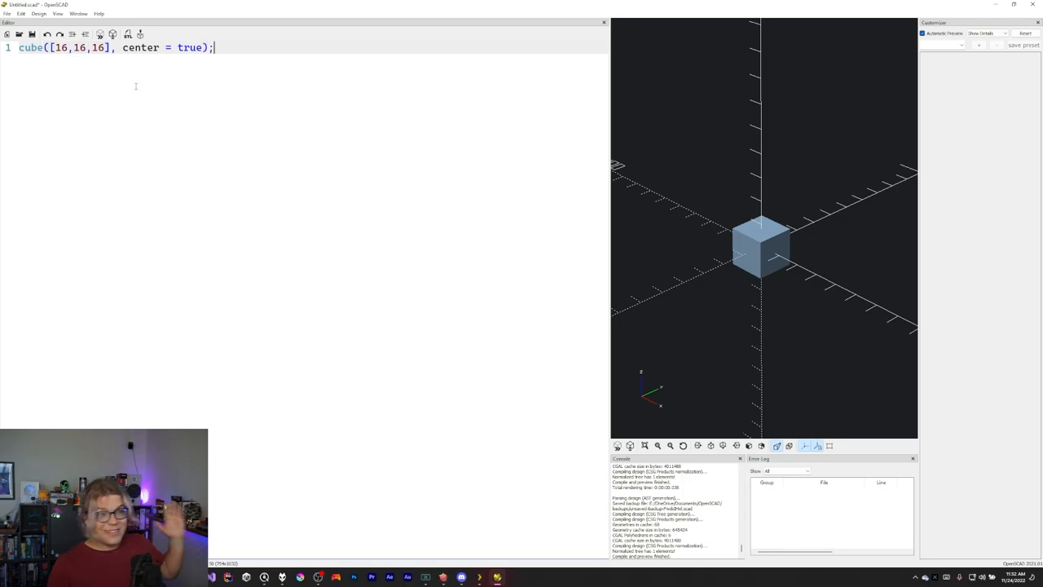
mouse_move(118, 89)
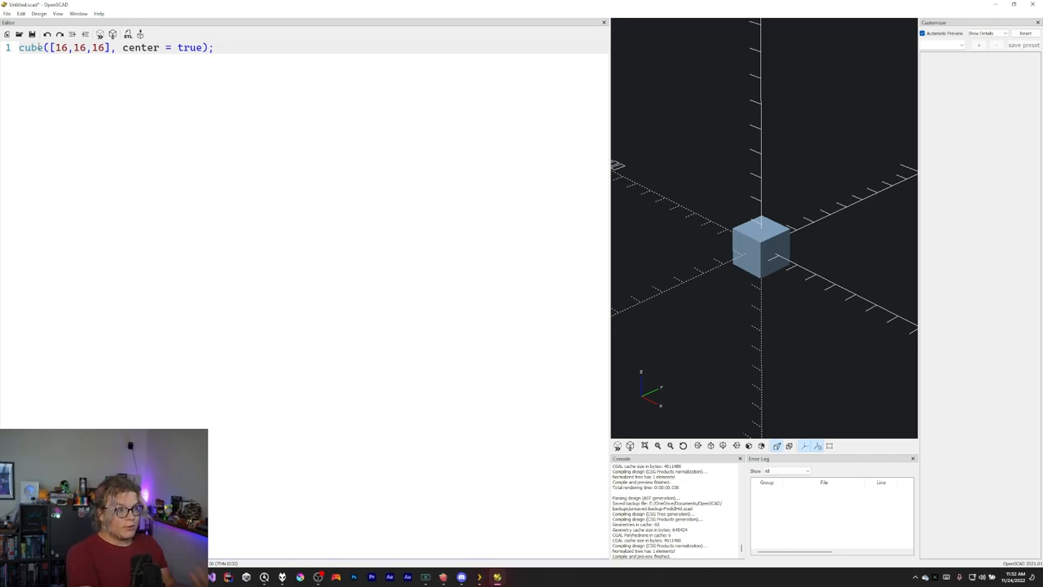
type("rotate([")
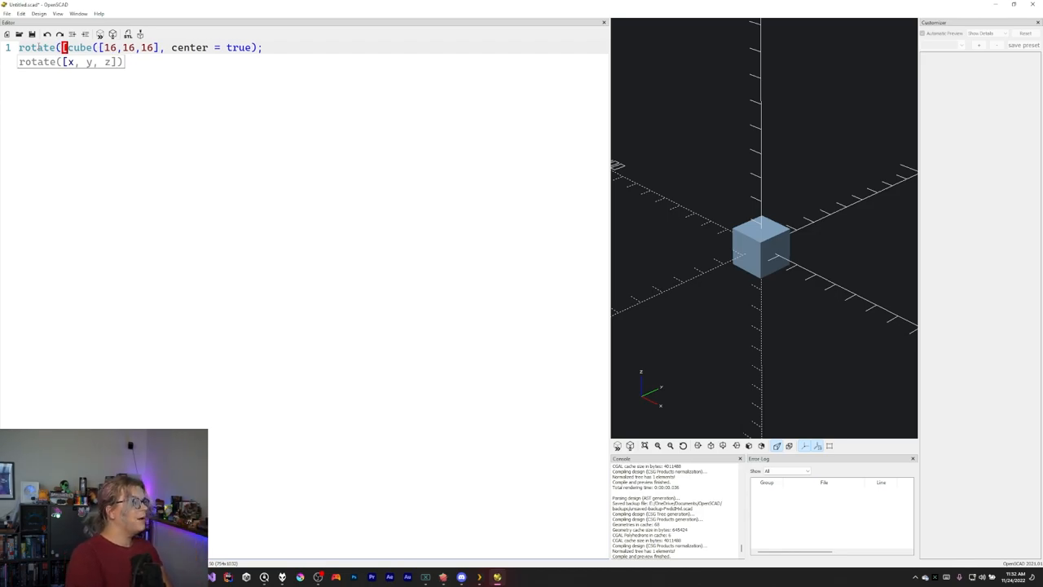
type("0,0,45])")
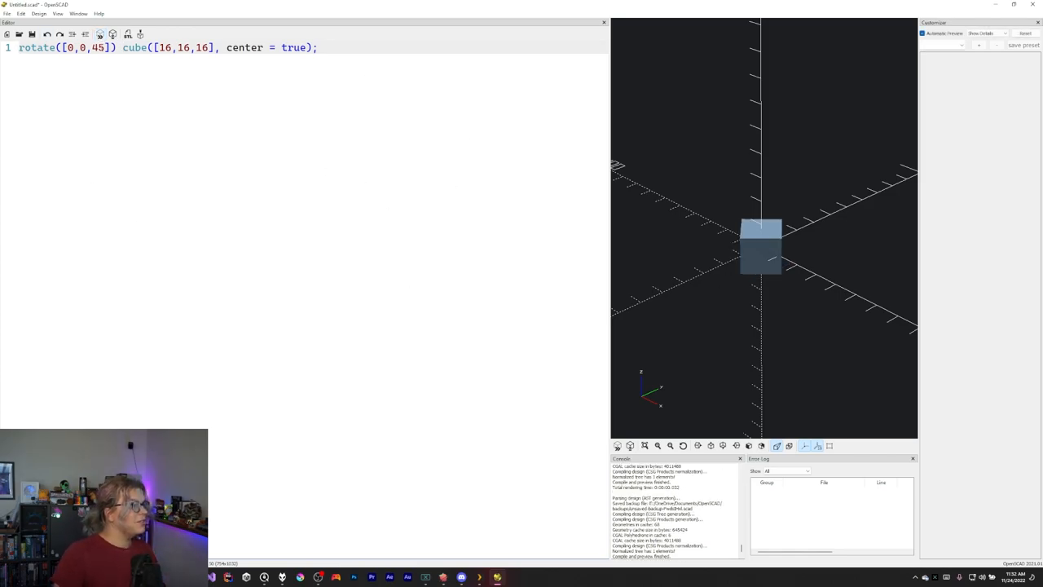
double_click(37, 57)
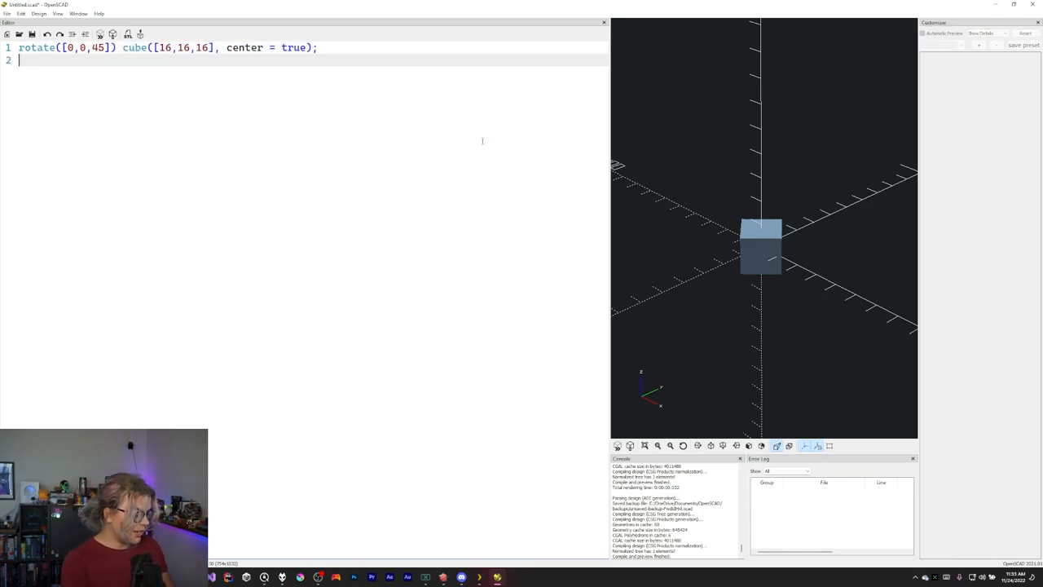
type("text(\"")
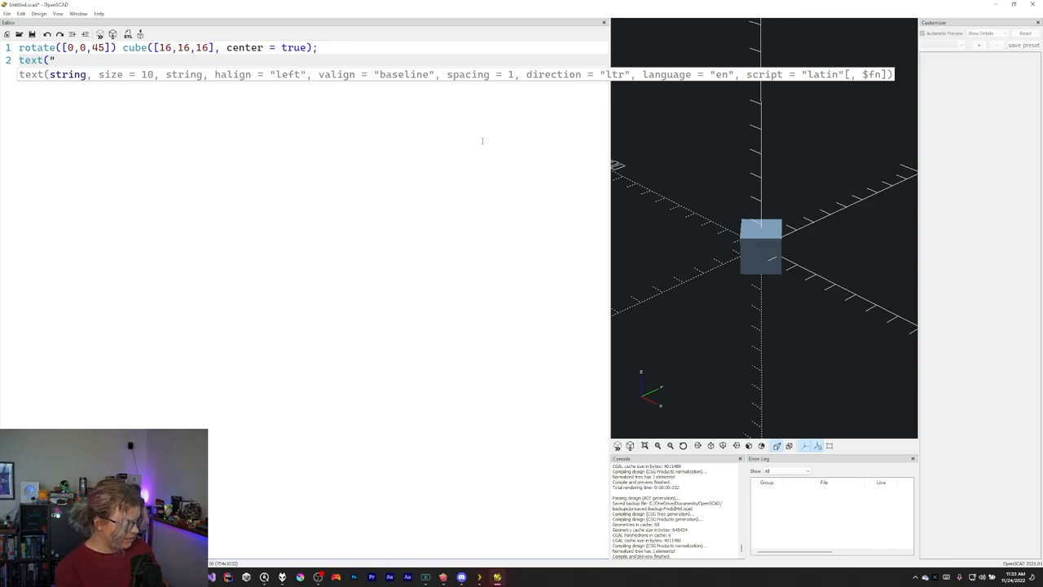
type("hello, world")
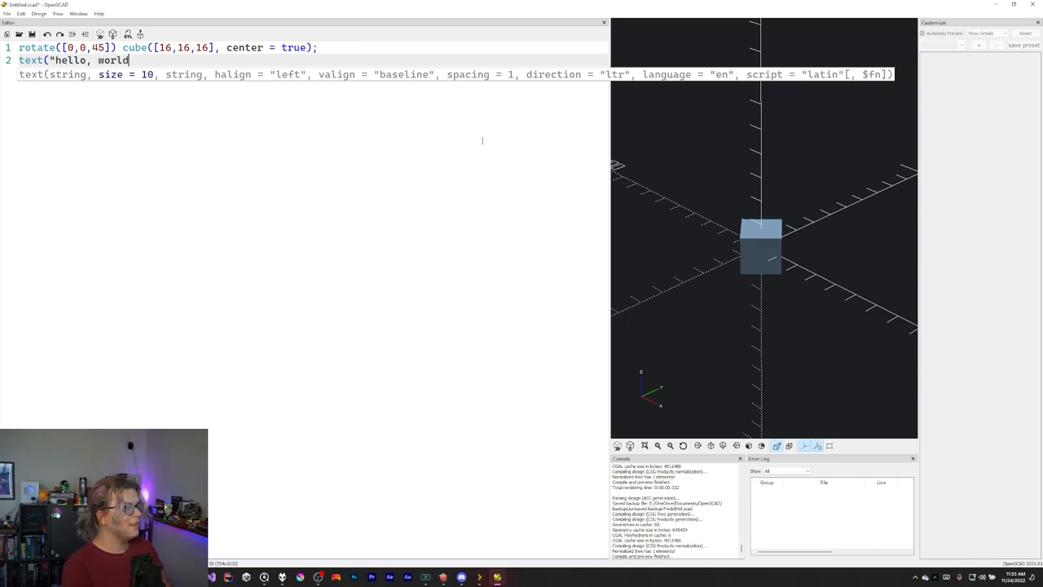
type("\");")
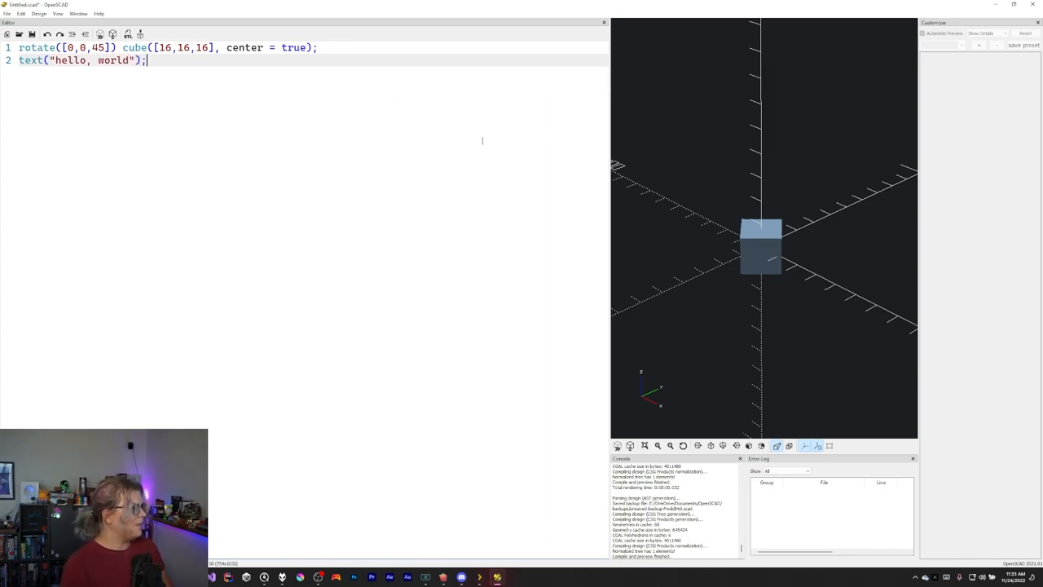
left_click(101, 35)
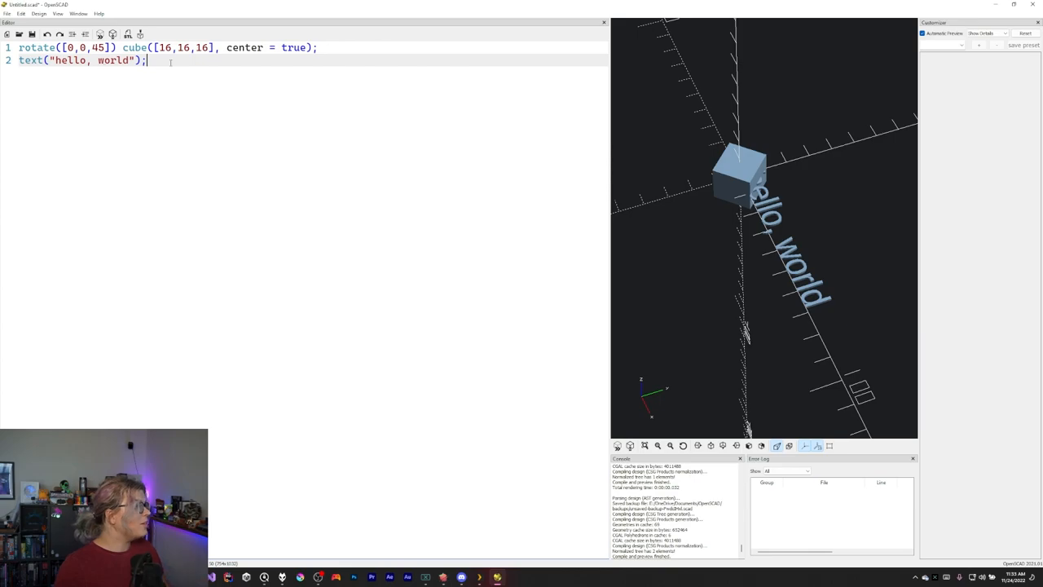
type("s")
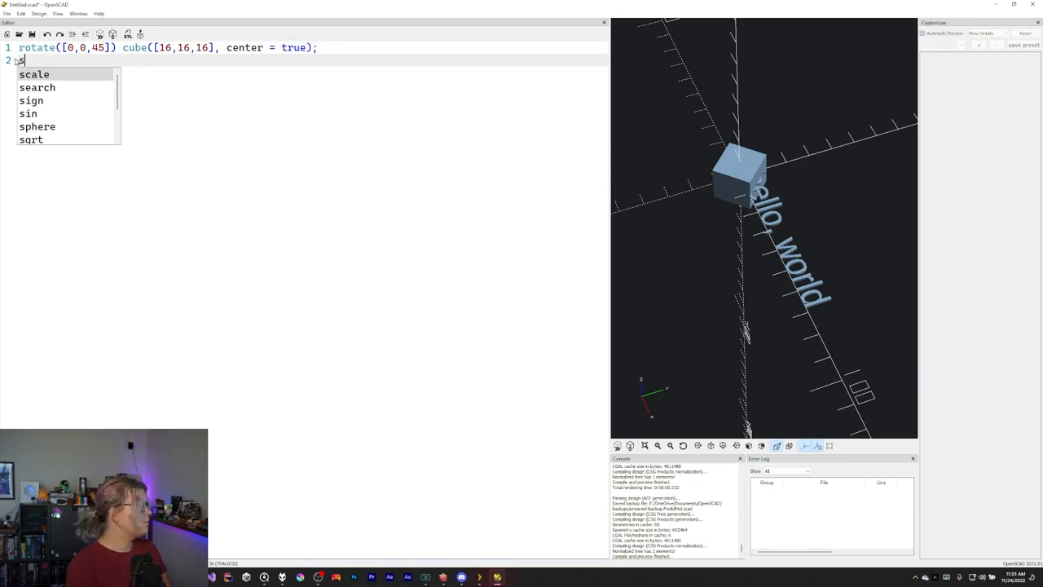
type("phere(")
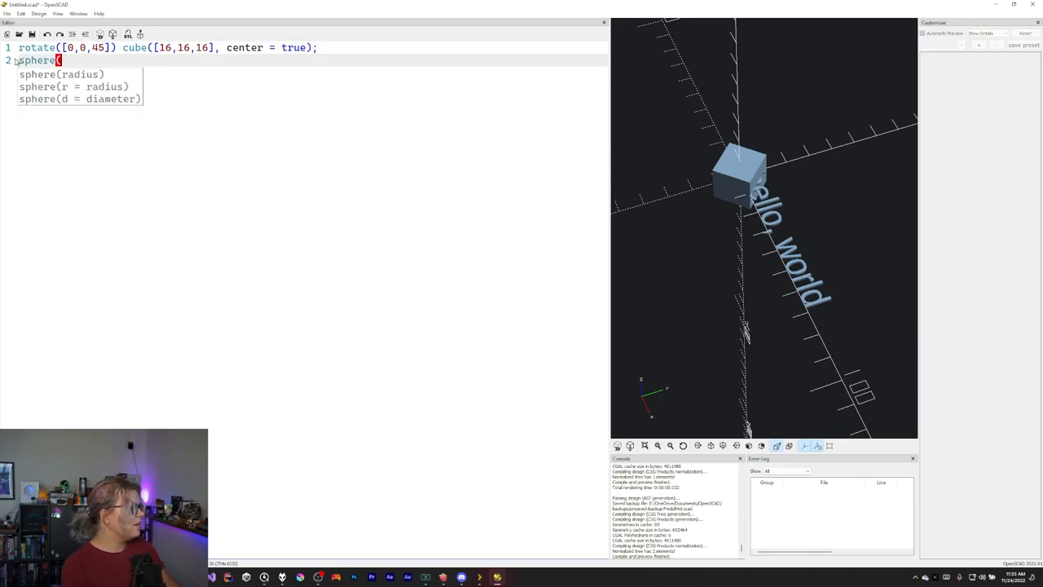
type("10);")
type("difference() {")
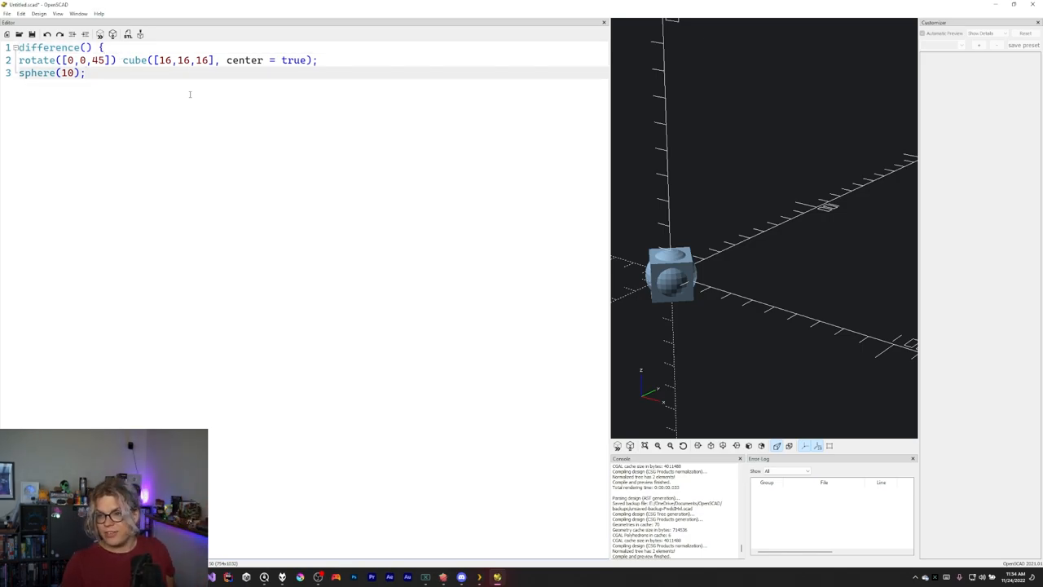
type("}")
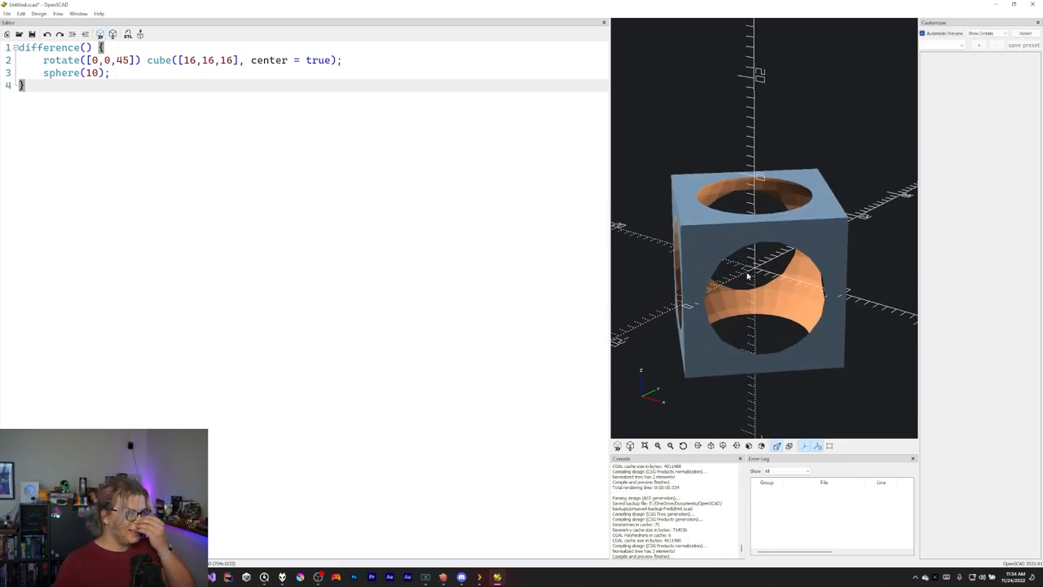
left_click_drag(745, 277, 770, 281)
type("$")
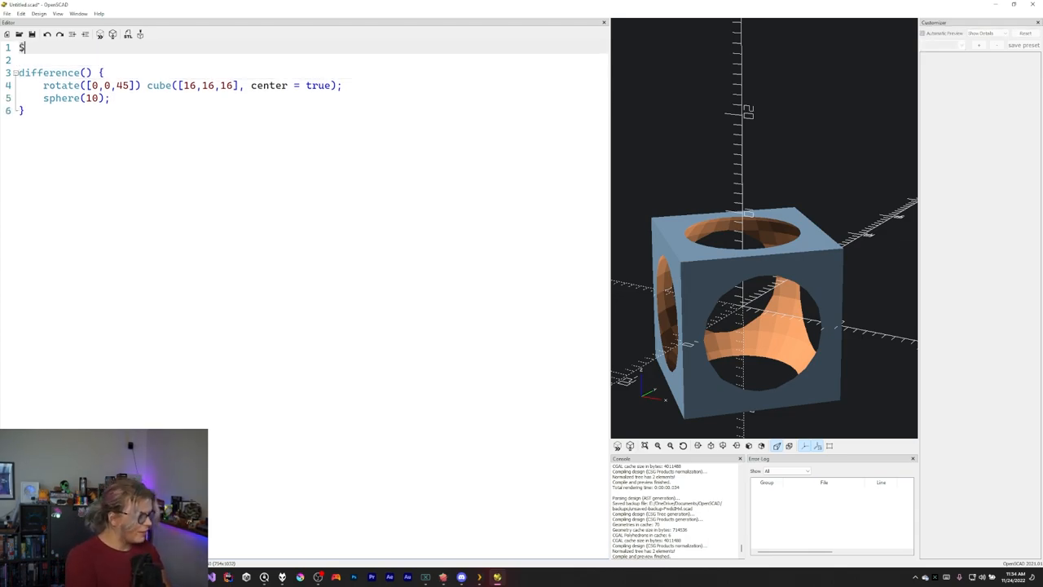
type("fn")
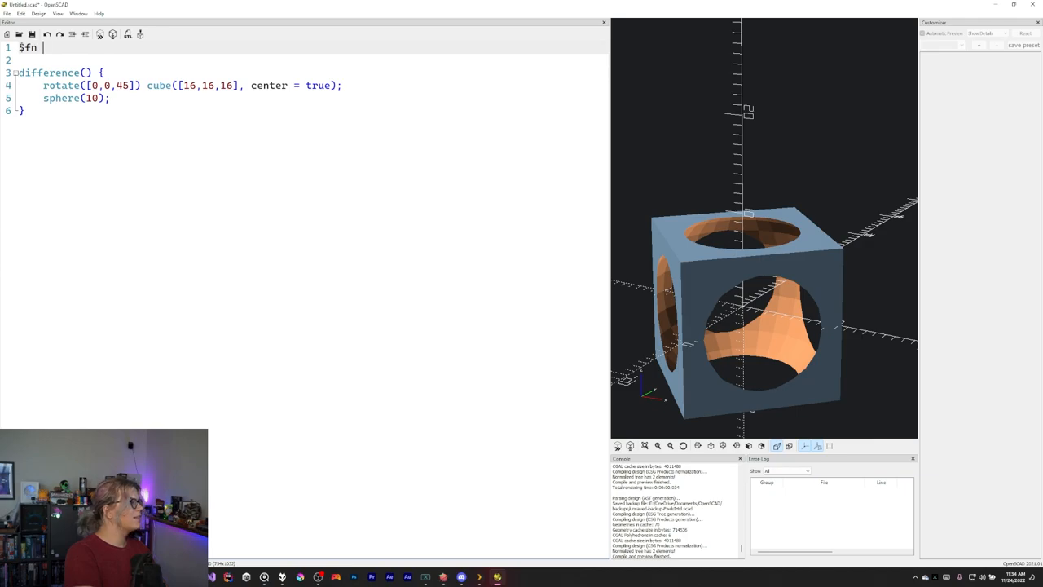
type("=")
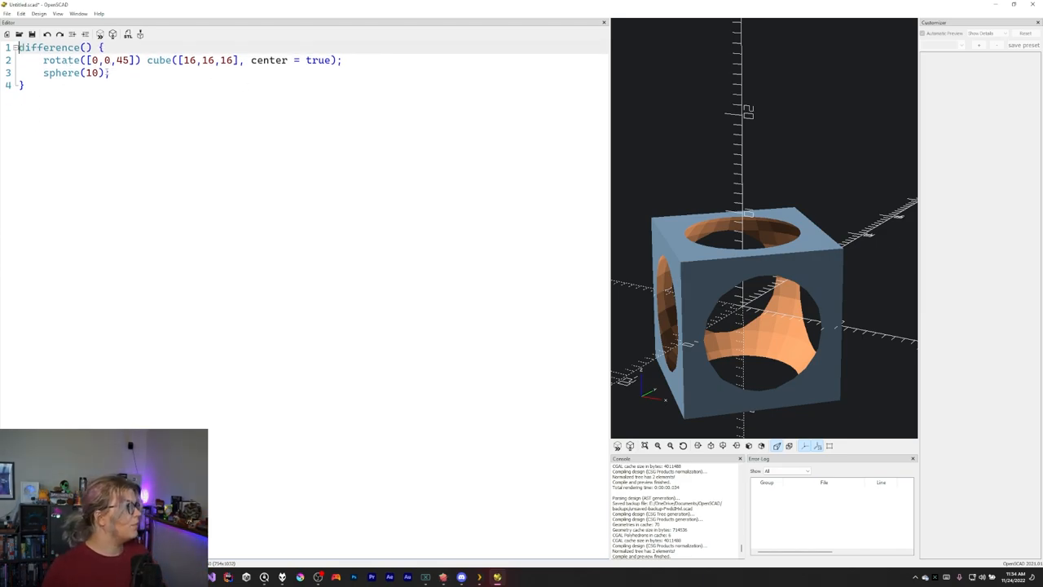
type(",")
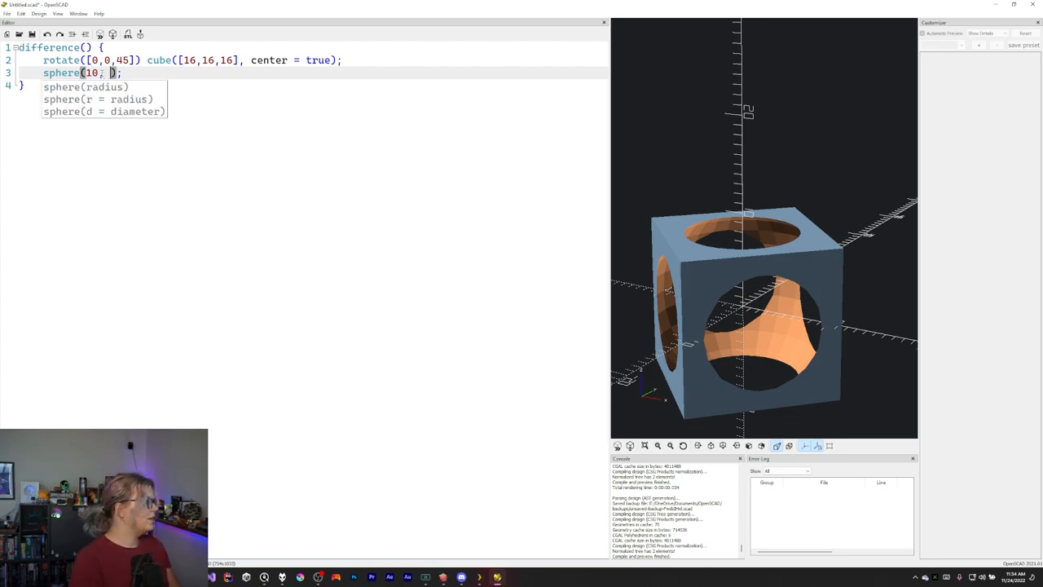
type("$fn=")
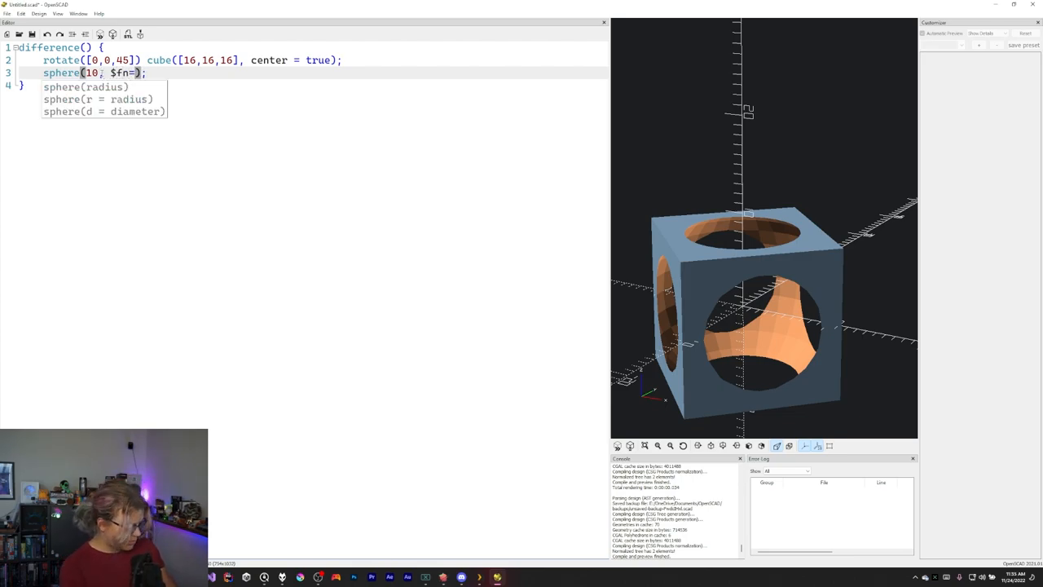
type("200")
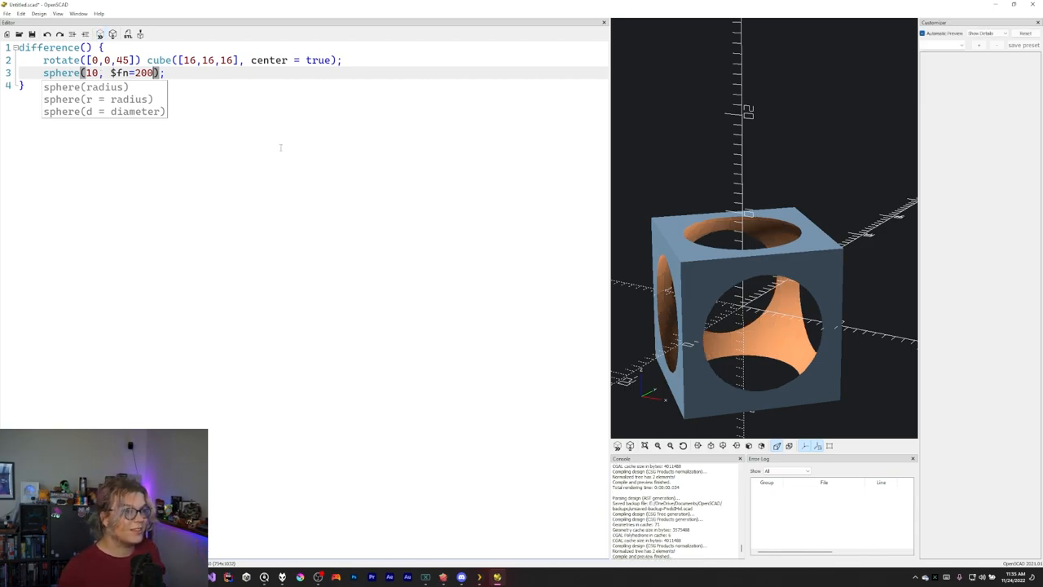
mouse_move(161, 215)
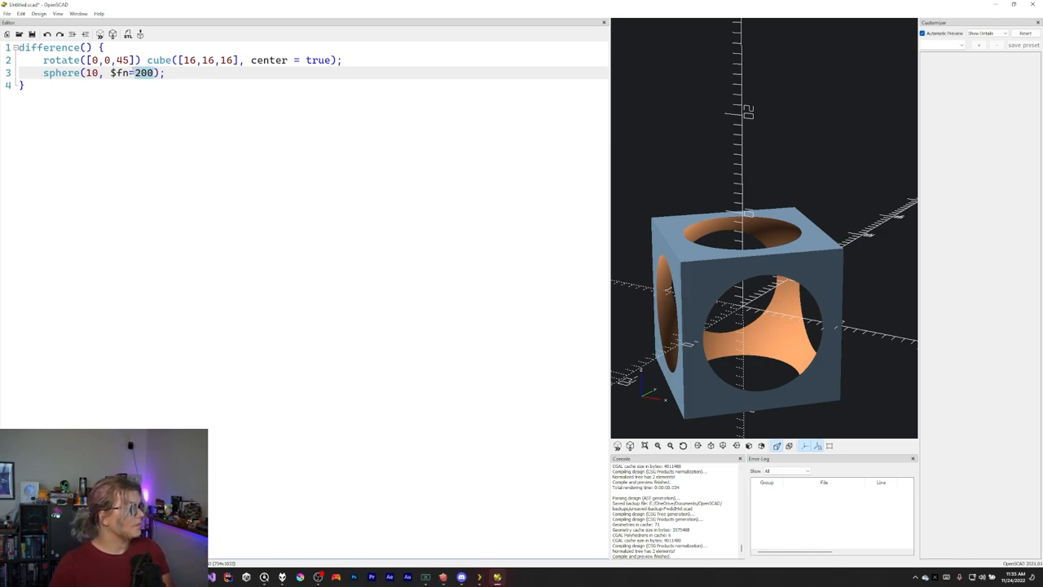
type("5")
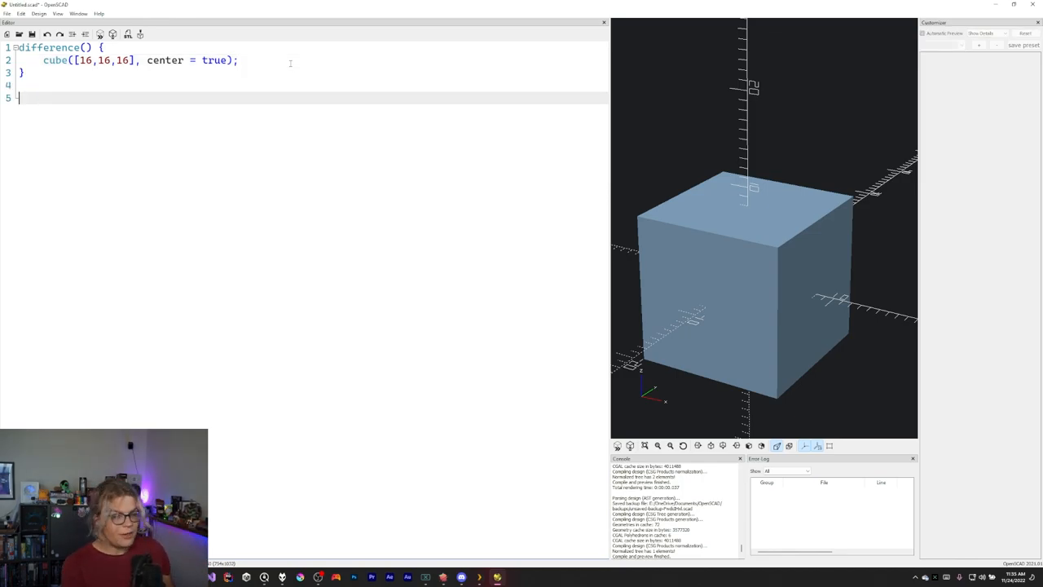
type("text(\"")
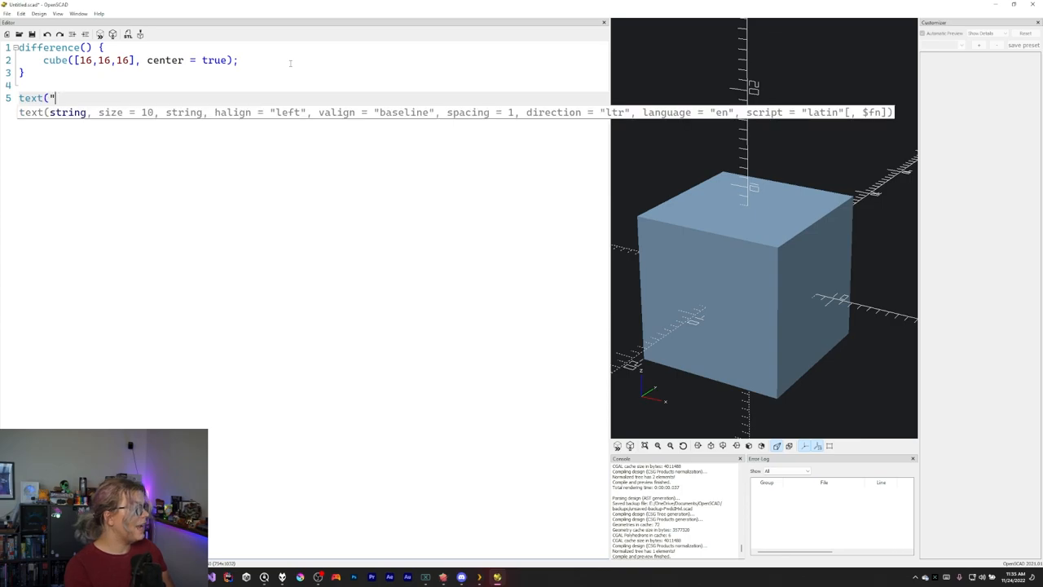
type("1")
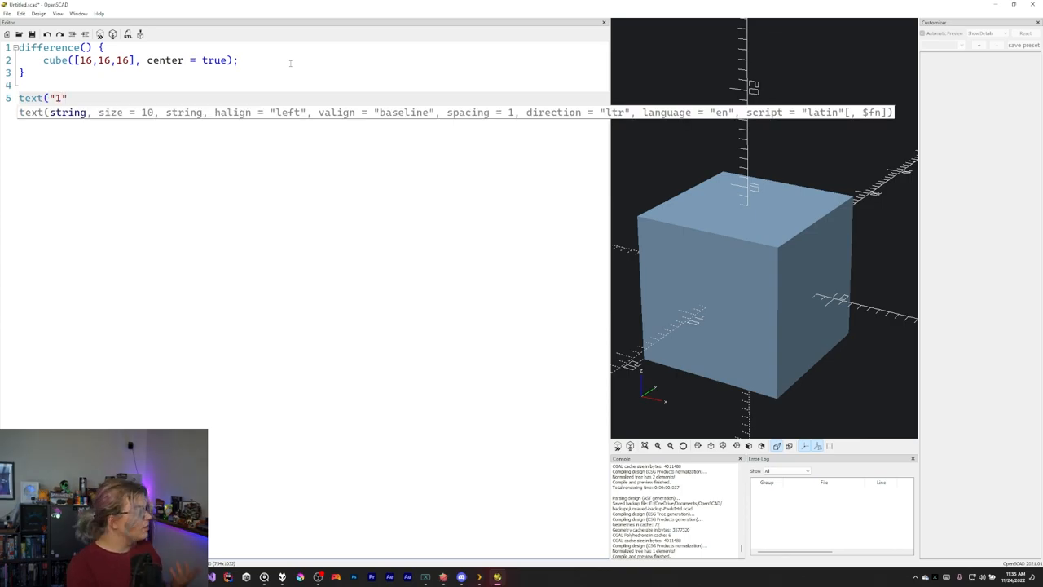
type(", s")
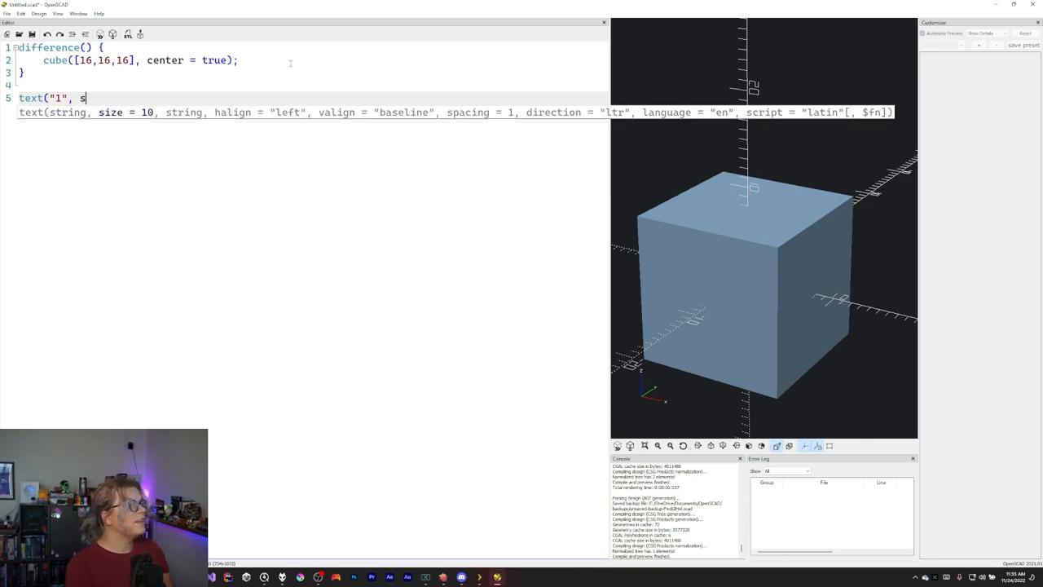
type("ize=")
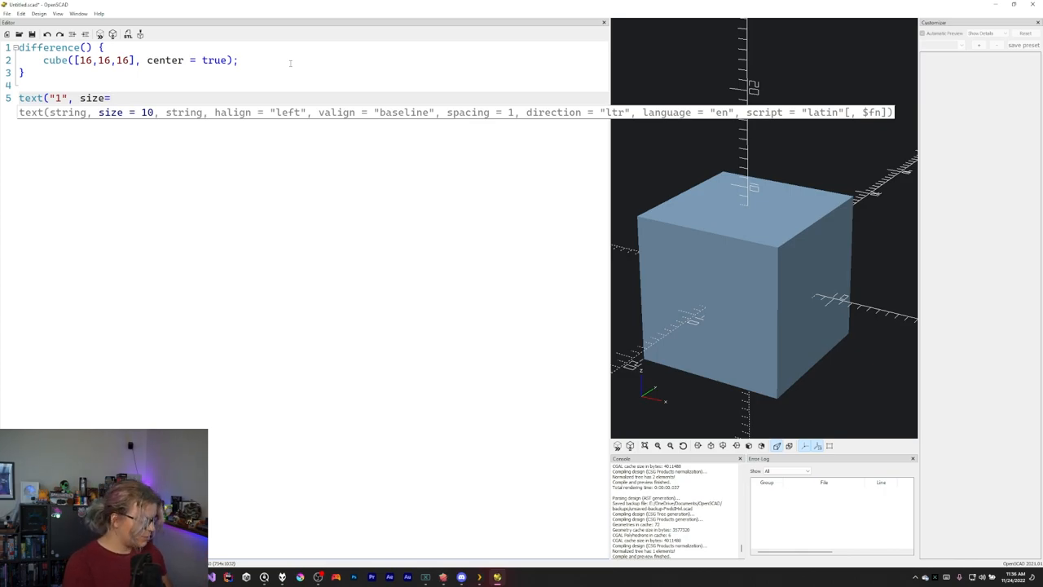
type("12")
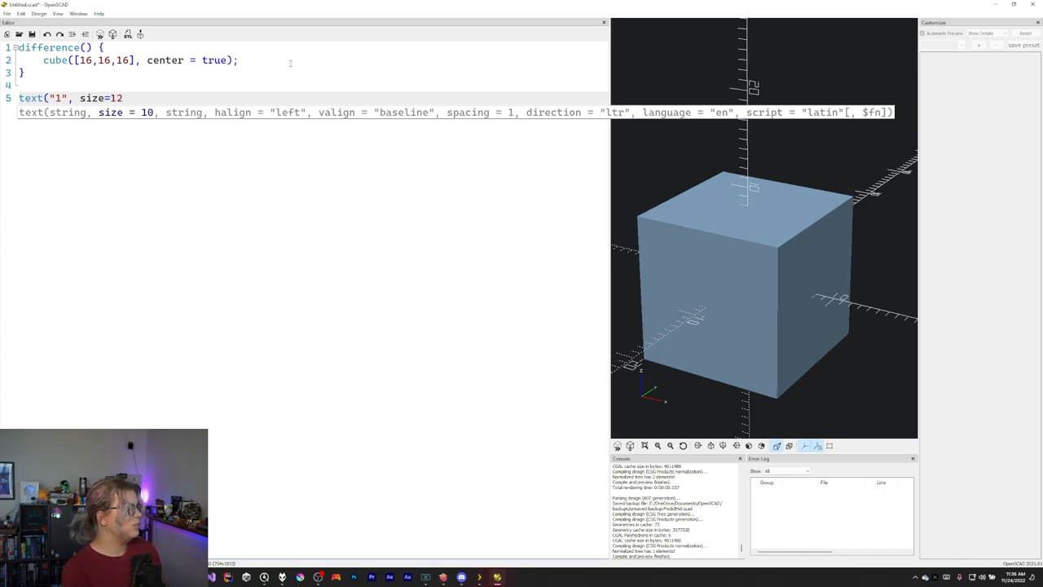
type(")")
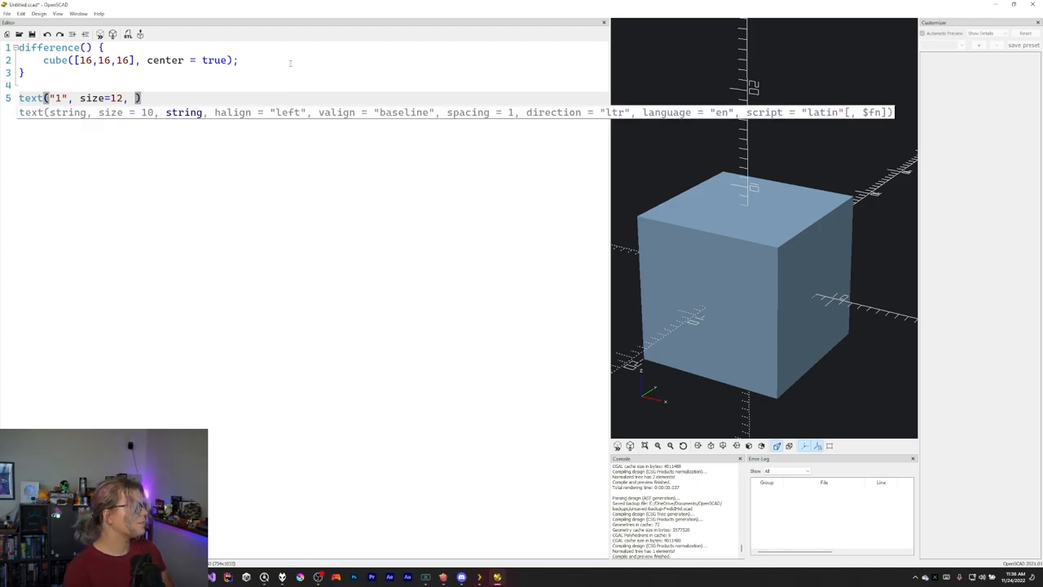
type("halign")
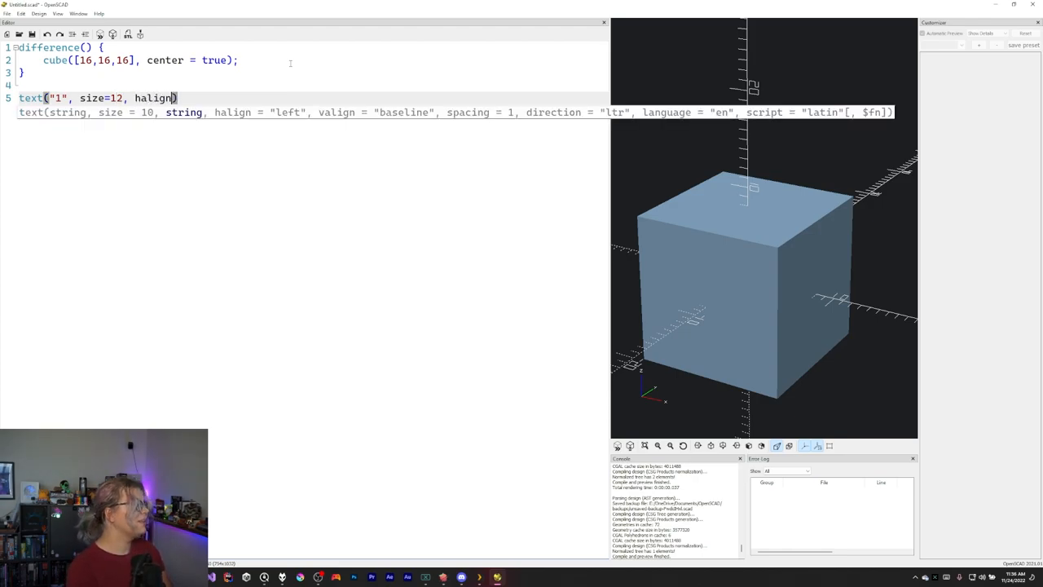
type("=\"center\",")
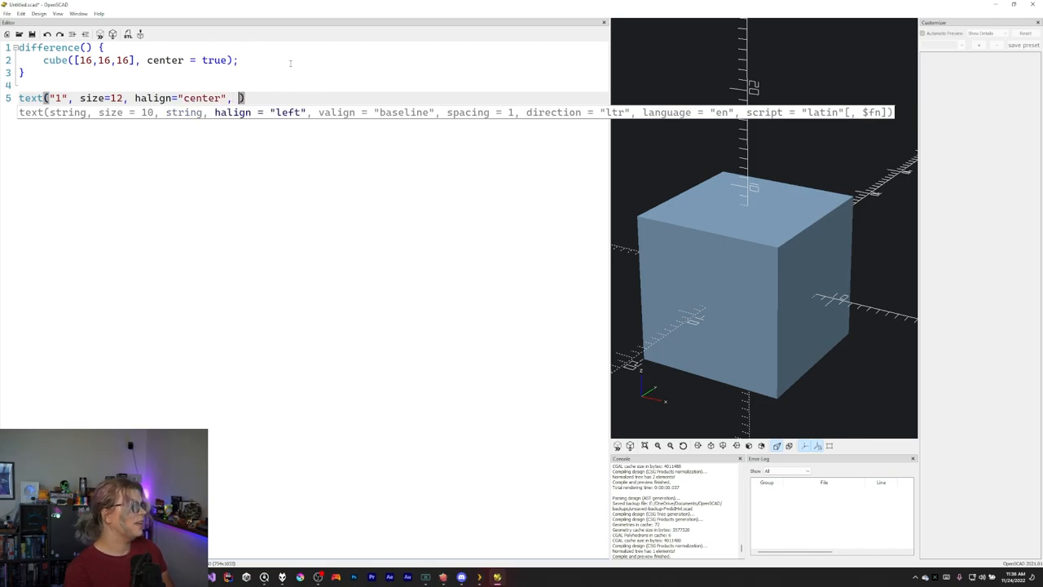
type("valign=")
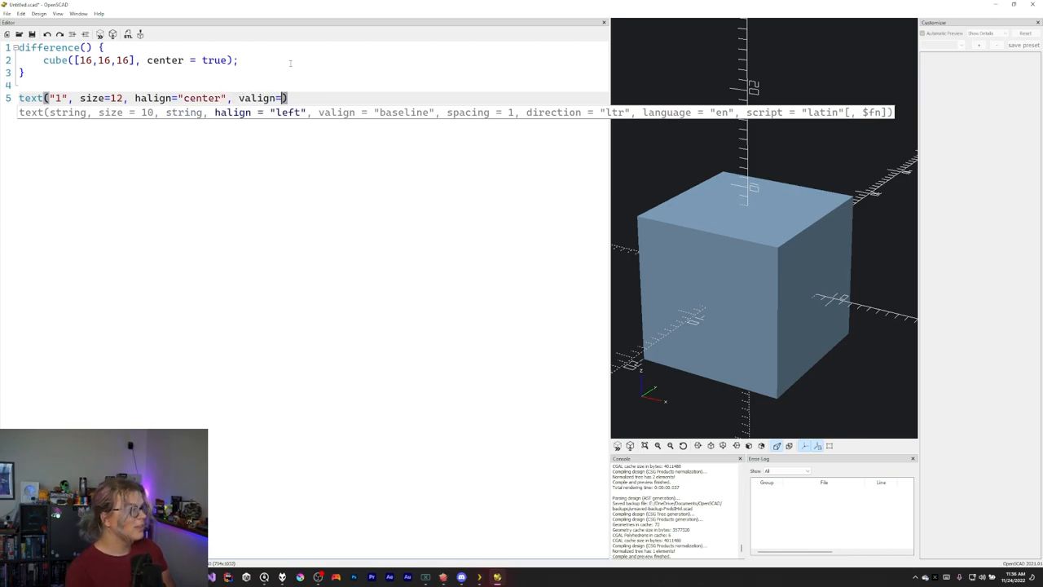
type("\"center\"")
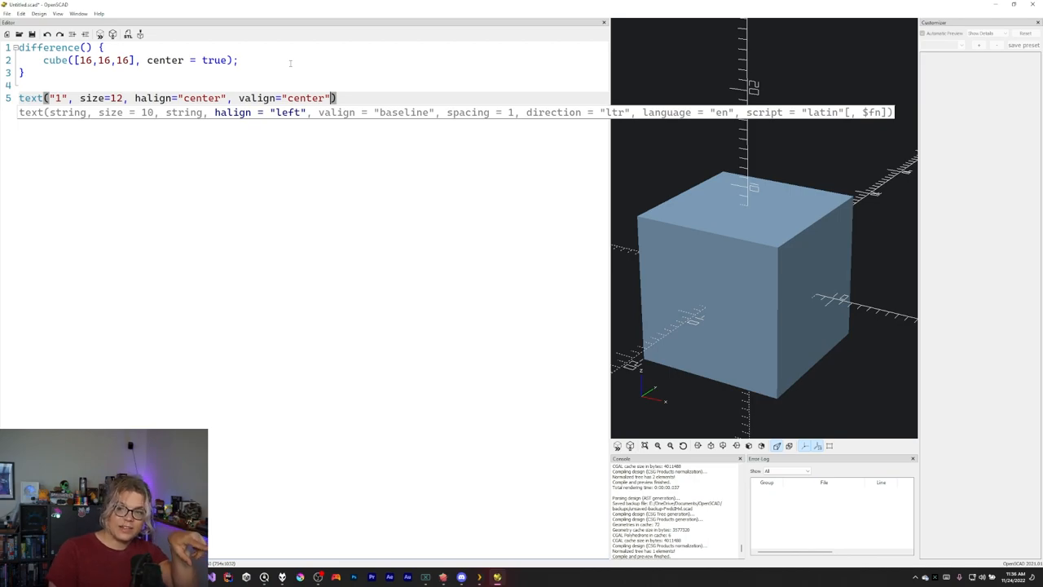
left_click(217, 130)
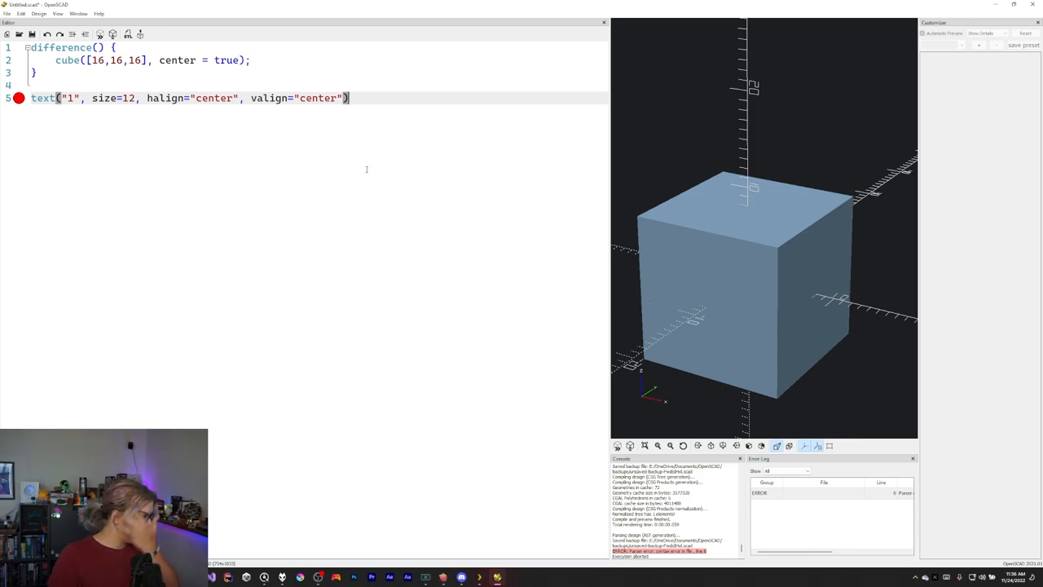
type(";")
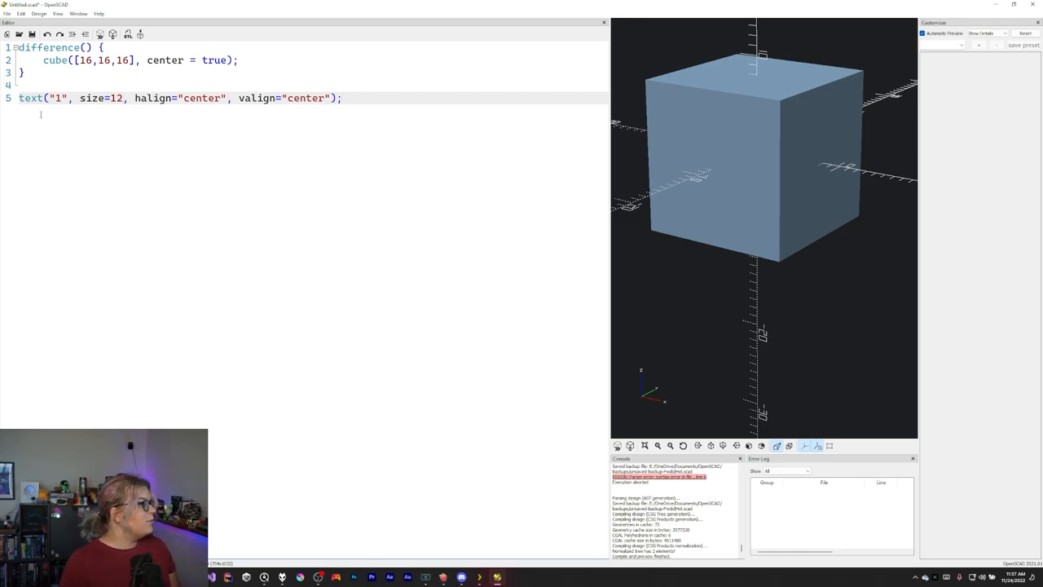
type("translate([")
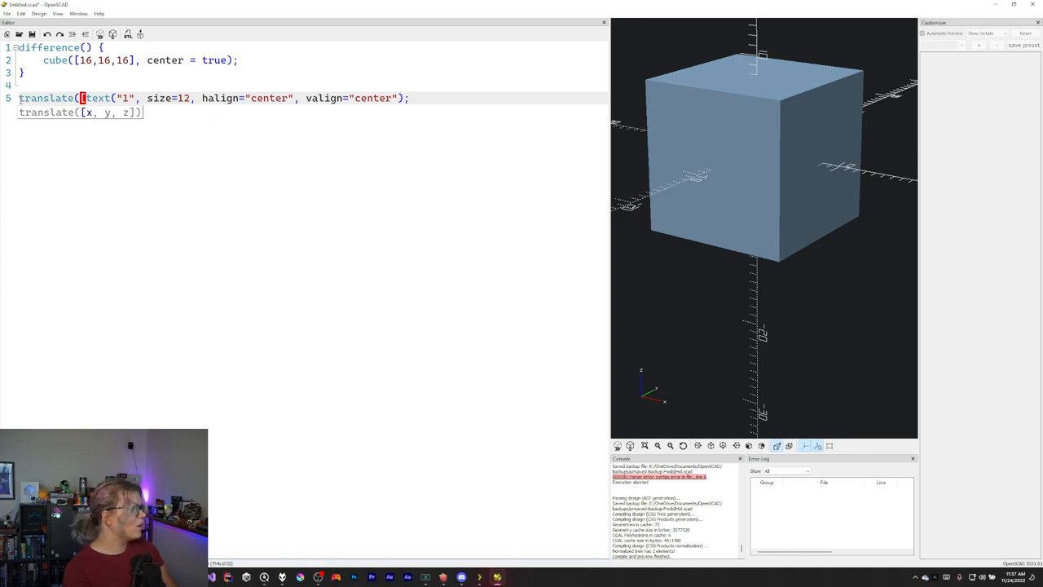
Step: Place the "1" text at translate([0,0,8]) inside difference() and select that engraving line for copying
type("0,67")
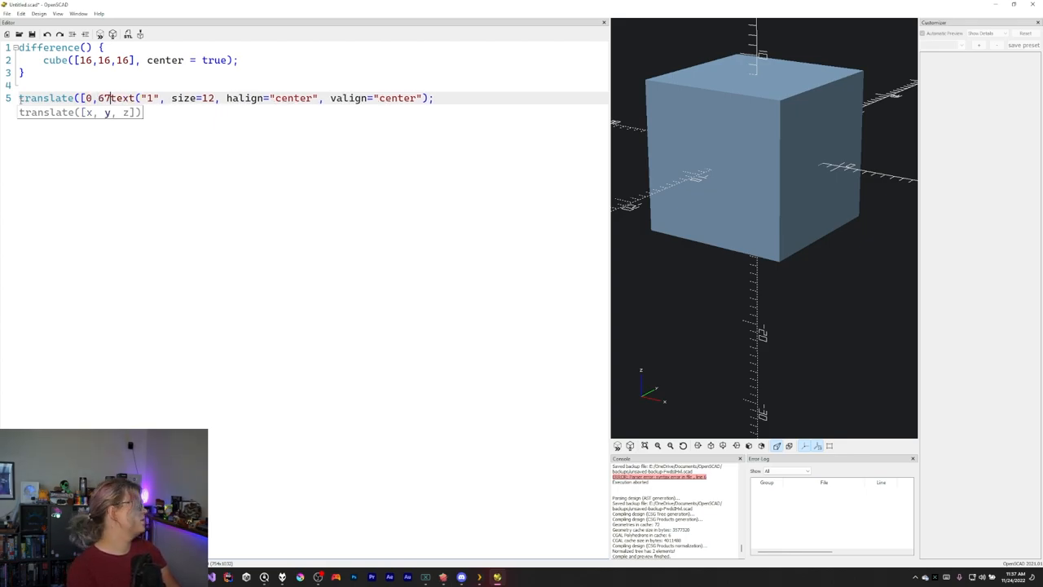
key("BackSpace")
type("0,8]) ")
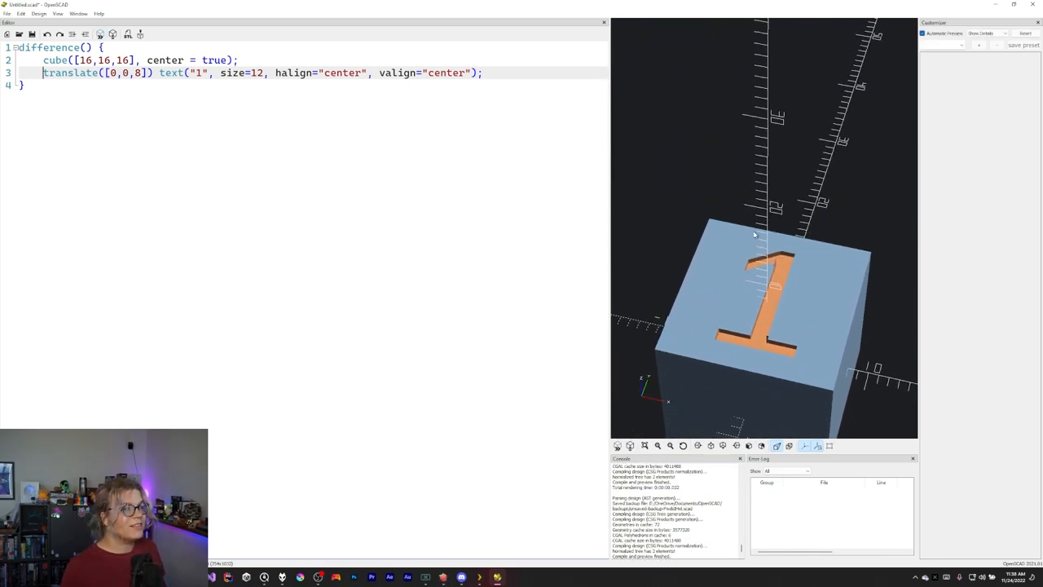
left_click_drag(754, 235, 715, 235)
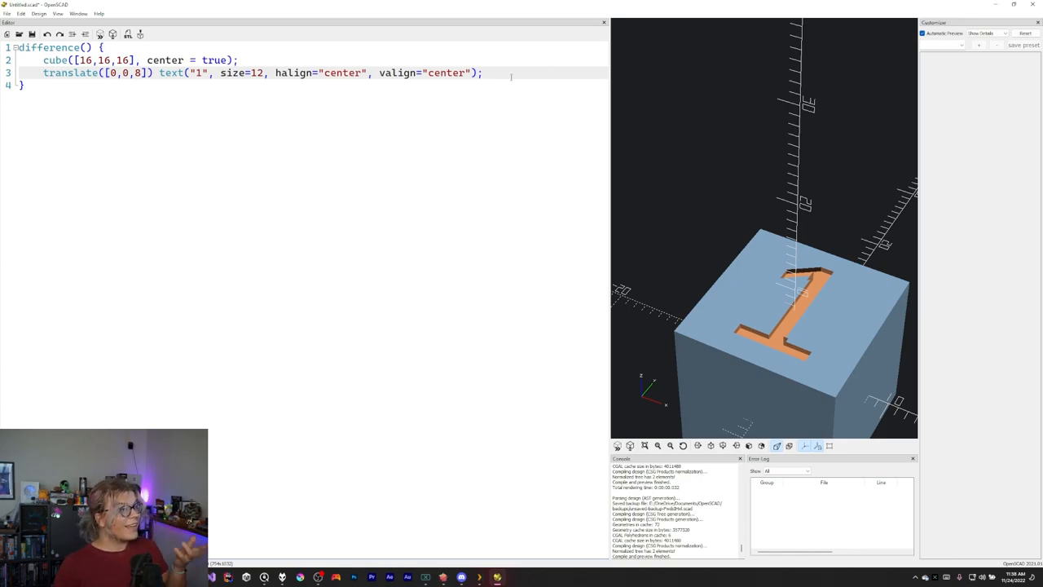
left_click_drag(44, 60, 482, 72)
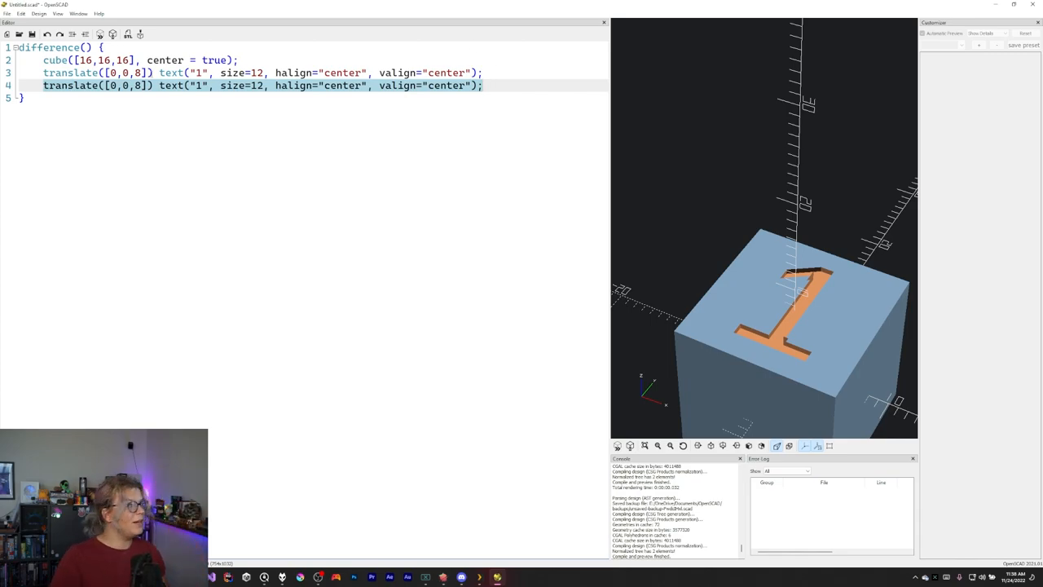
Step: Wrap the copied line in rotate([180, 0, 0]) and change its text from "1" to "6"
type("r")
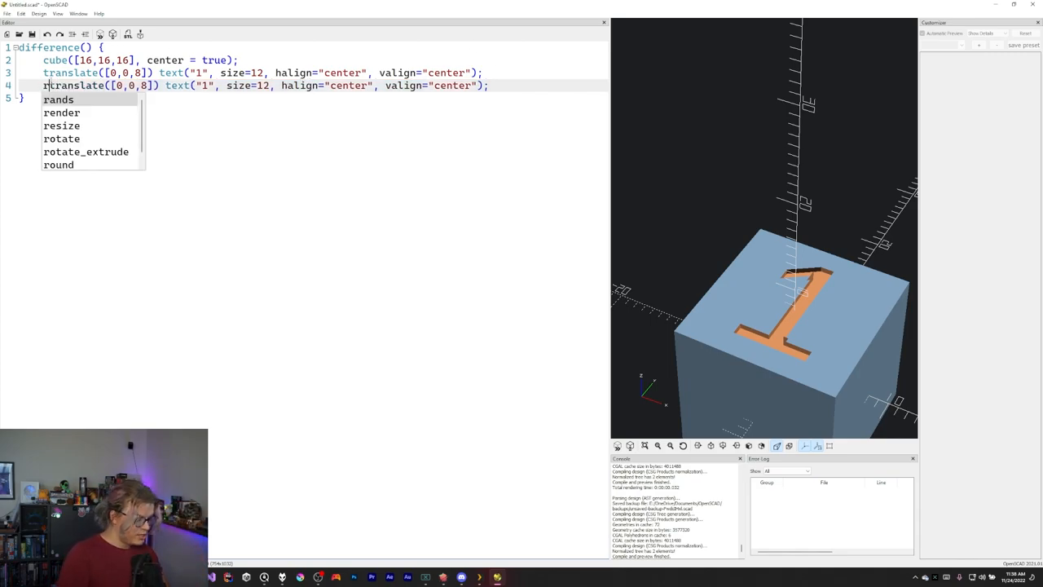
type("rotate")
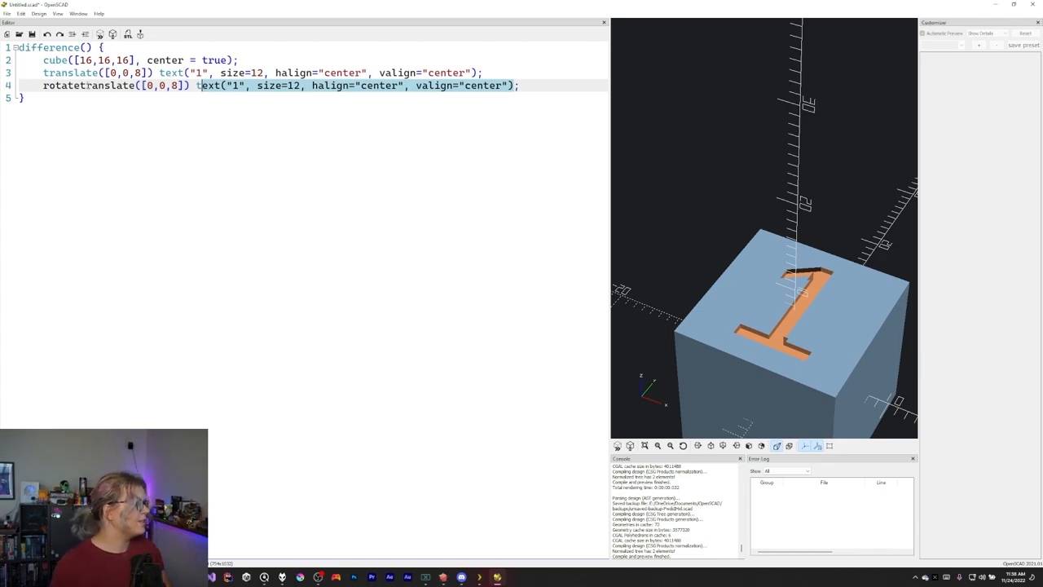
type("([0")
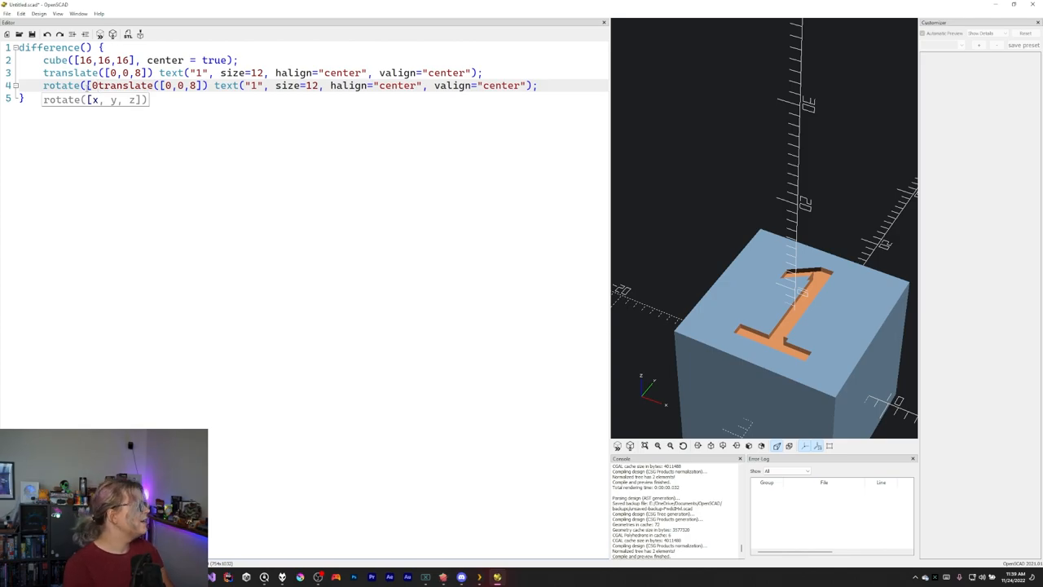
type("17")
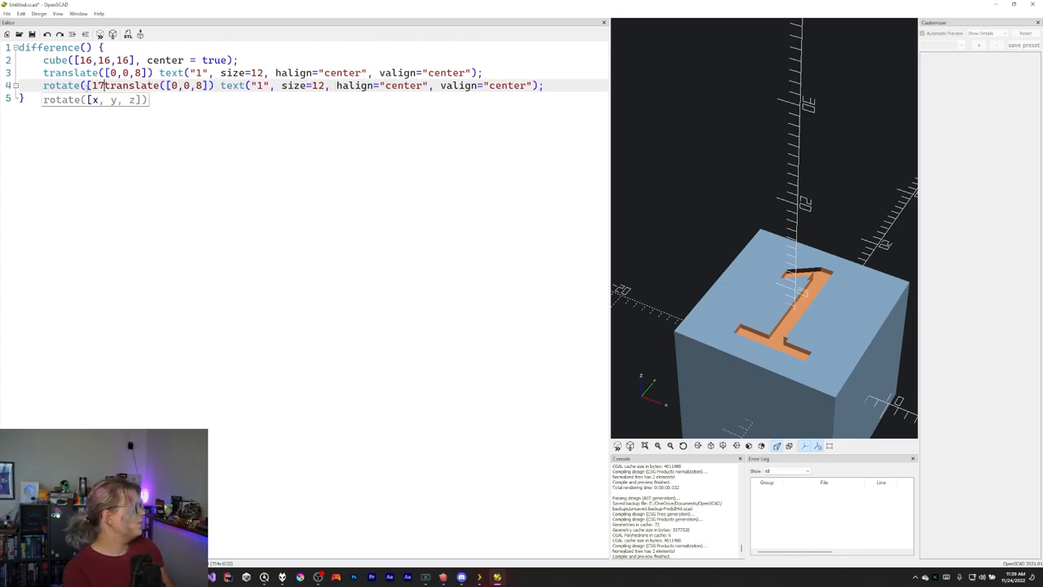
type("80, 9")
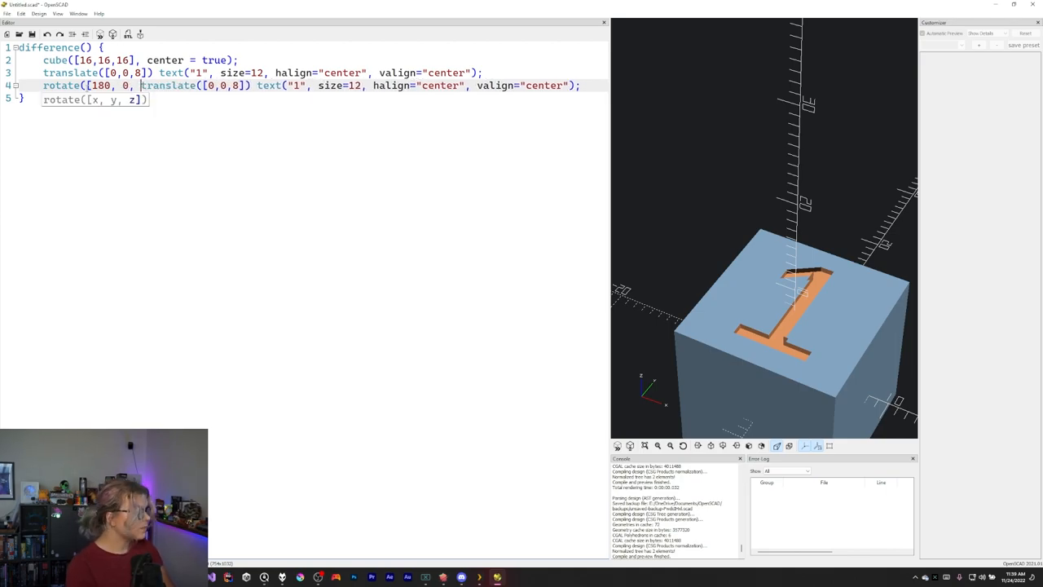
type("0]")
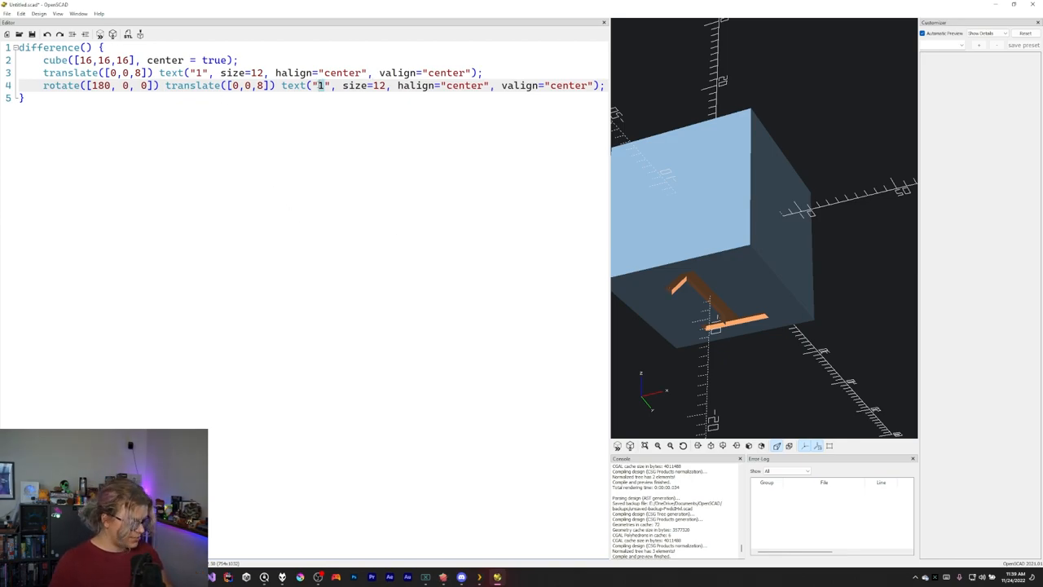
type("6")
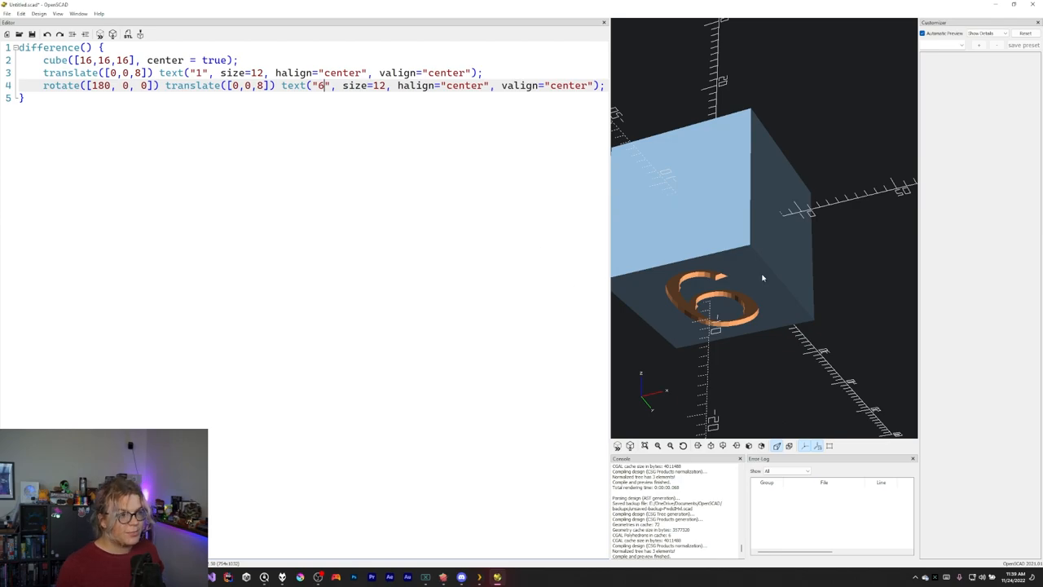
mouse_move(593, 196)
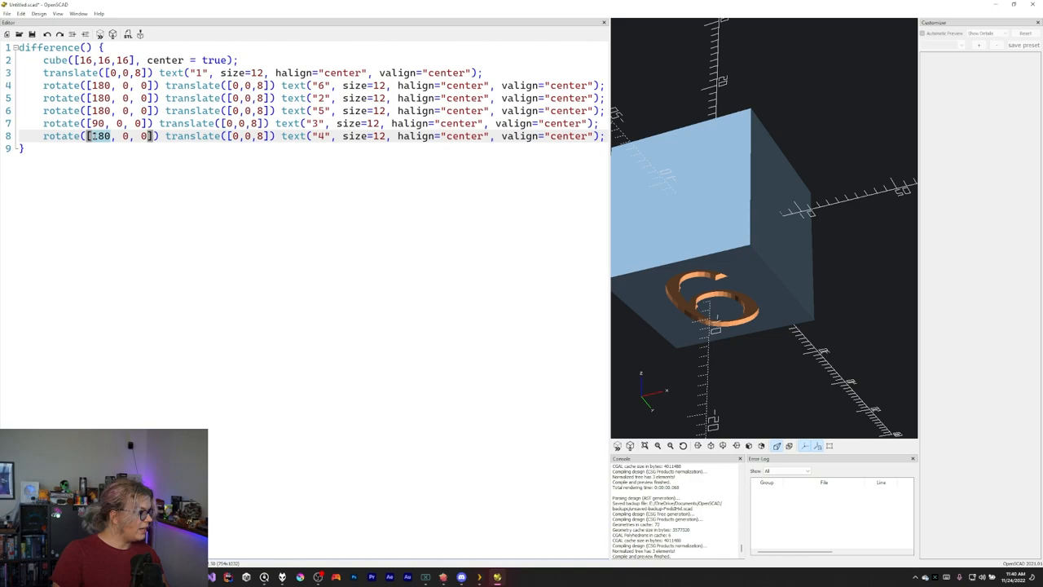
Step: Set the rotate vectors for the 2 and 5 labels to [0, 90, 0] and [0, 270, 0]
type("270")
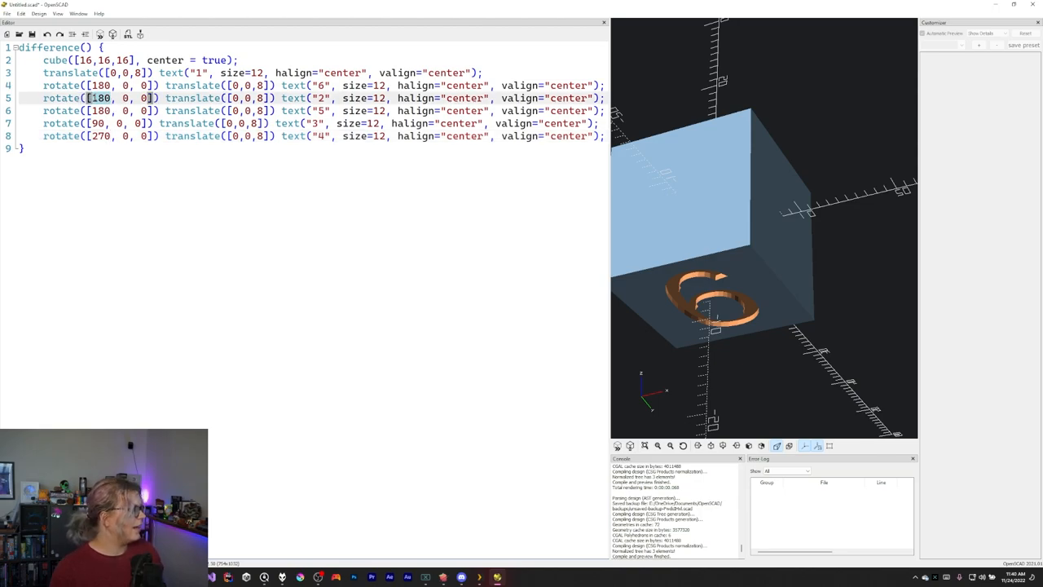
type("0")
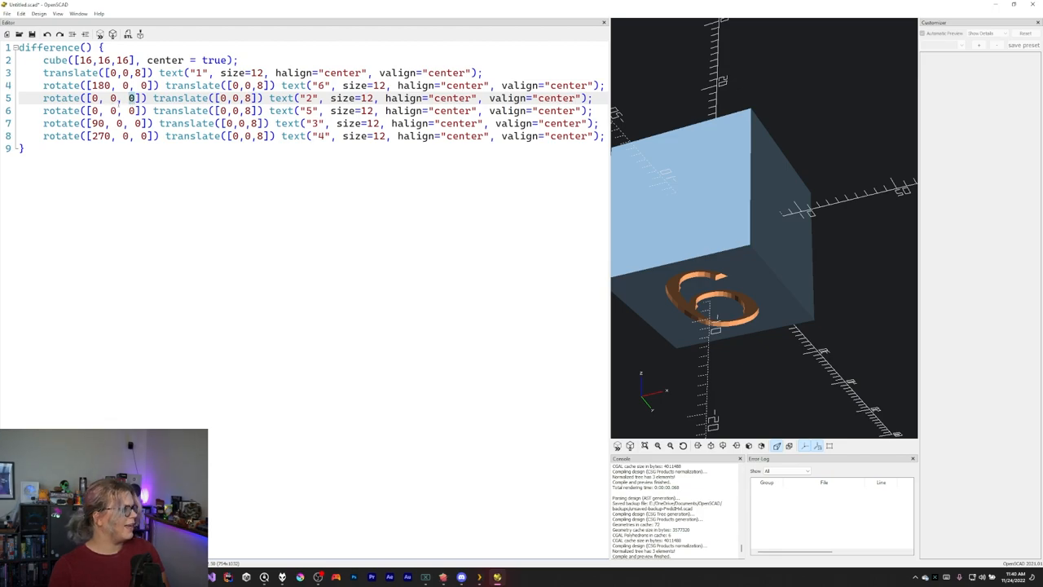
type("9")
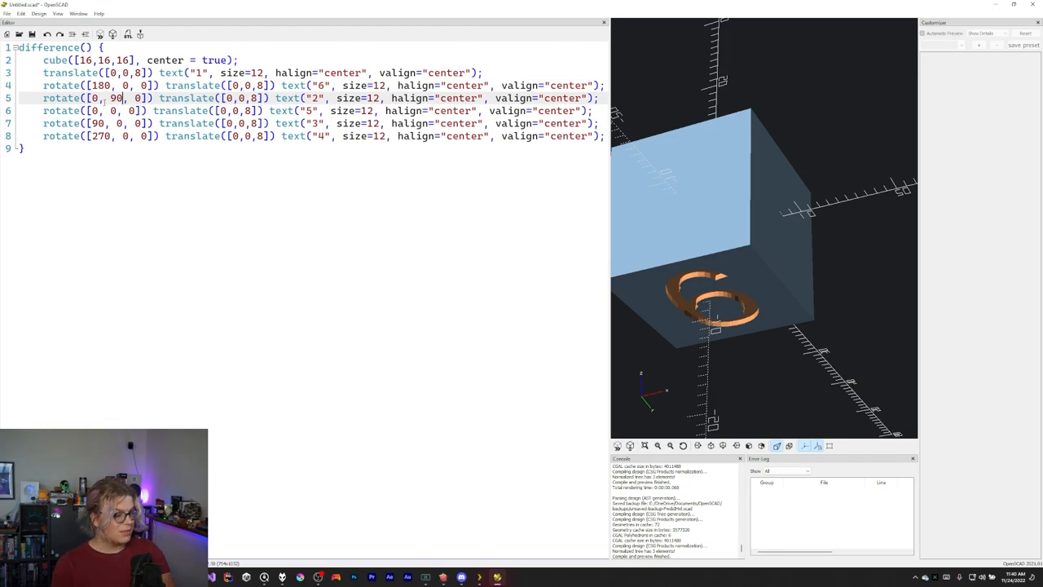
type("270")
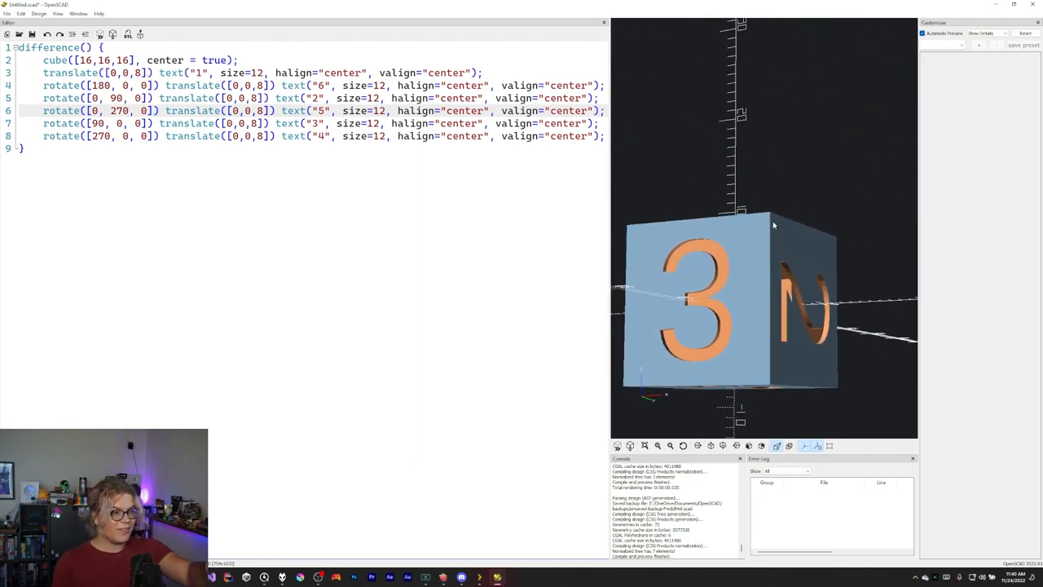
mouse_move(727, 197)
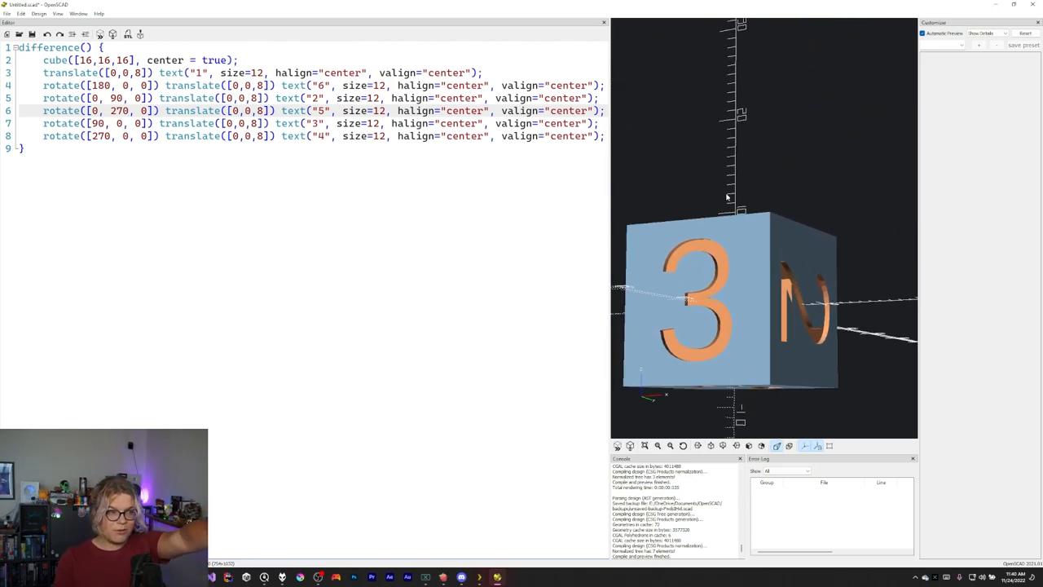
mouse_move(726, 229)
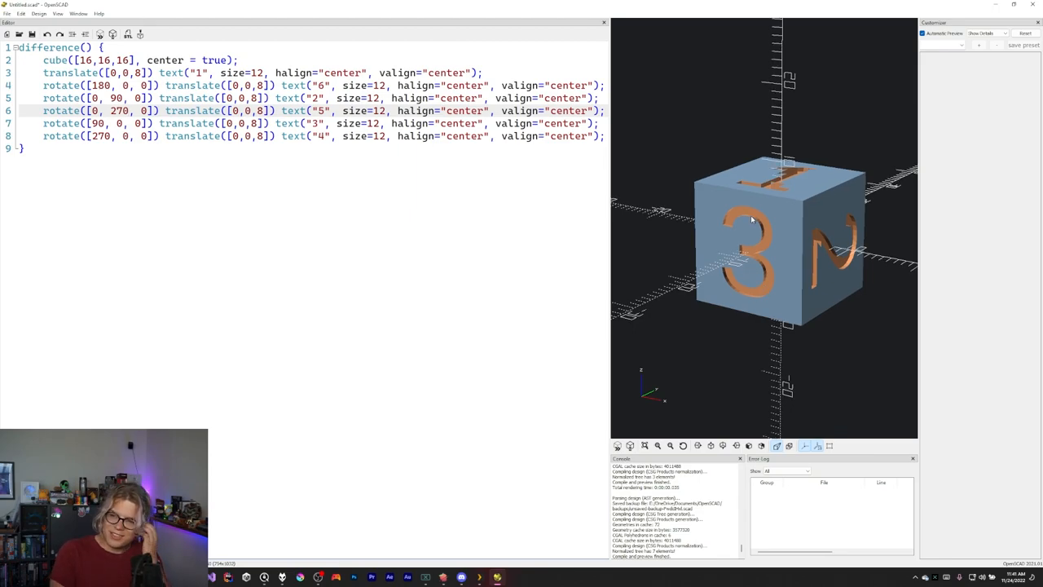
mouse_move(715, 245)
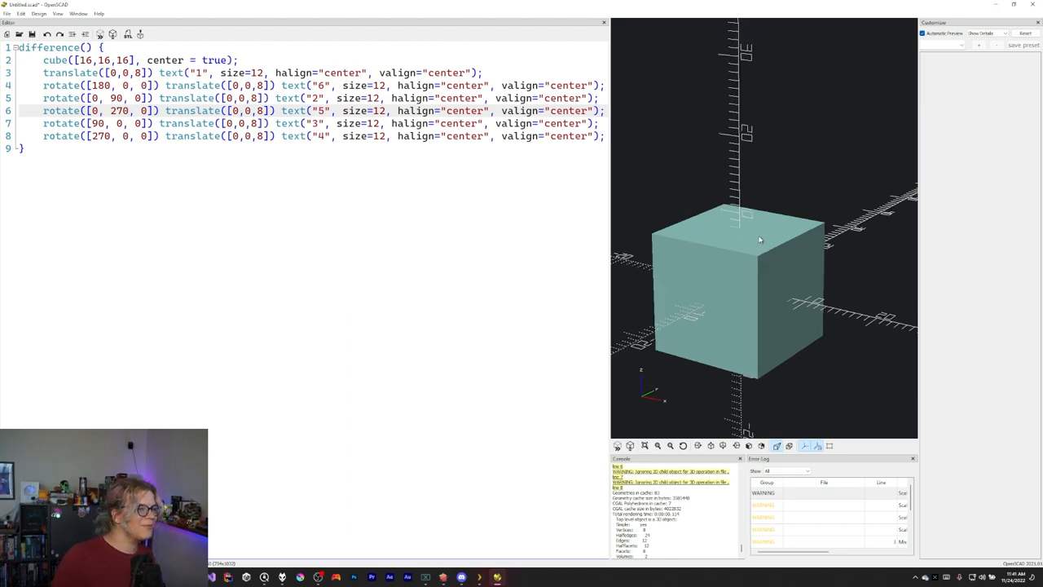
Step: Orbit the rendered plain cube to inspect its faces after the 2D-child warnings
left_click_drag(760, 238, 767, 256)
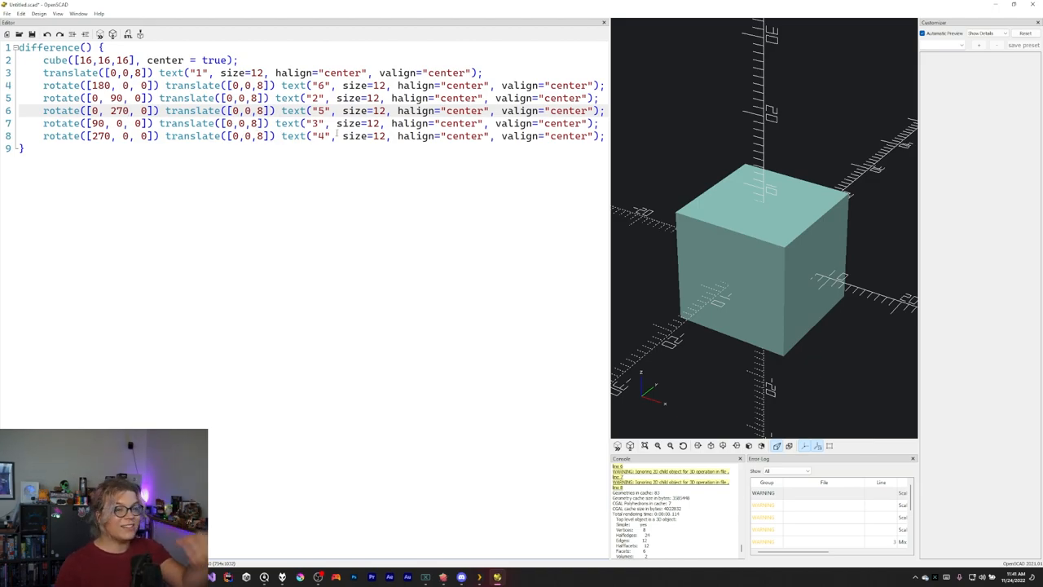
mouse_move(114, 7)
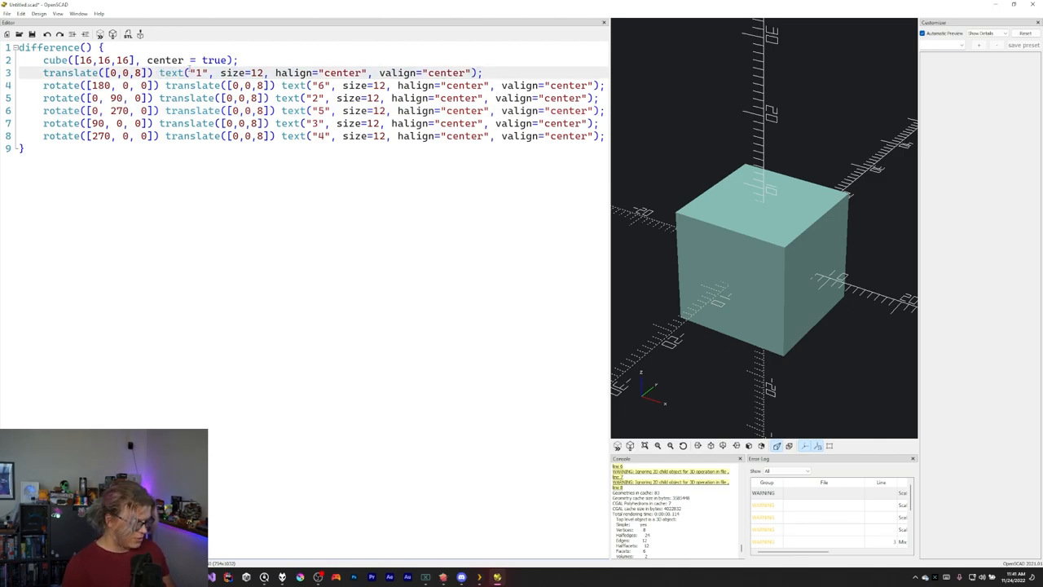
Step: Wrap the top-face text in linear_extrude(2) so the "1" becomes a solid cut
type("e")
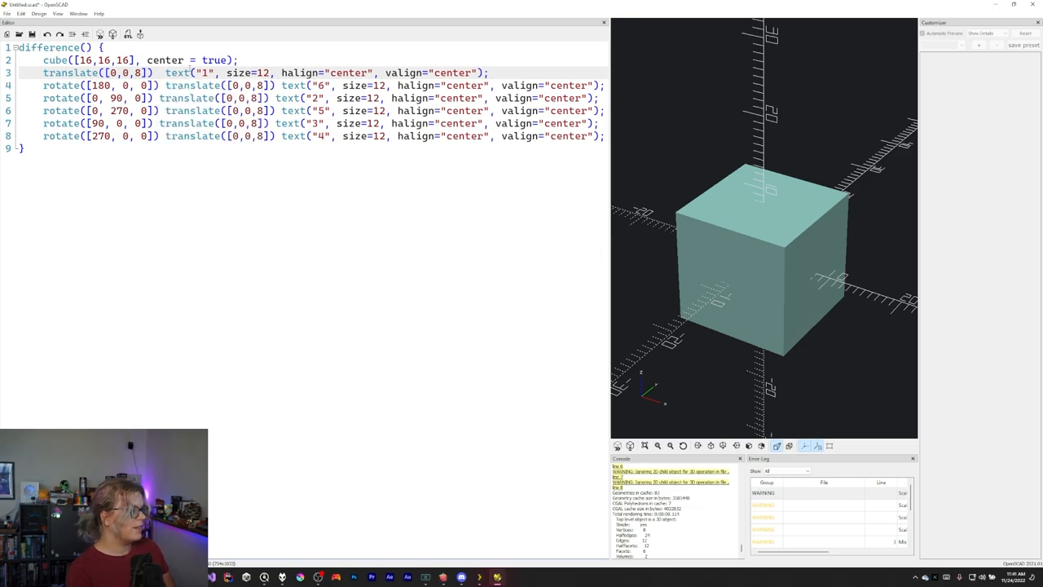
type("pro")
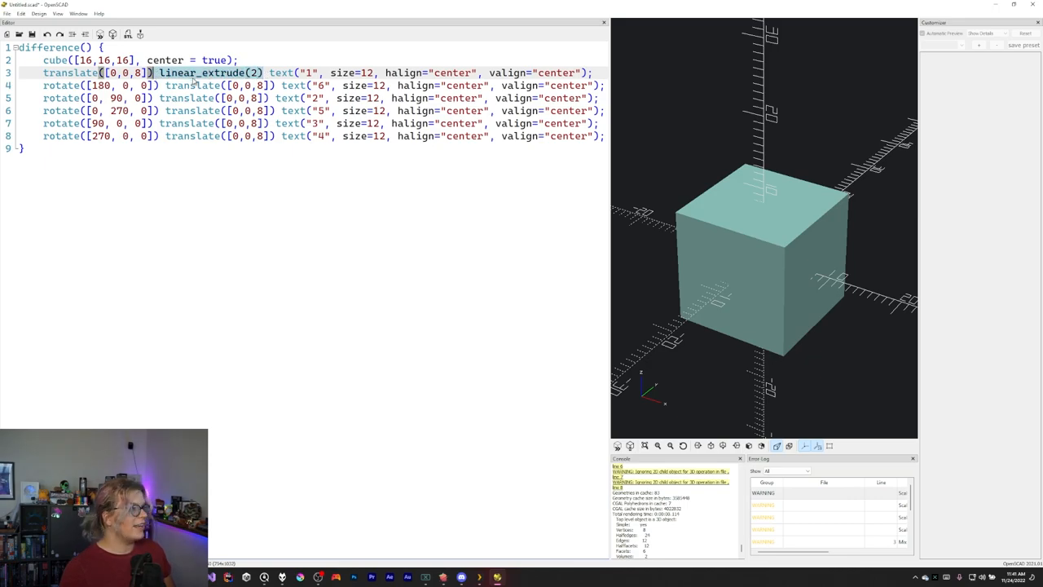
mouse_move(157, 37)
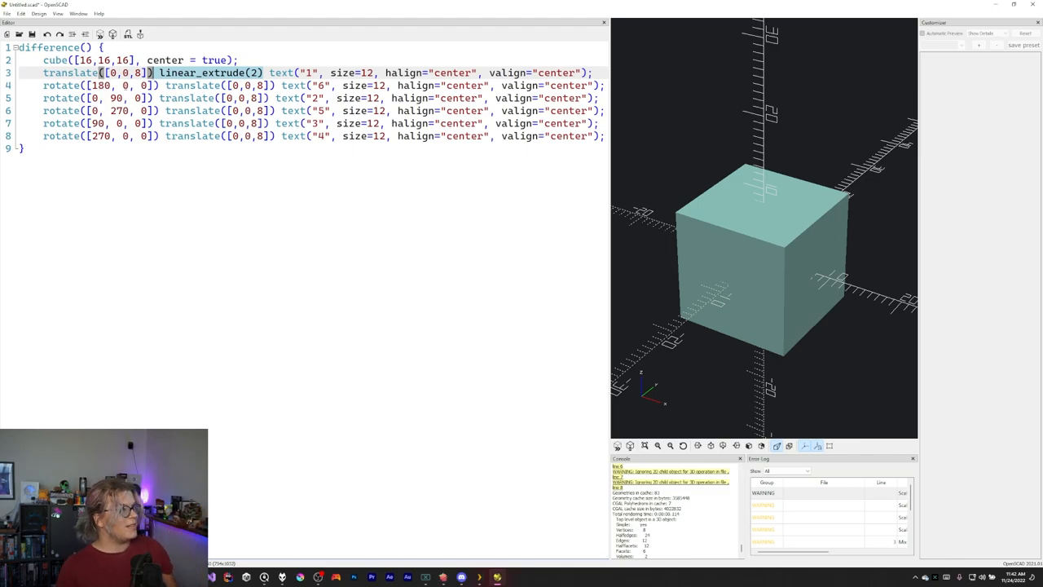
mouse_move(827, 44)
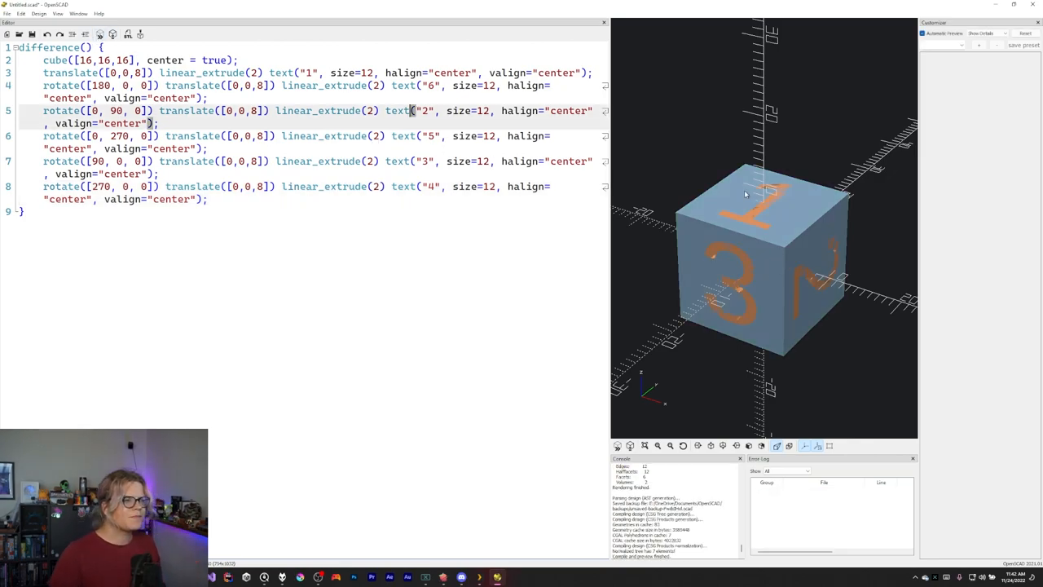
mouse_move(820, 250)
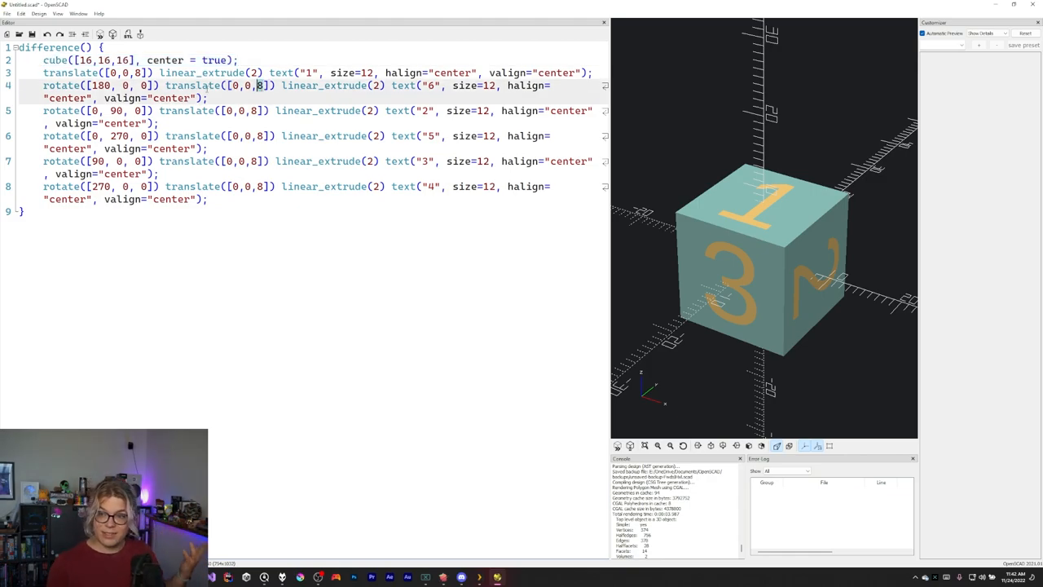
Step: Lower the number labels from translate offset 8 to 7 so the digits recess into the faces
type("7")
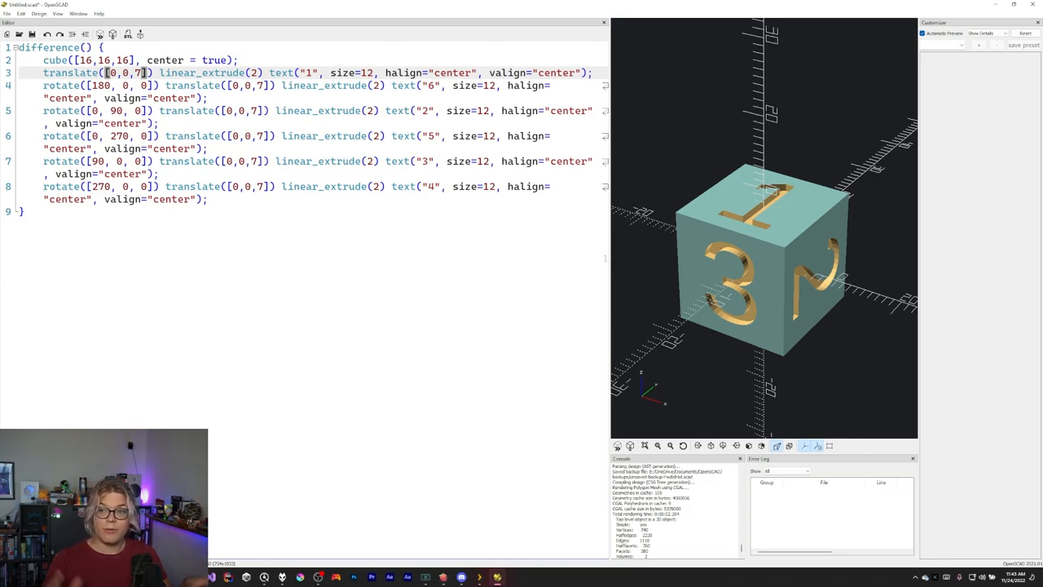
mouse_move(656, 163)
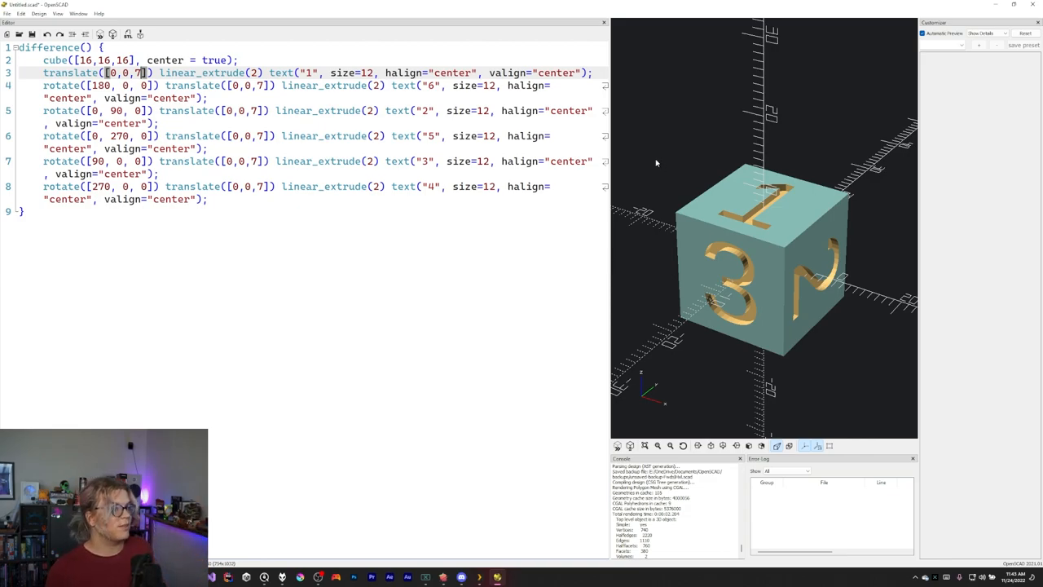
mouse_move(724, 323)
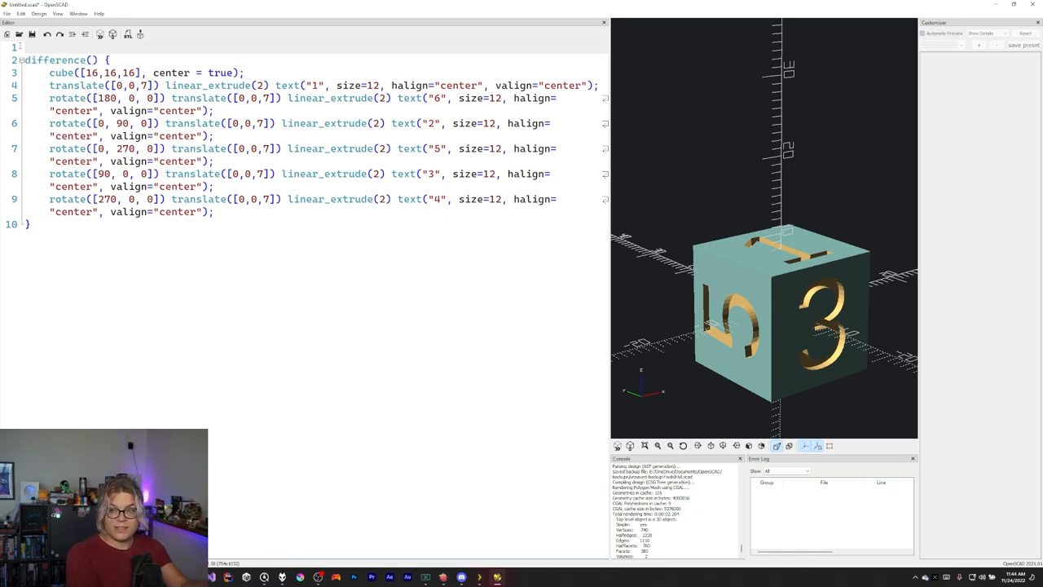
Step: Declare module CreateCube(size = 16) above the die's difference() block
type("modue")
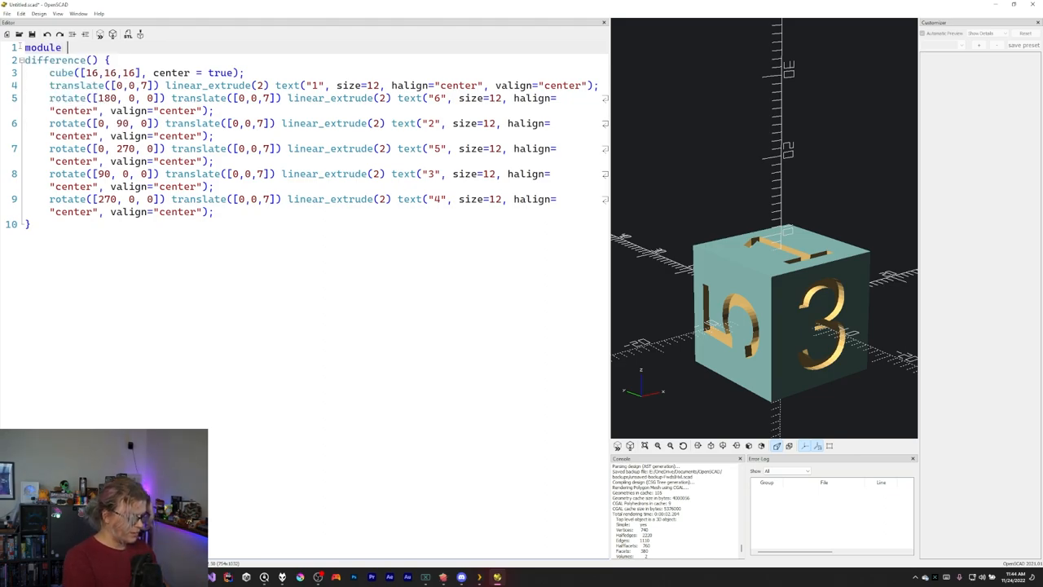
type("CreateCube(")
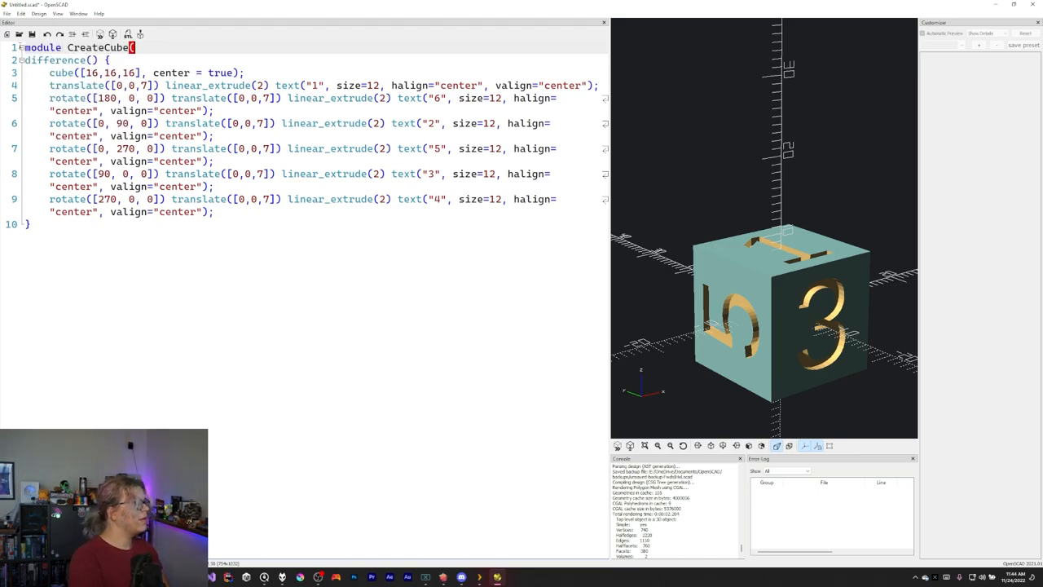
type("size")
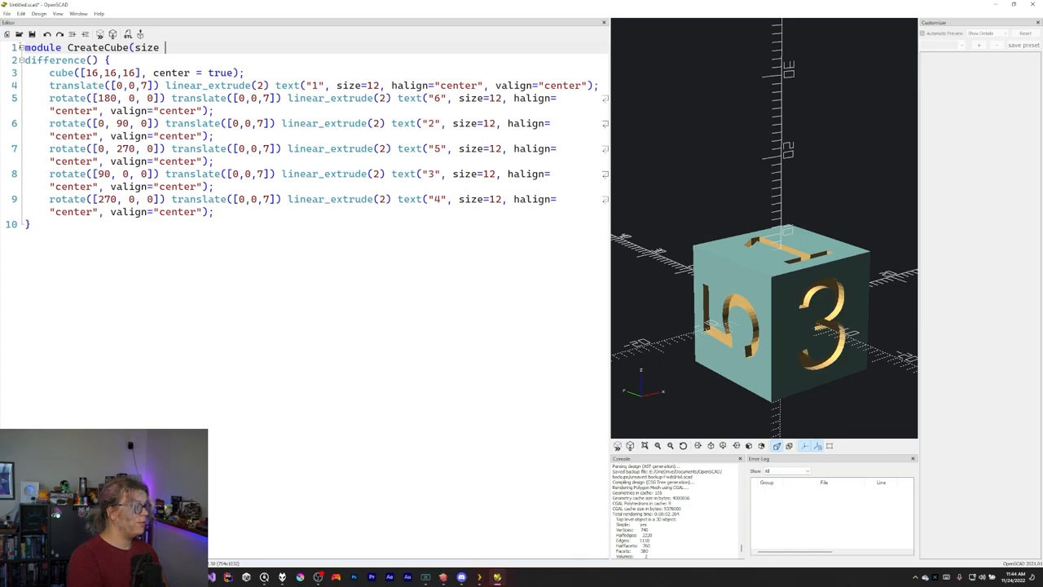
type("= 16) {")
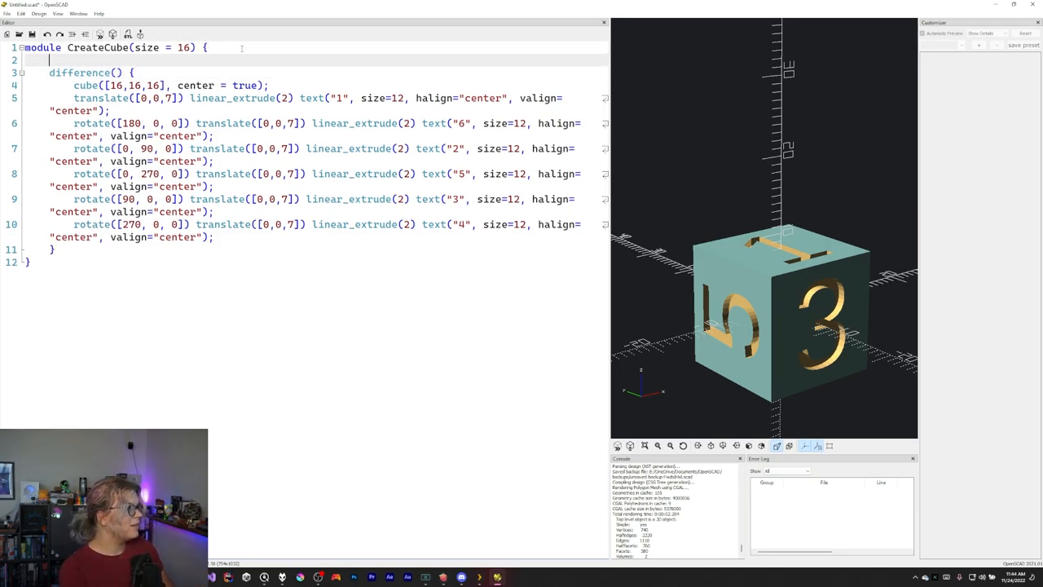
Step: Define textSize = size * 0.75 inside the module
type("t")
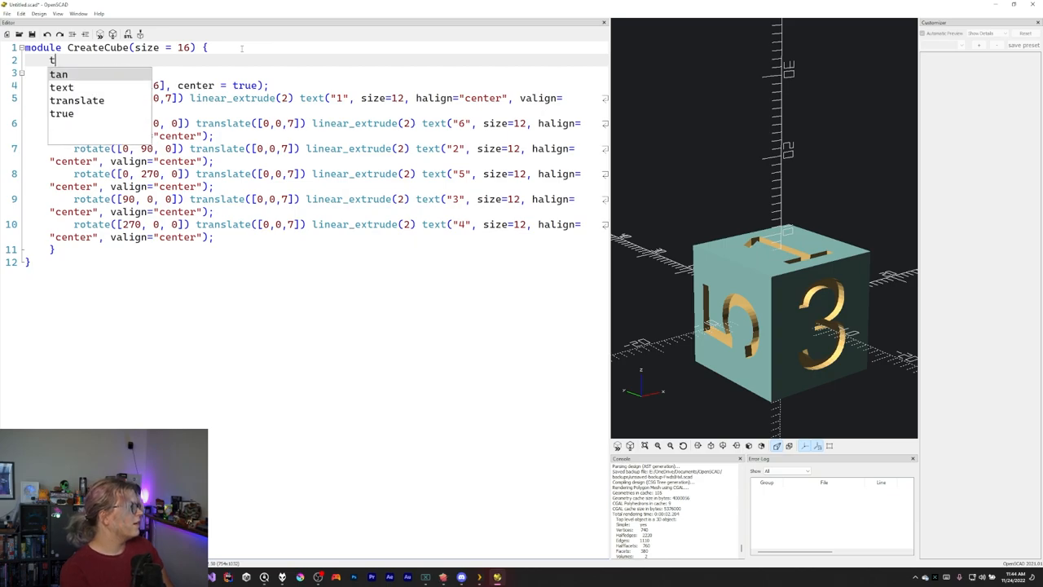
type("extSize =")
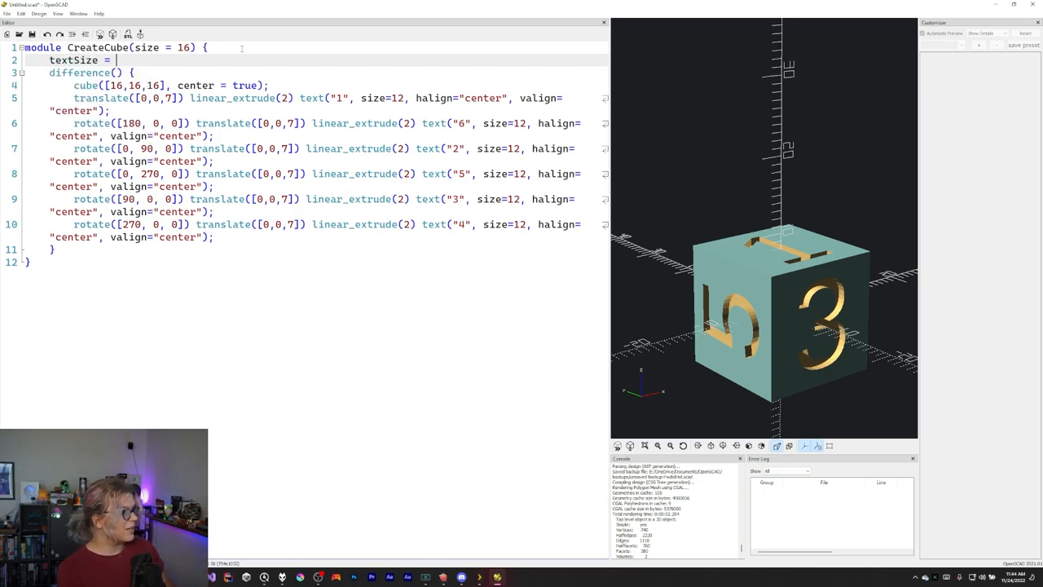
type("size")
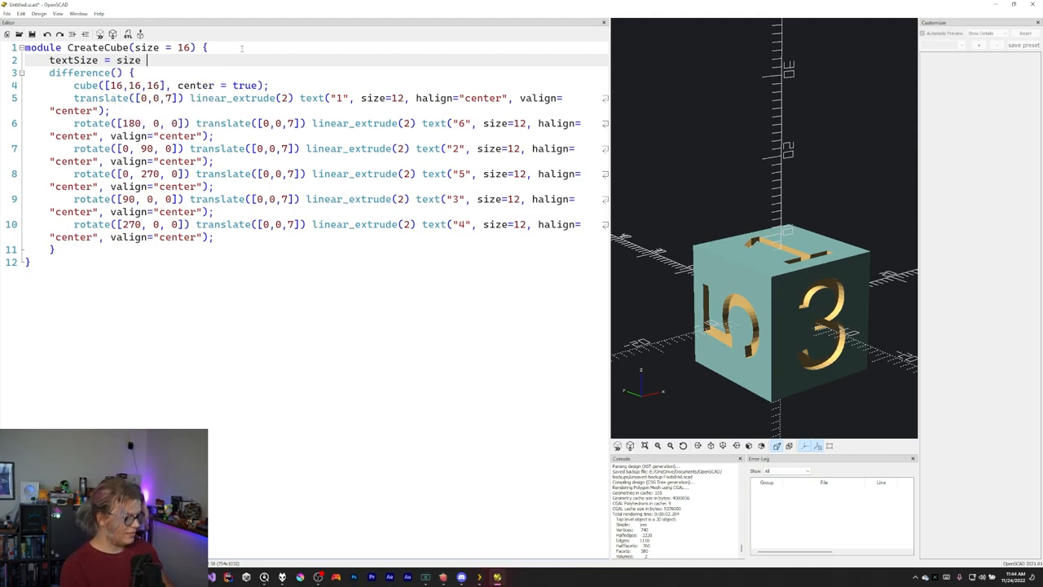
type("* 0.75;")
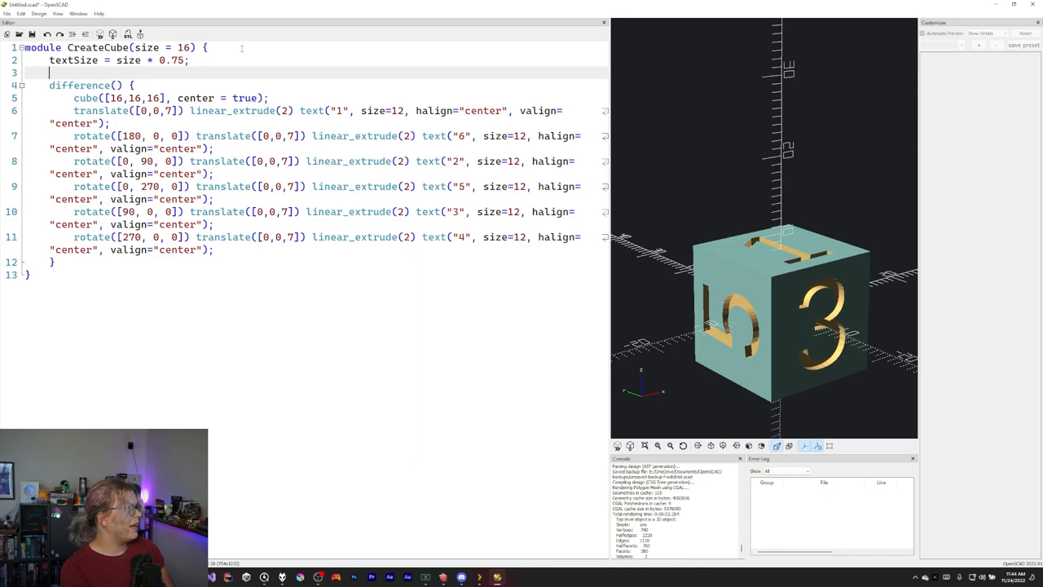
Step: Define textLocation = size / 2 - 1 for the number placement
type("trans")
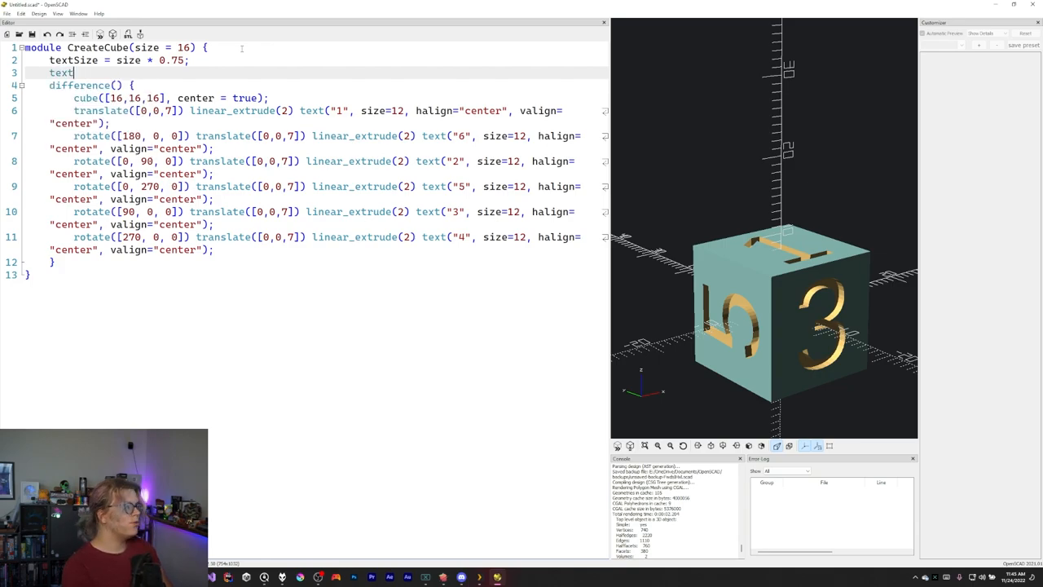
type("Location =")
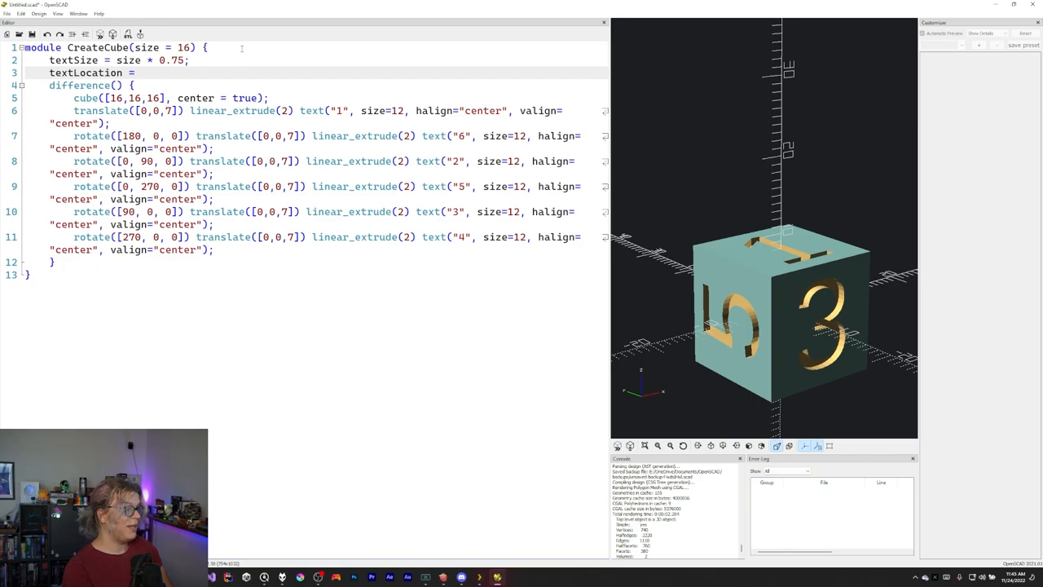
type("size / 2")
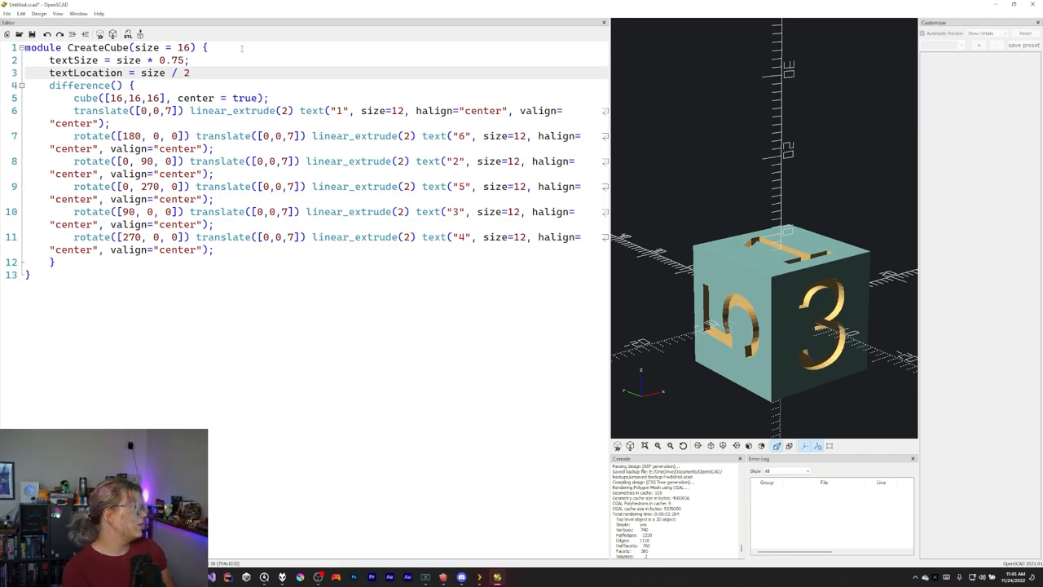
type("- 0.")
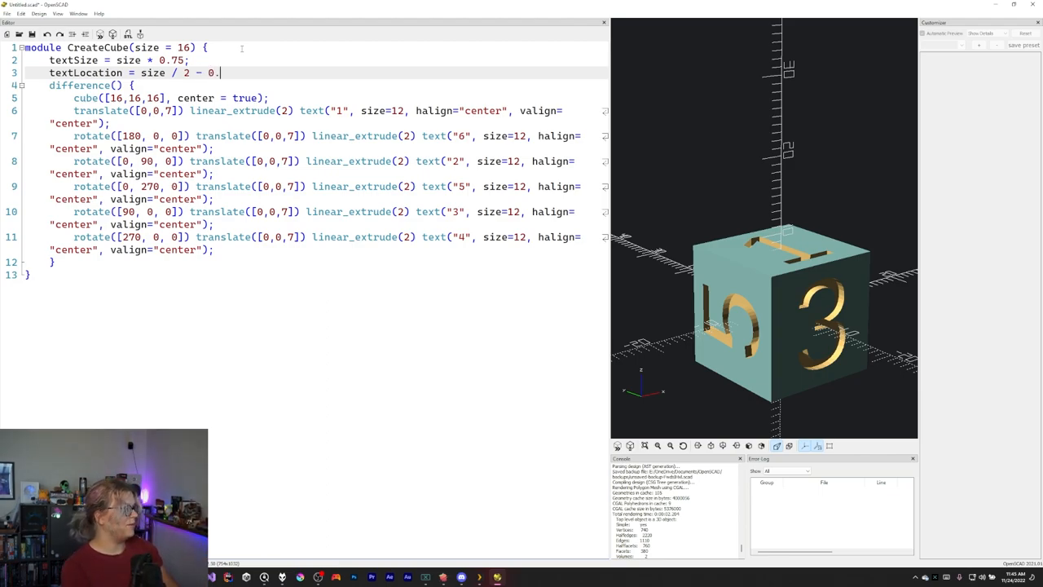
key("Backspace")
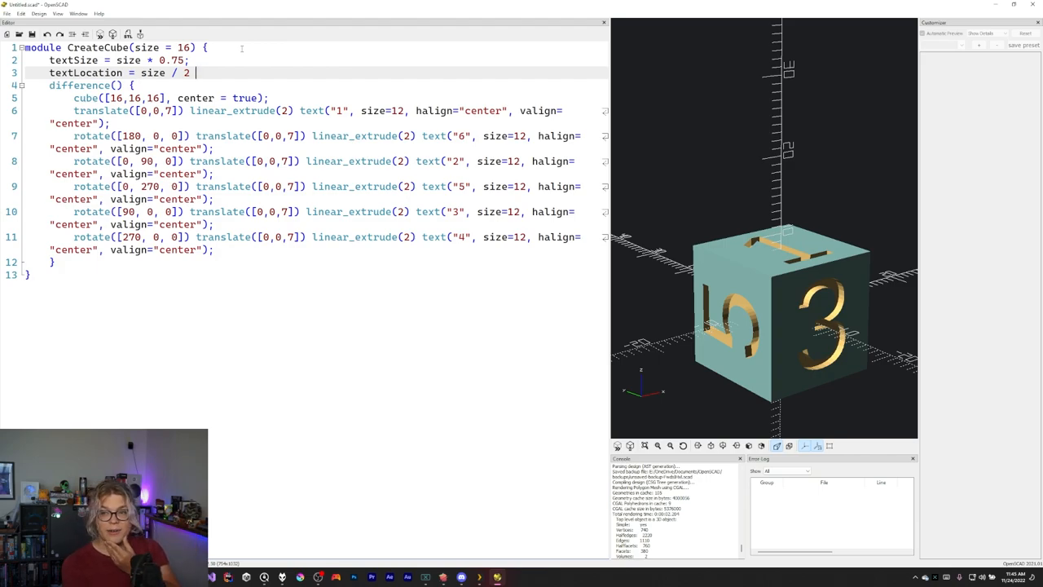
type("-")
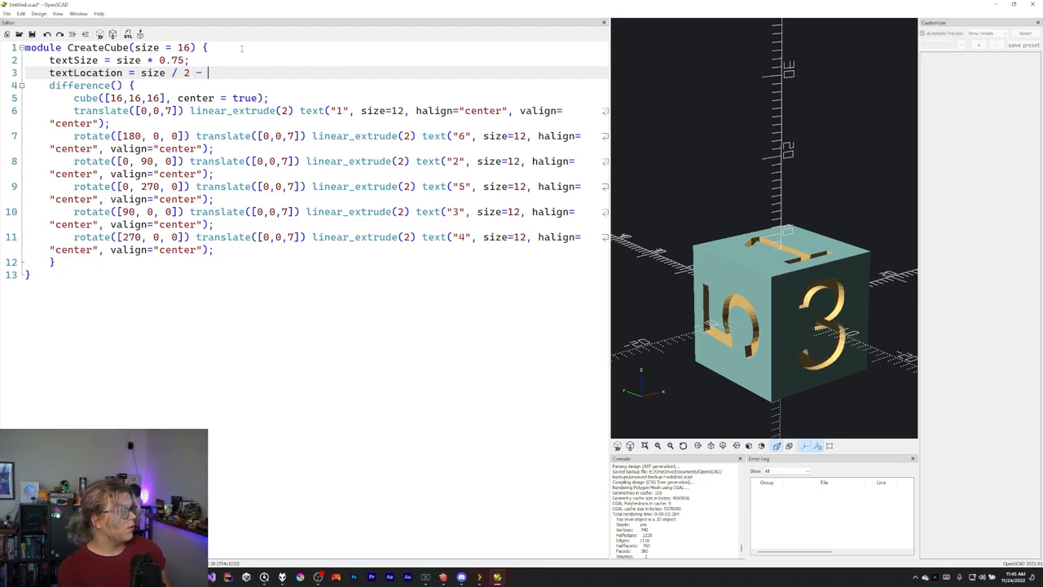
type("1")
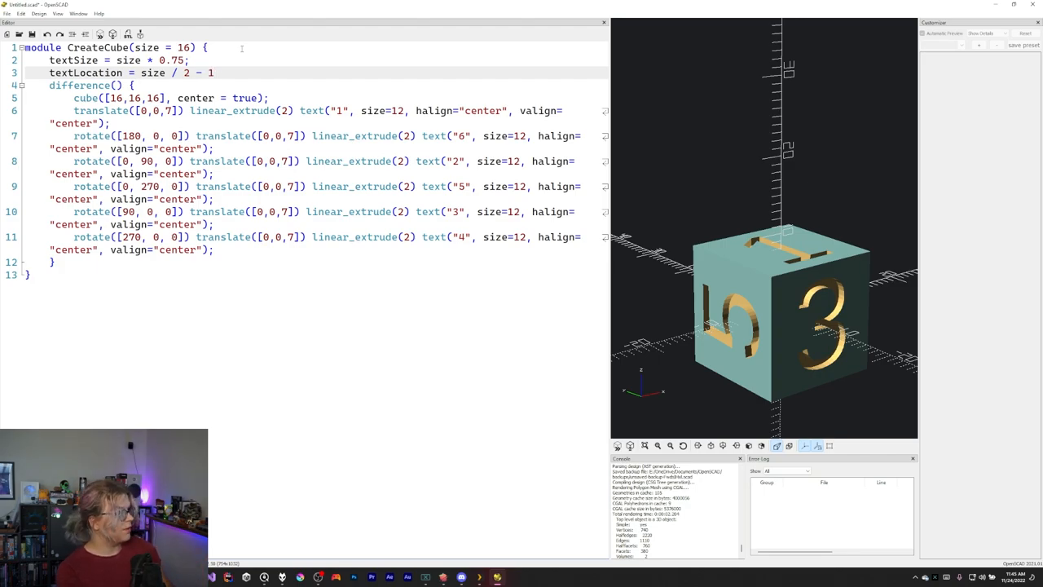
type(";")
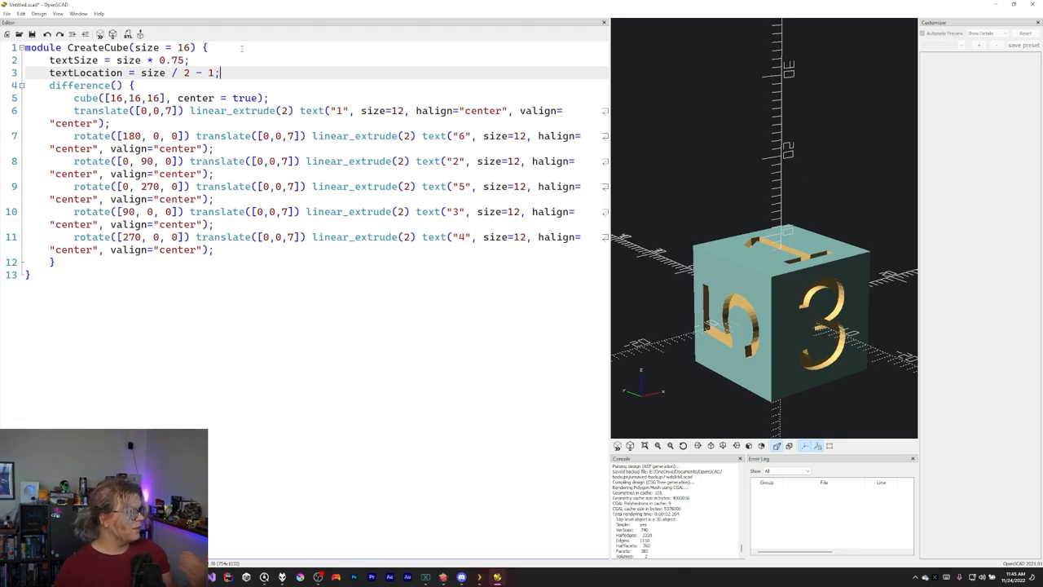
Step: Add textExtrusionSize and replace the hardcoded extrude and size values with textExtrusionSize and textSize
type("text")
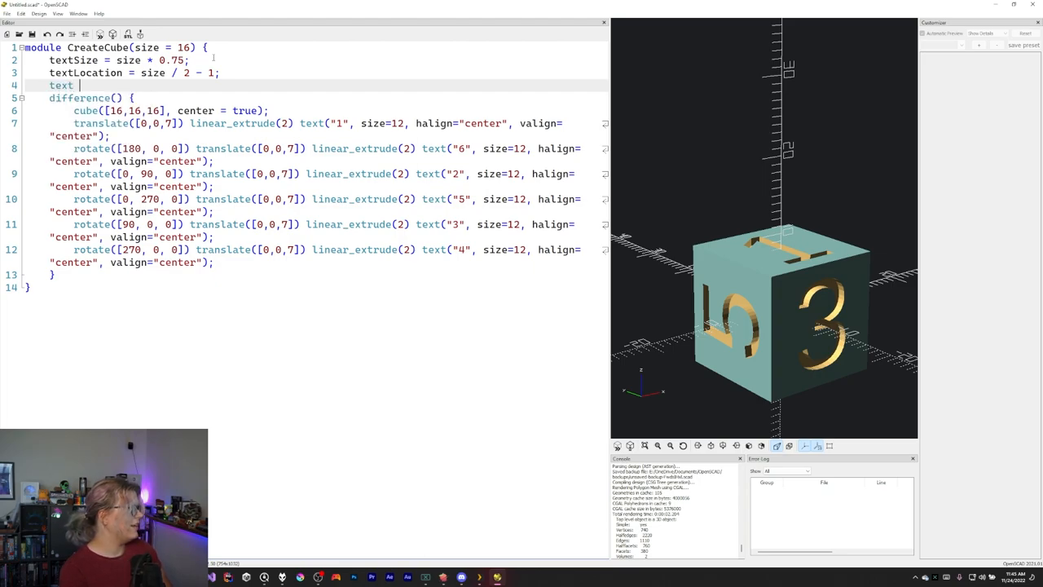
type("E")
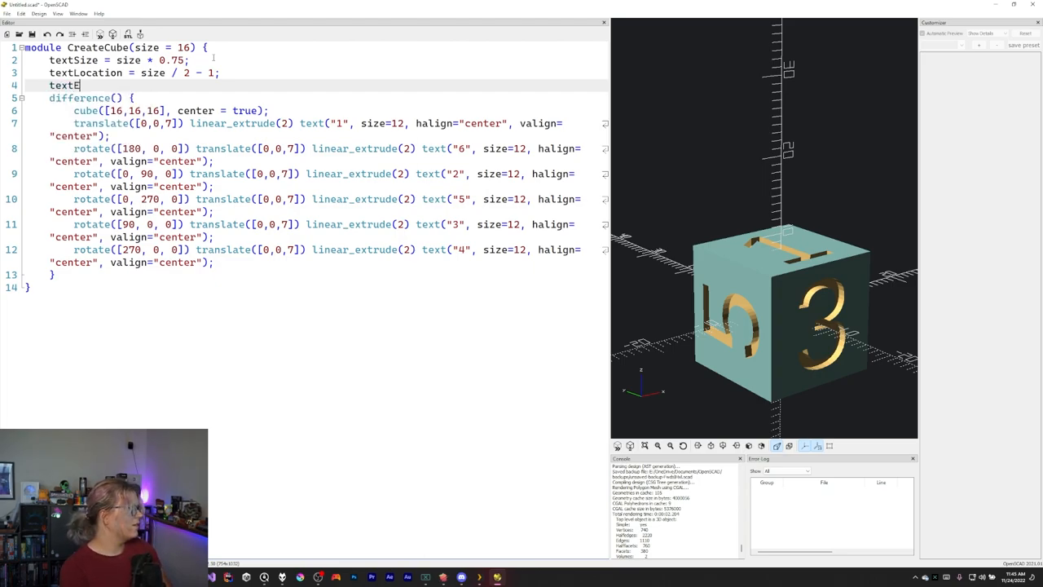
type("xtrusionSize = 2;")
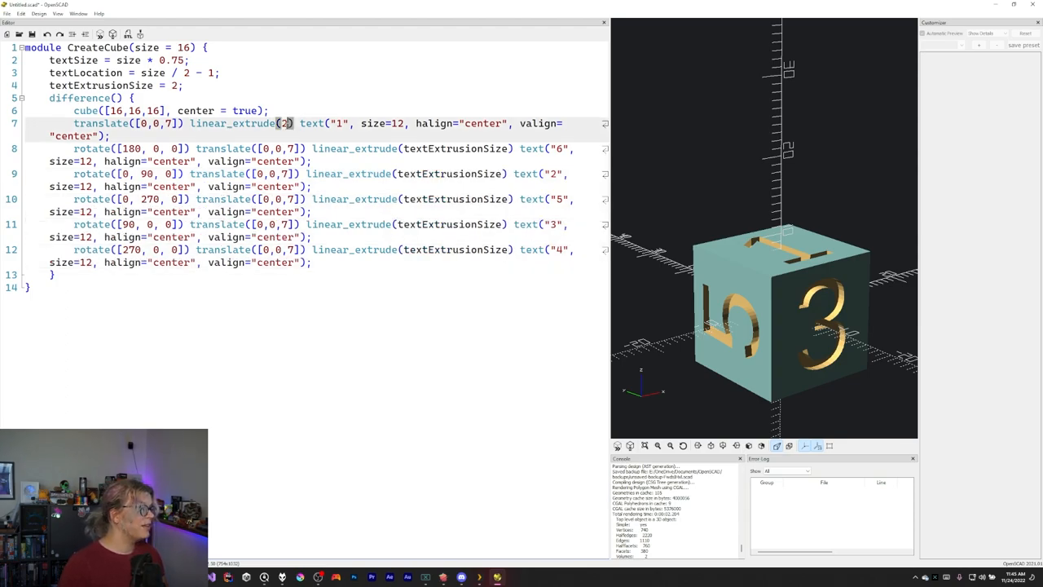
type("textExtrusionSize")
left_click(301, 256)
type("textLocation")
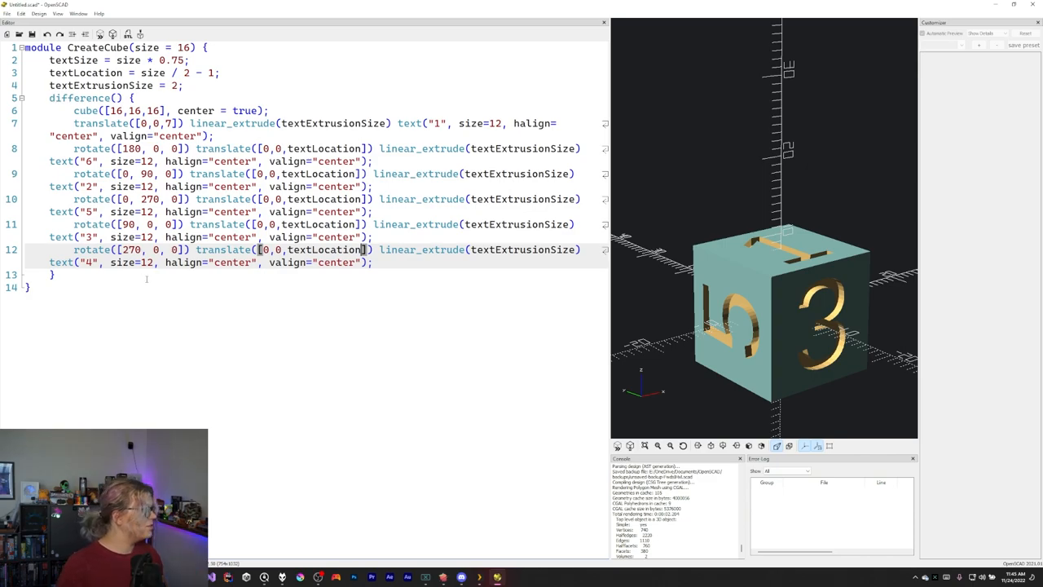
double_click(62, 61)
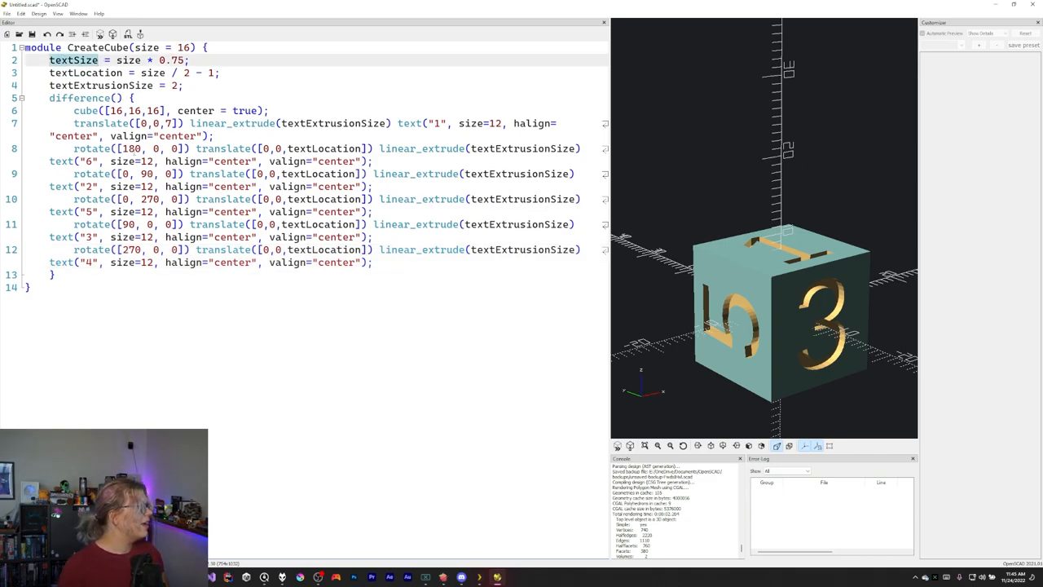
type("textSize")
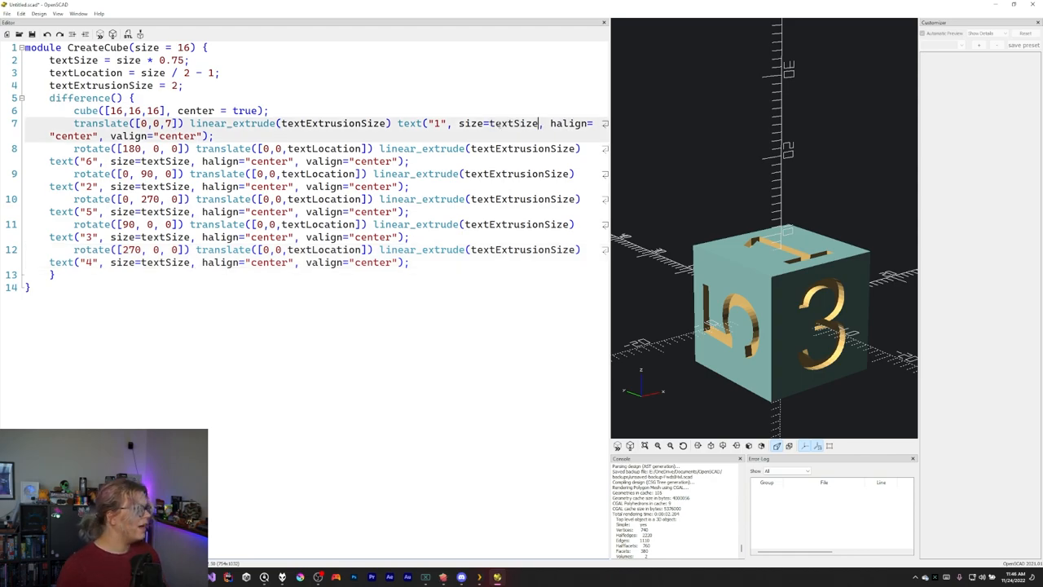
double_click(324, 148)
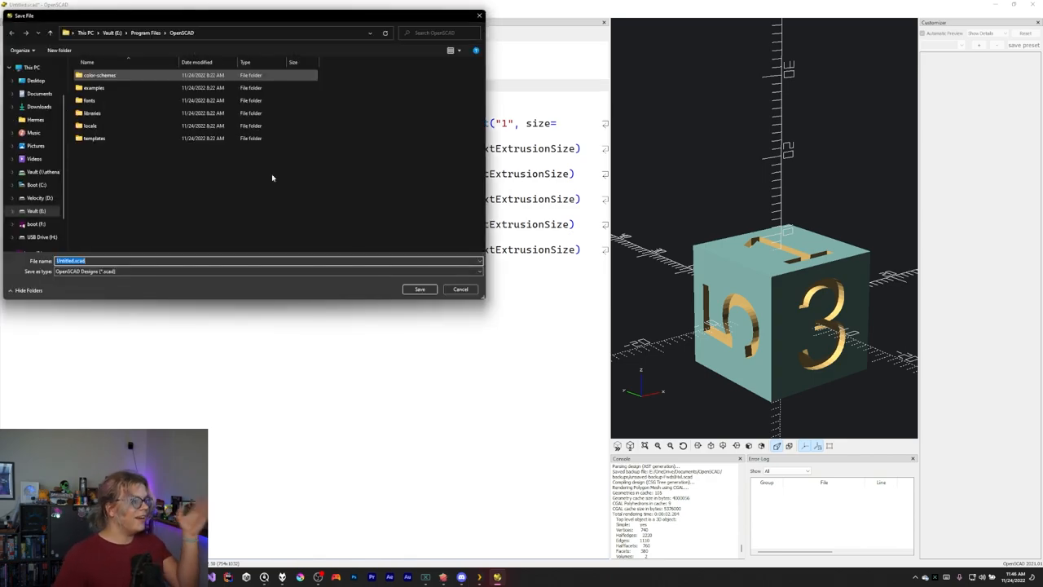
Step: Cancel the Save dialog without saving the design
left_click(460, 290)
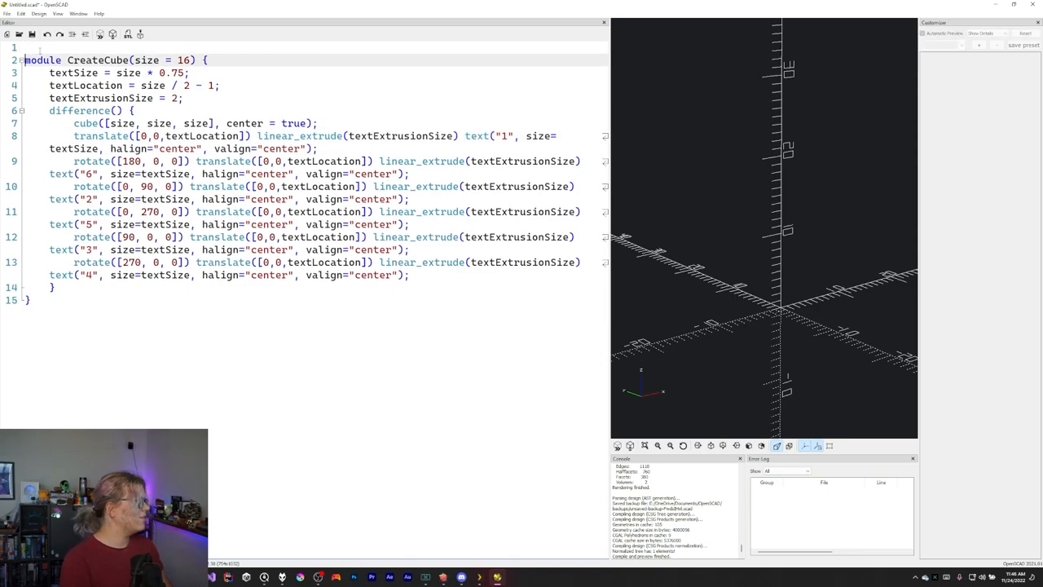
Step: Call CreateCube(16); and a second CreateCube at the top of the file above the module
type("createCube")
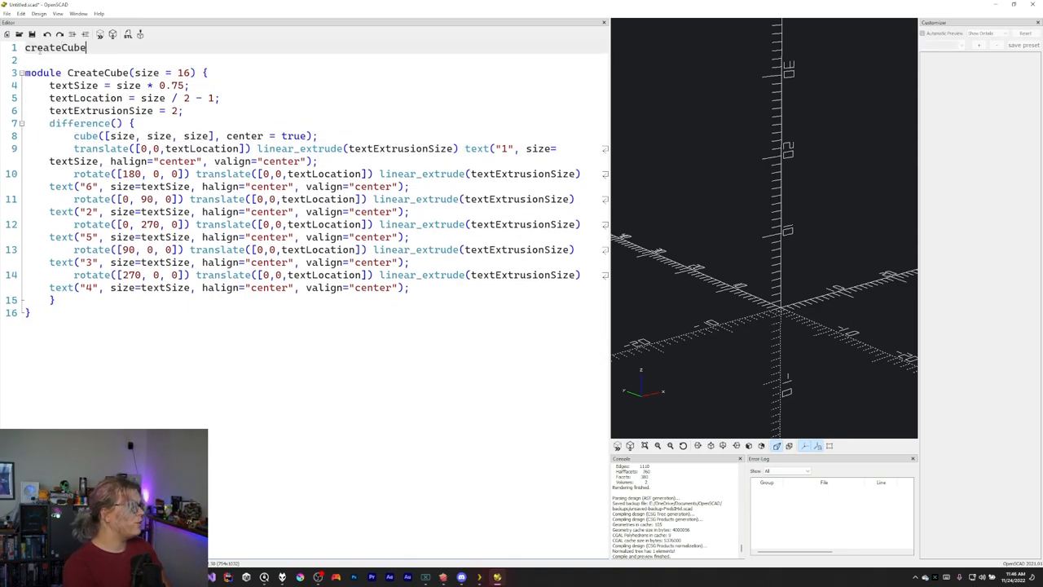
type("(16(")
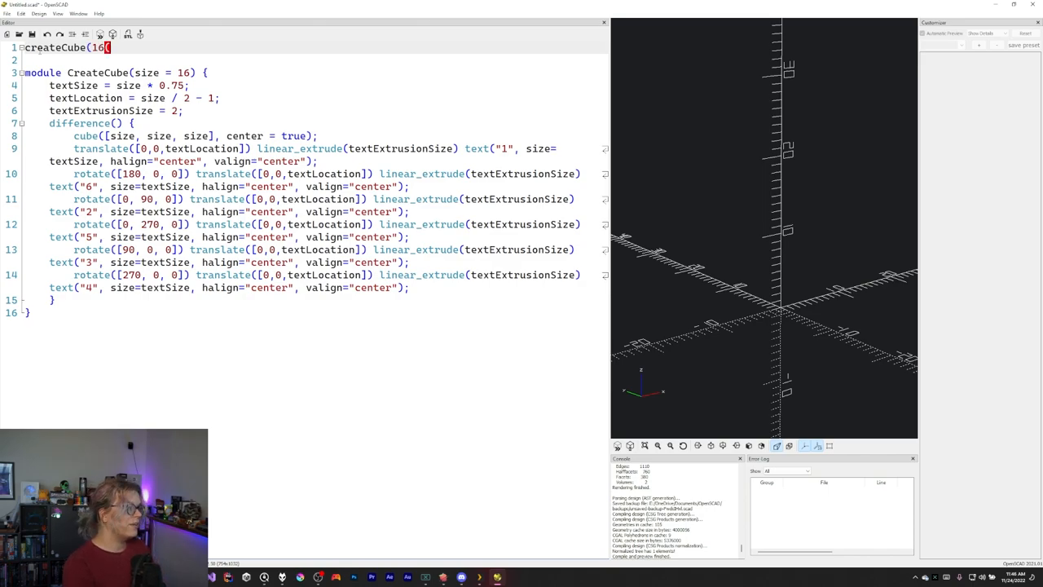
type(");")
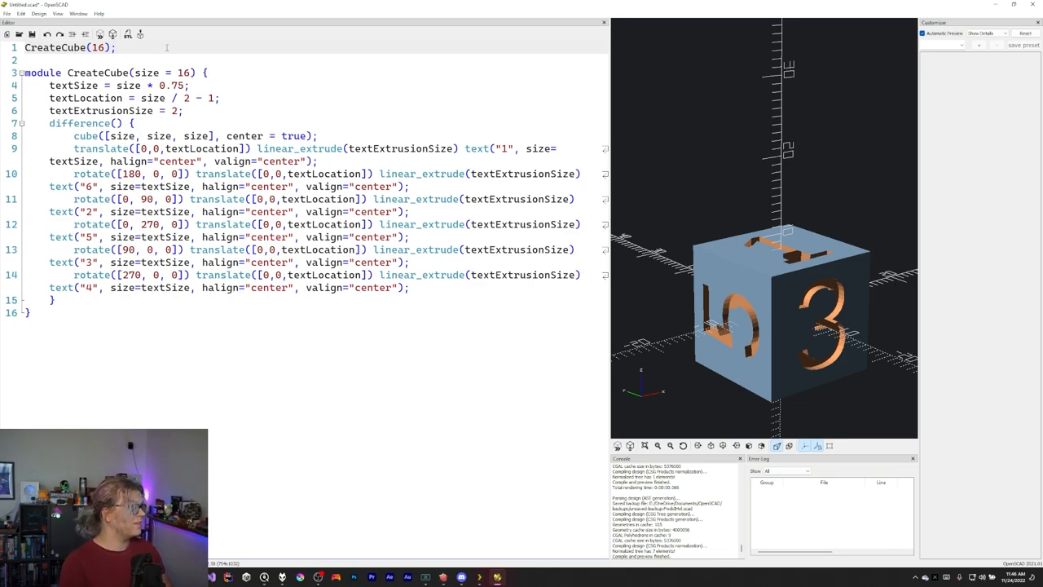
type("CreateCube")
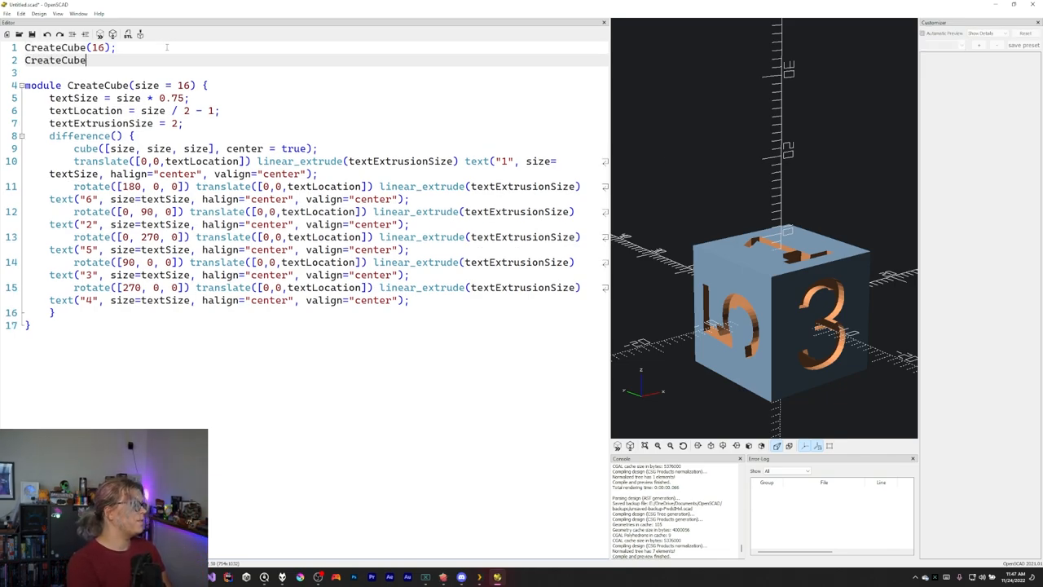
type("(20")
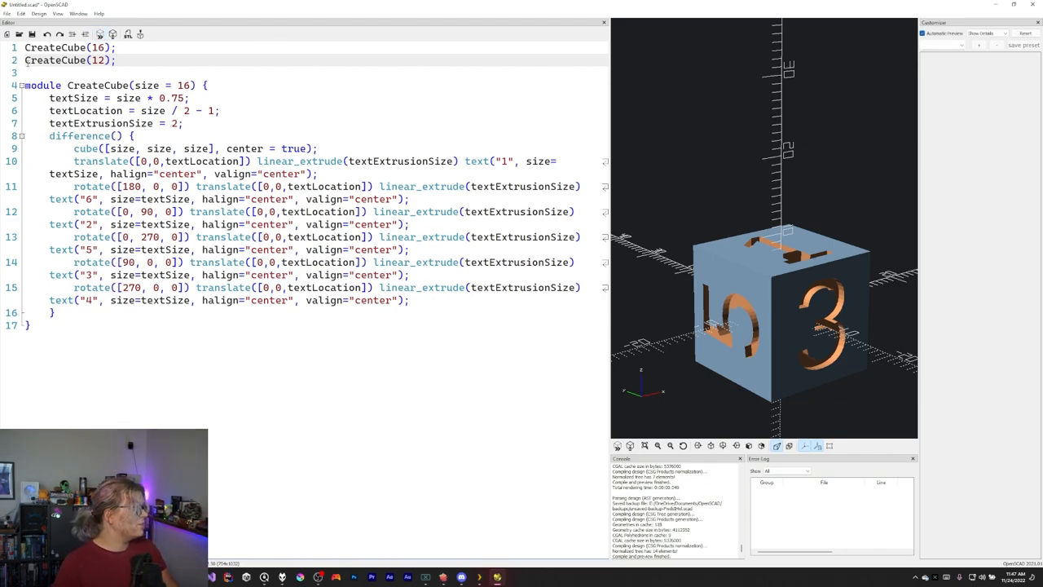
Step: Wrap CreateCube(12) in rotate([0,0,30]) translate([0,0,14]) so it sits twisted atop the 16 die
type("translate(")
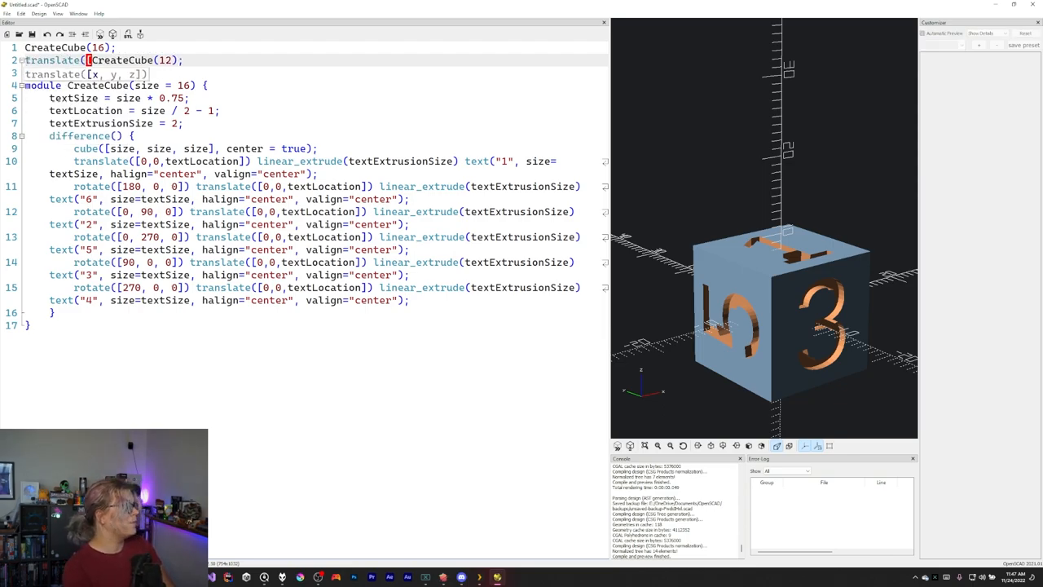
type("[0,0,")
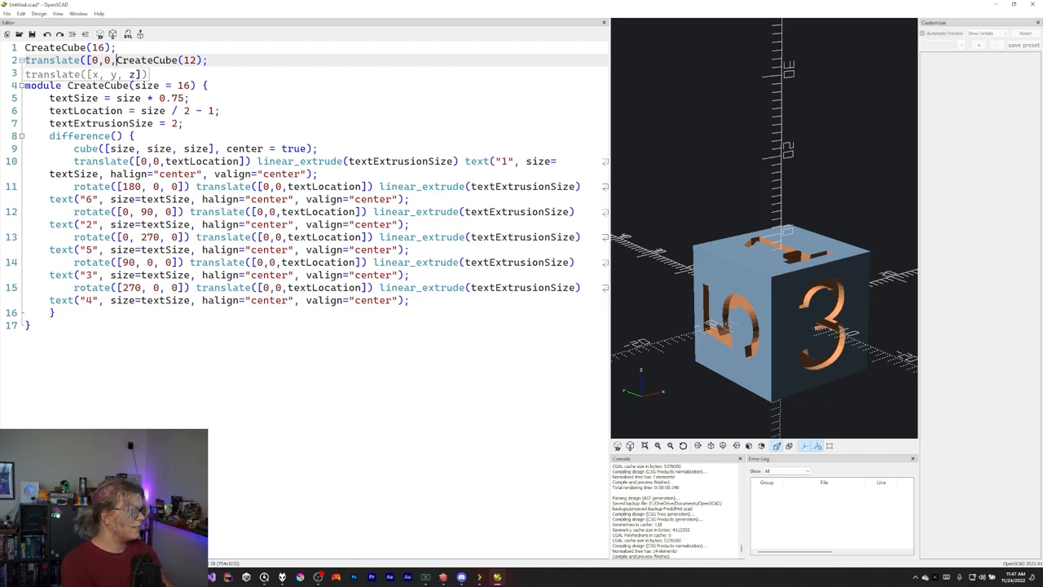
type("14")
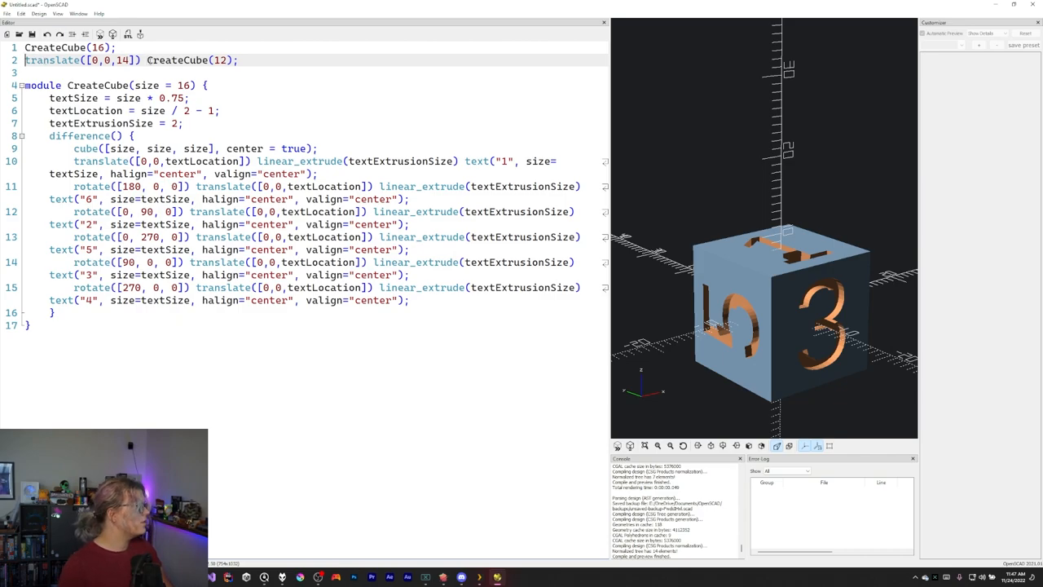
type("rotate([0,0,30")
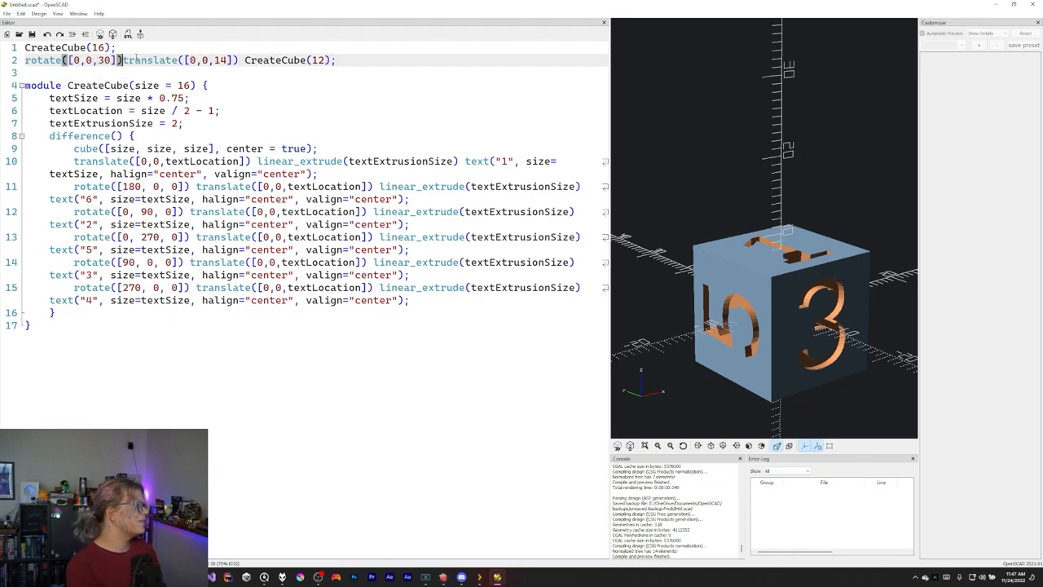
left_click(98, 35)
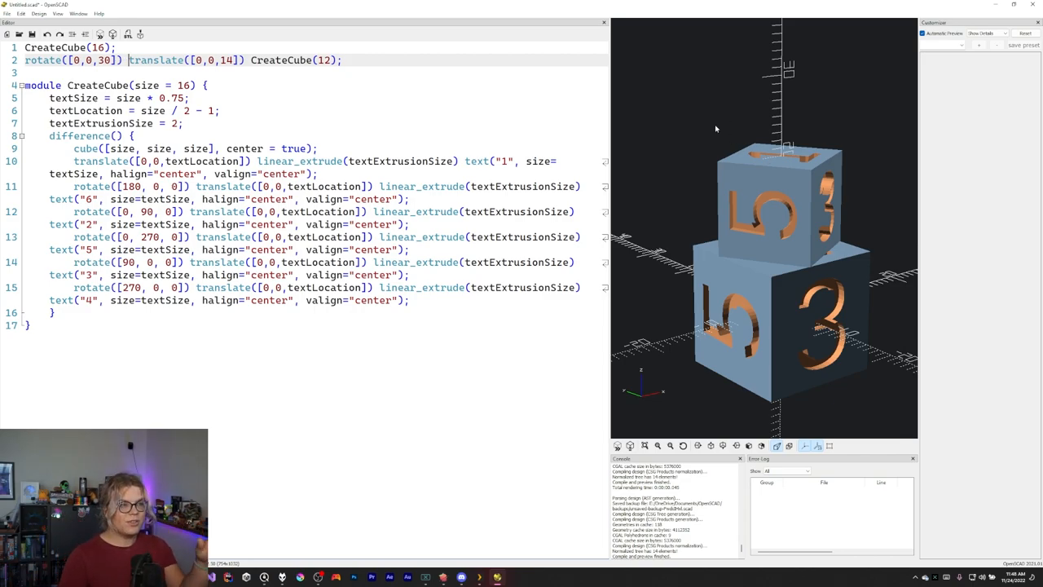
mouse_move(693, 218)
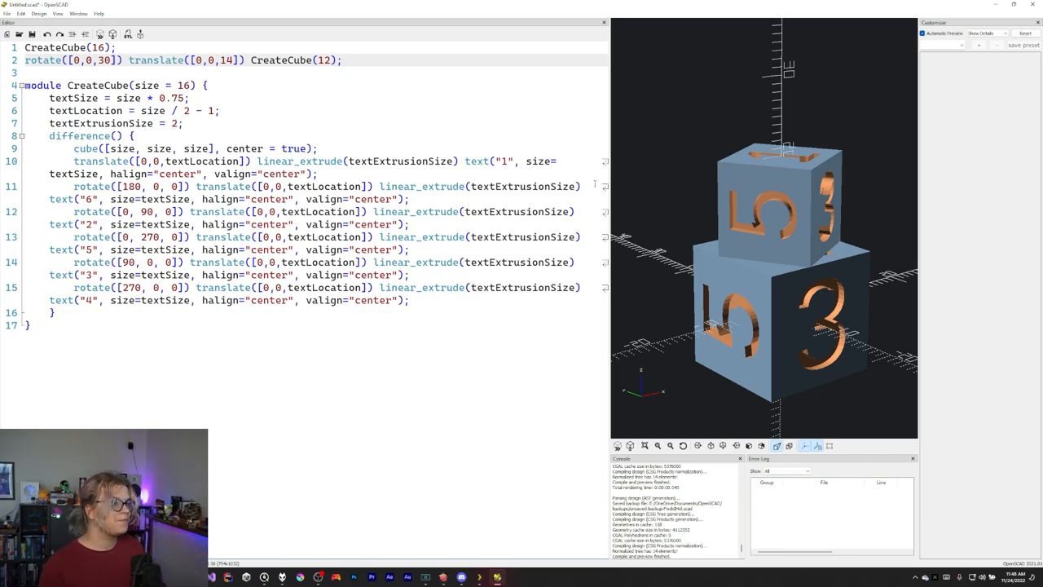
mouse_move(808, 220)
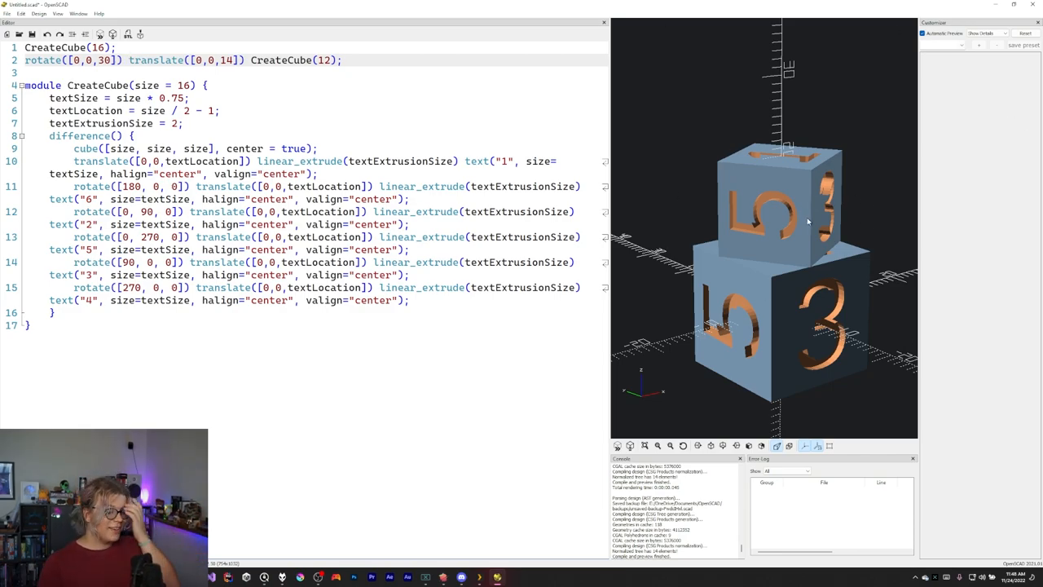
mouse_move(738, 187)
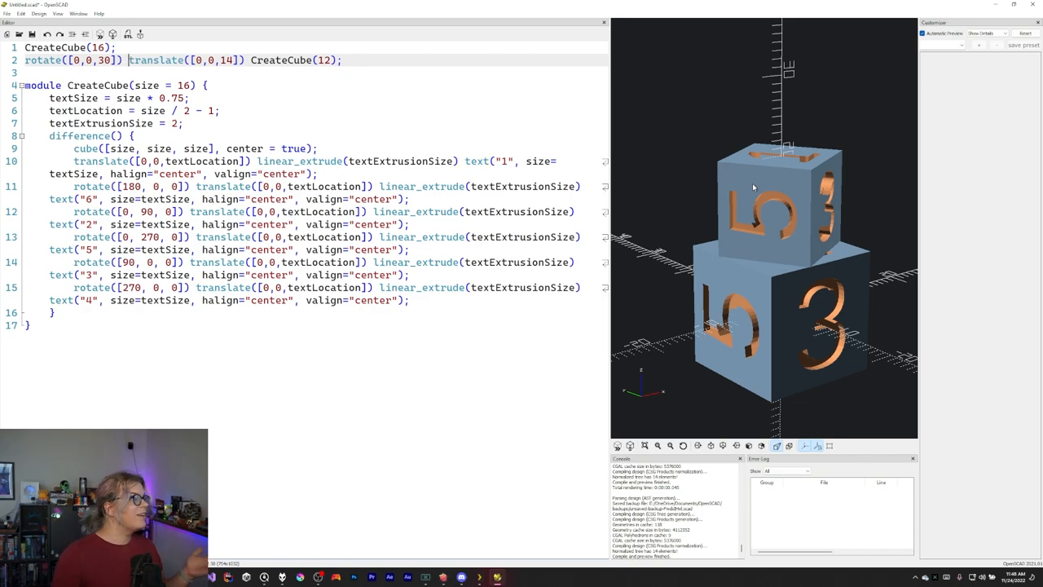
mouse_move(640, 166)
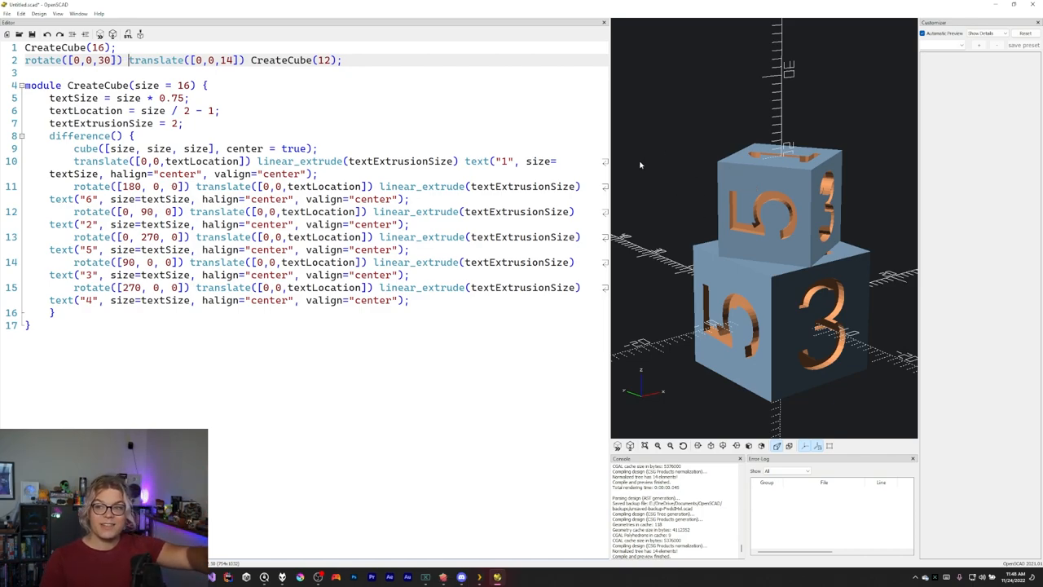
mouse_move(794, 163)
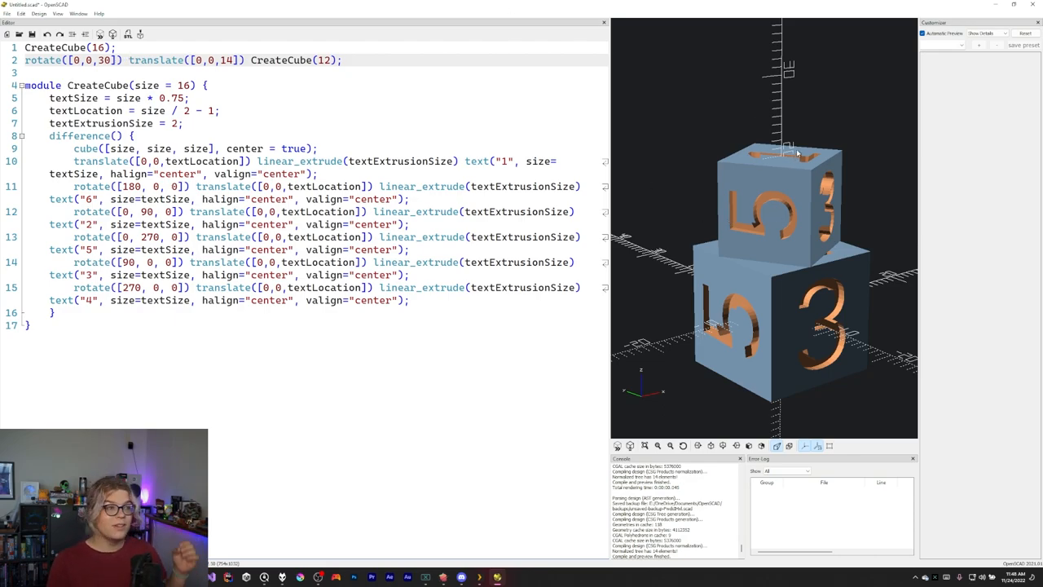
mouse_move(790, 138)
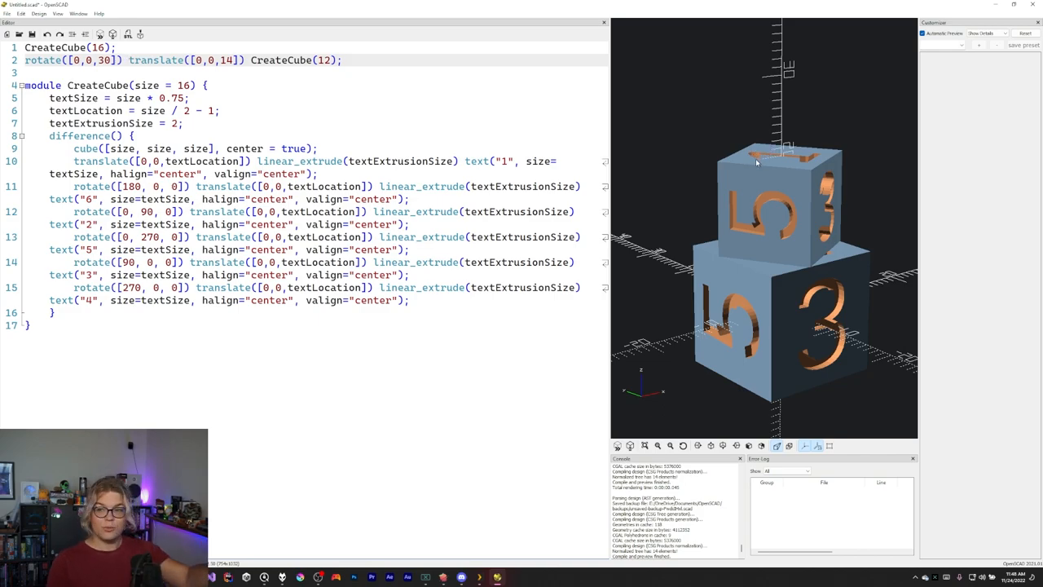
mouse_move(740, 144)
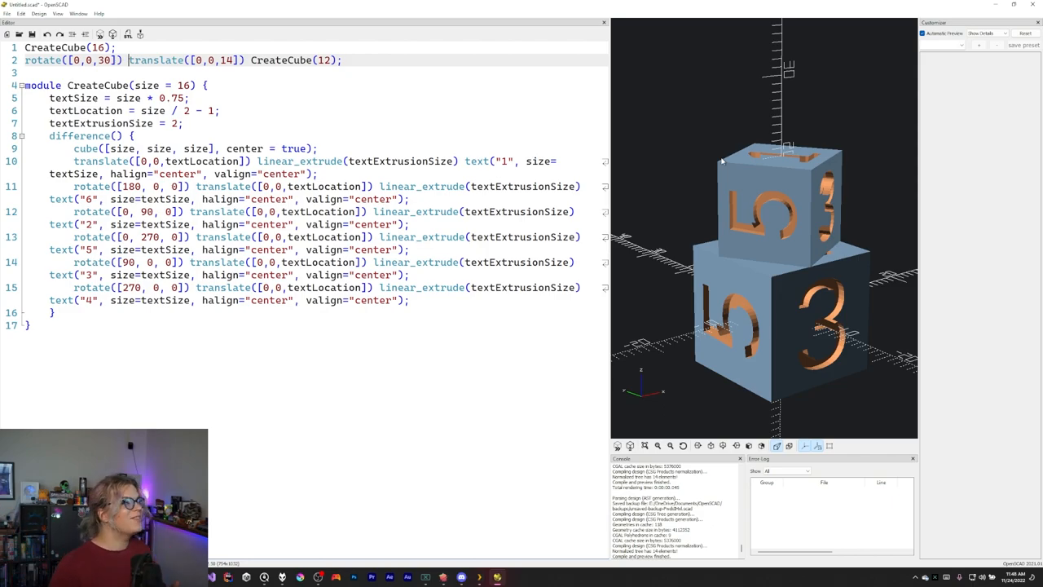
mouse_move(666, 144)
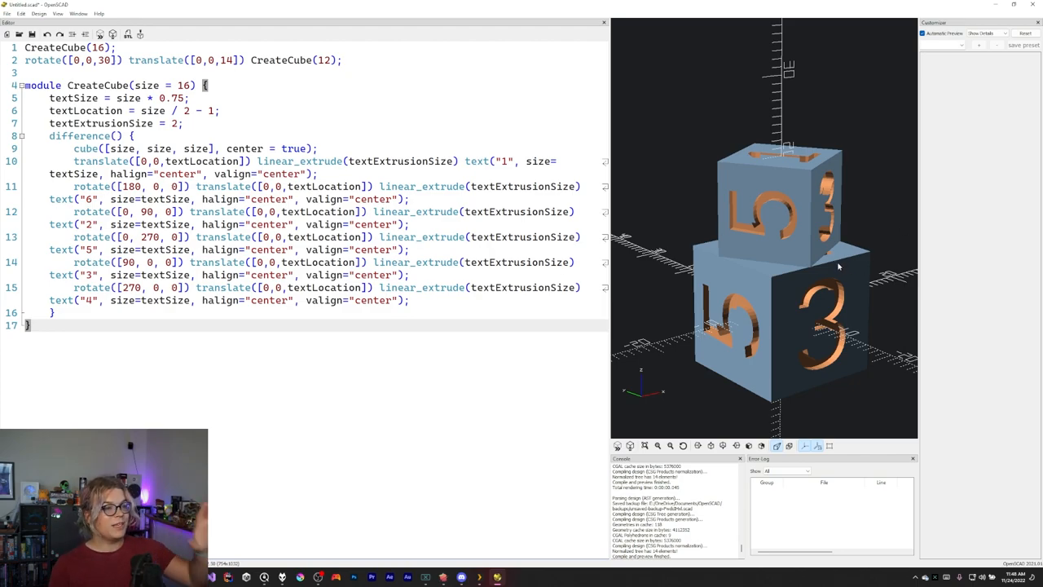
mouse_move(812, 250)
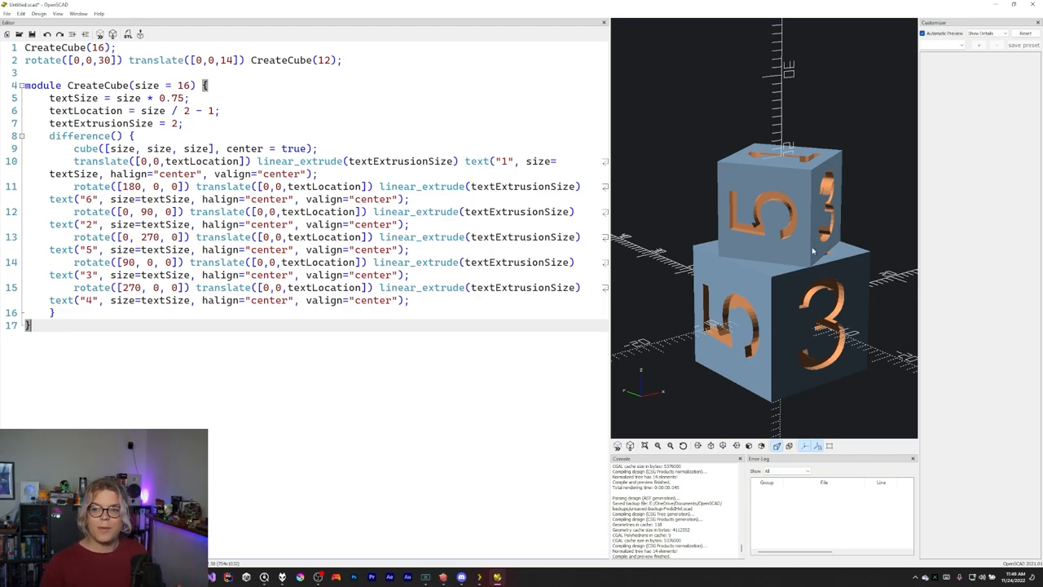
mouse_move(804, 229)
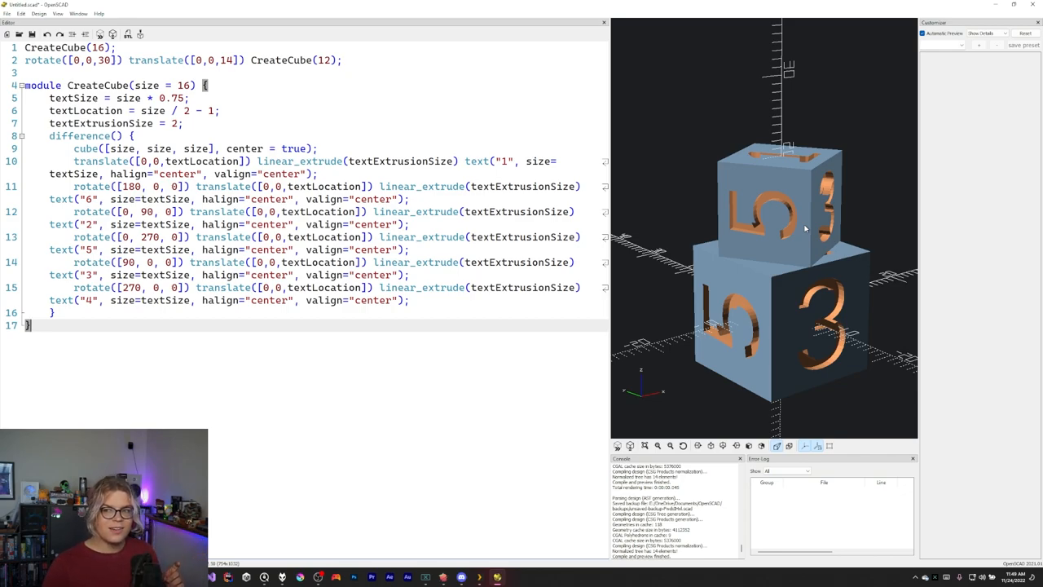
mouse_move(784, 216)
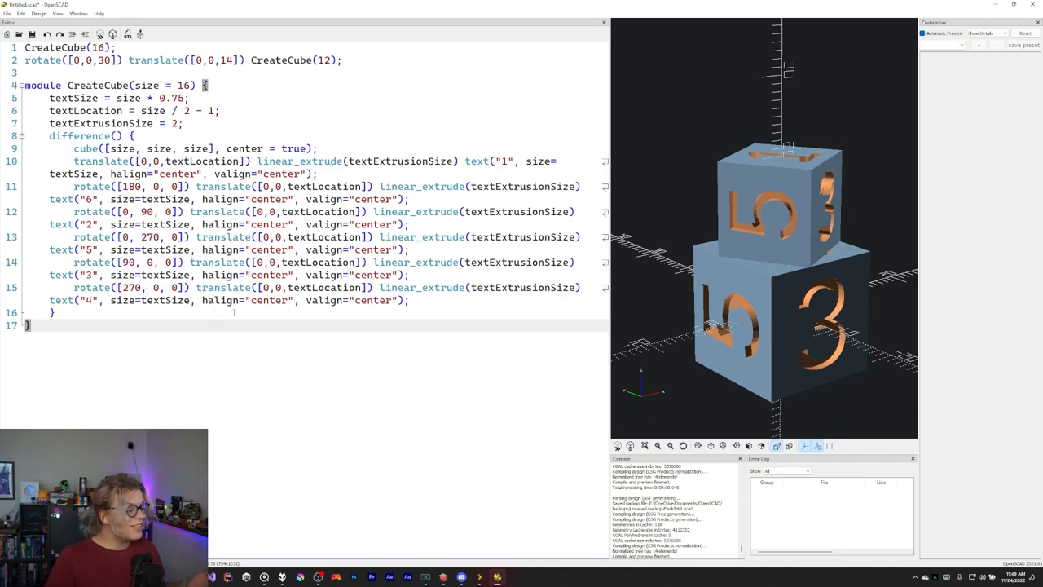
mouse_move(201, 325)
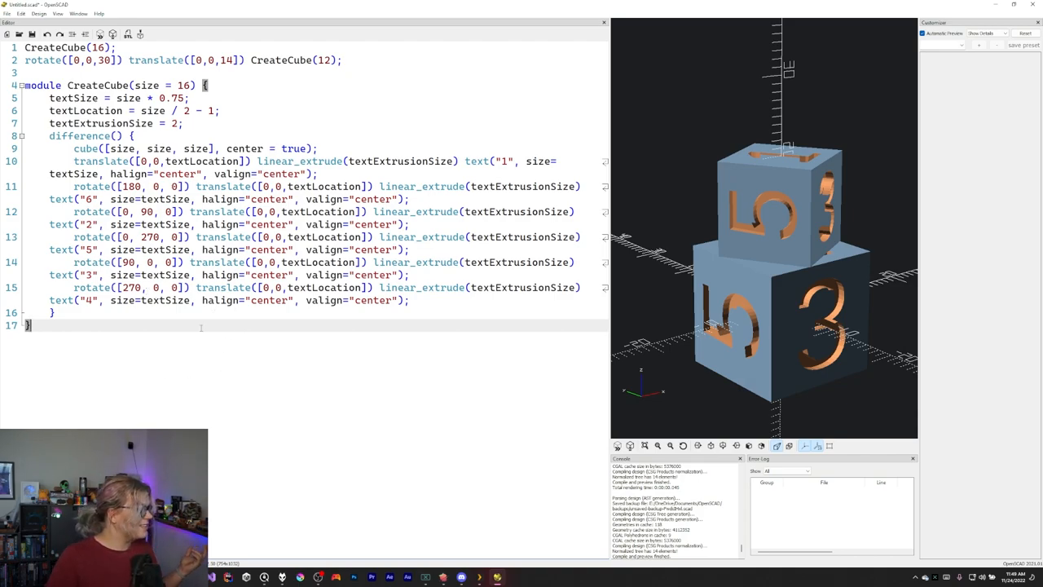